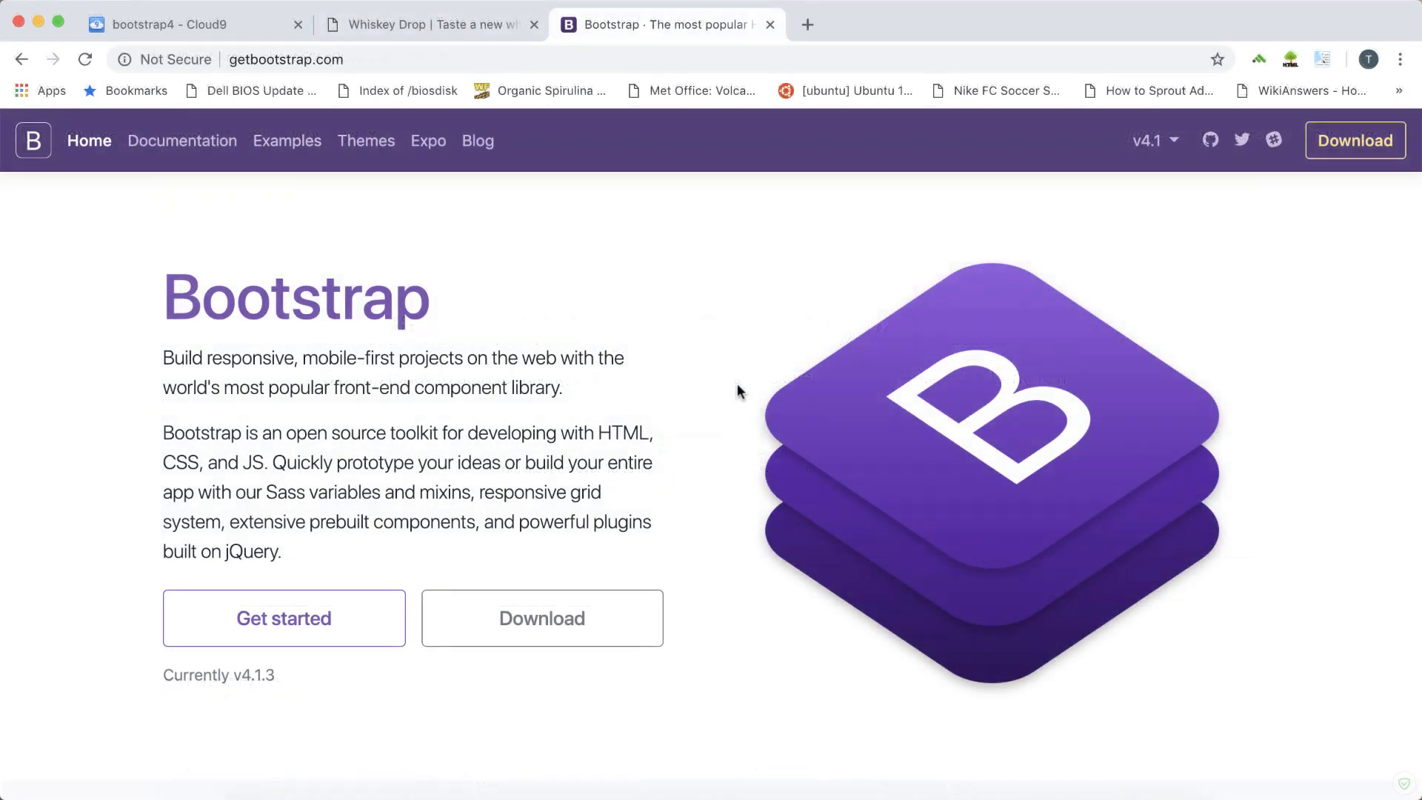
{"action": "mouse_move", "coordinate": [739, 391]}
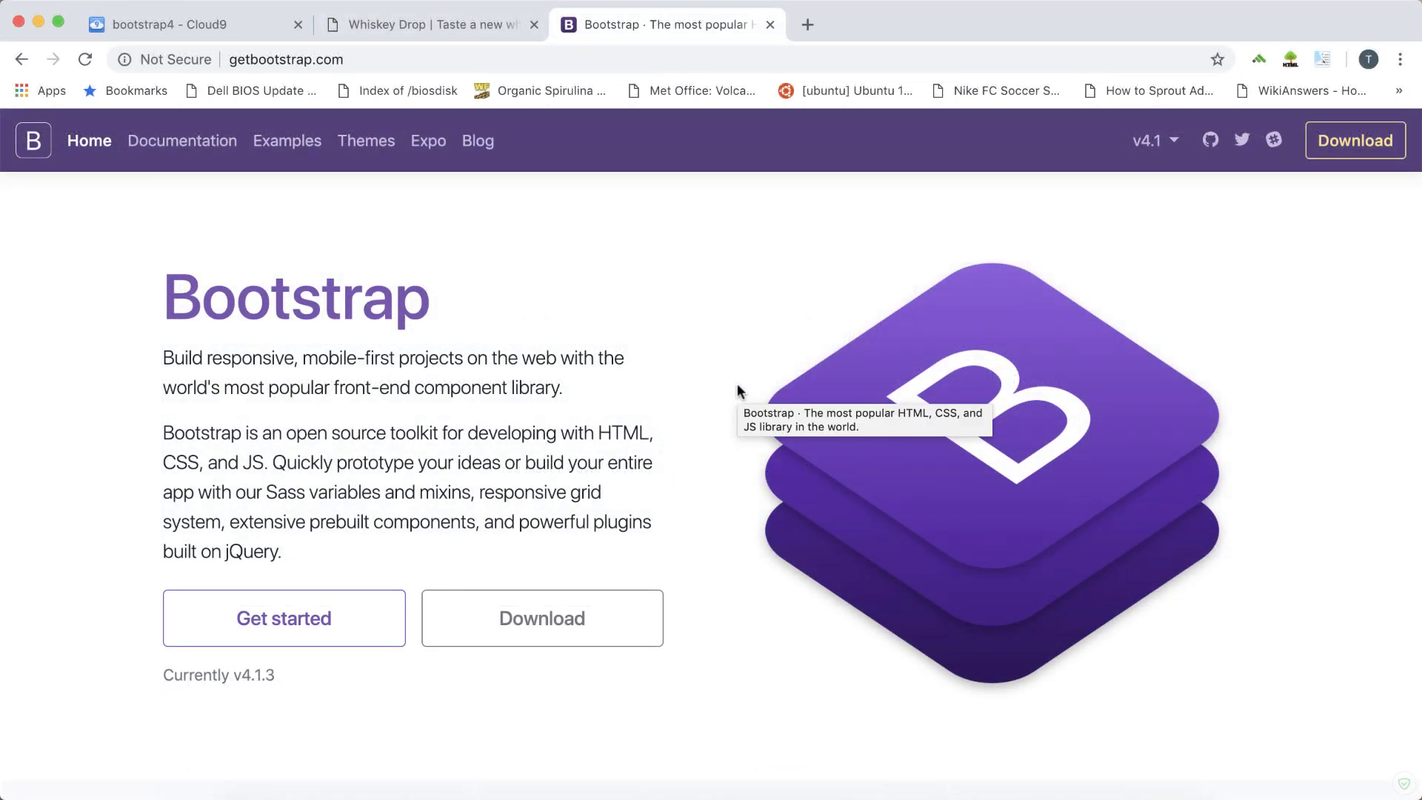
{"action": "mouse_move", "coordinate": [1296, 208]}
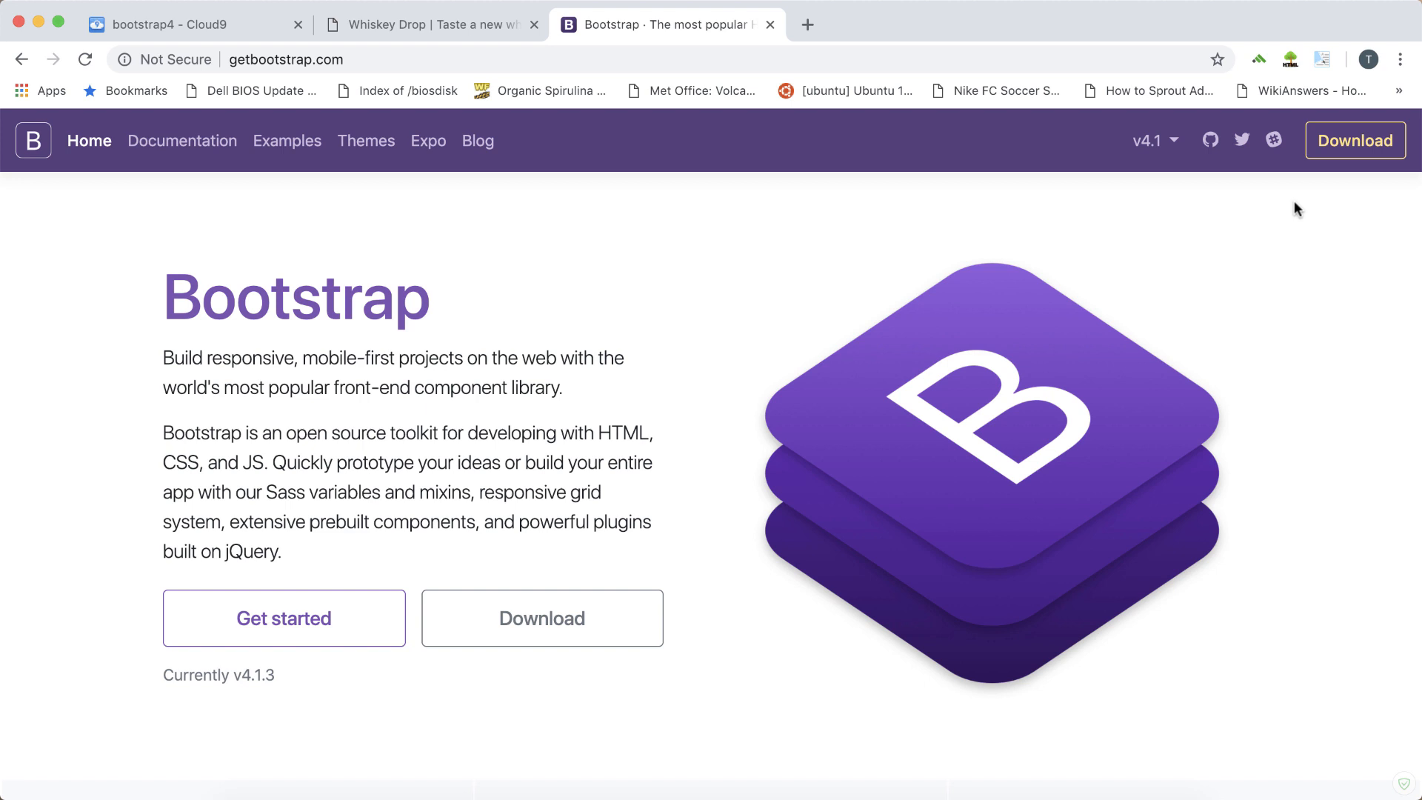
{"action": "mouse_move", "coordinate": [1354, 147]}
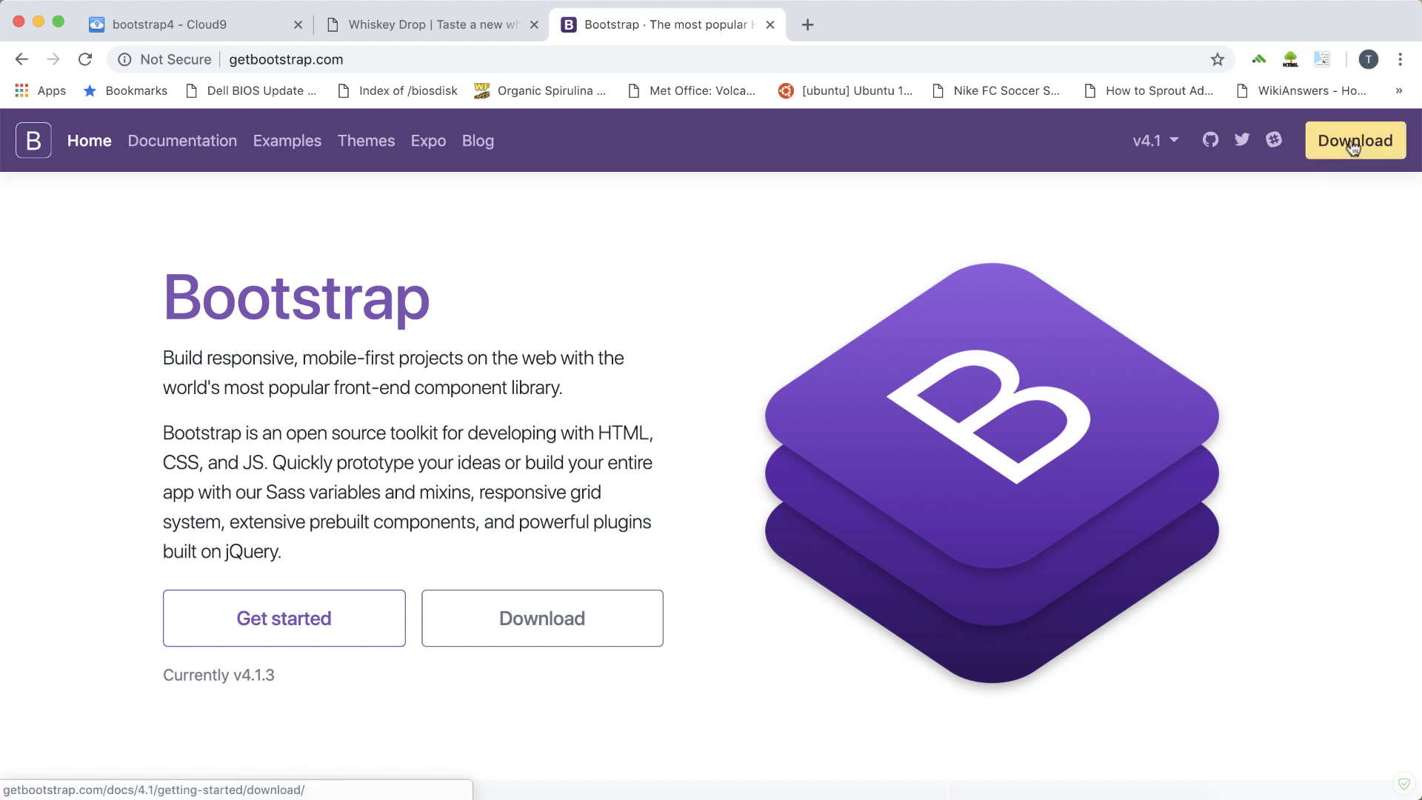
Step: Copy the BootstrapCDN stylesheet and script links from getbootstrap.com's Download page
{"action": "left_click", "coordinate": [1355, 141]}
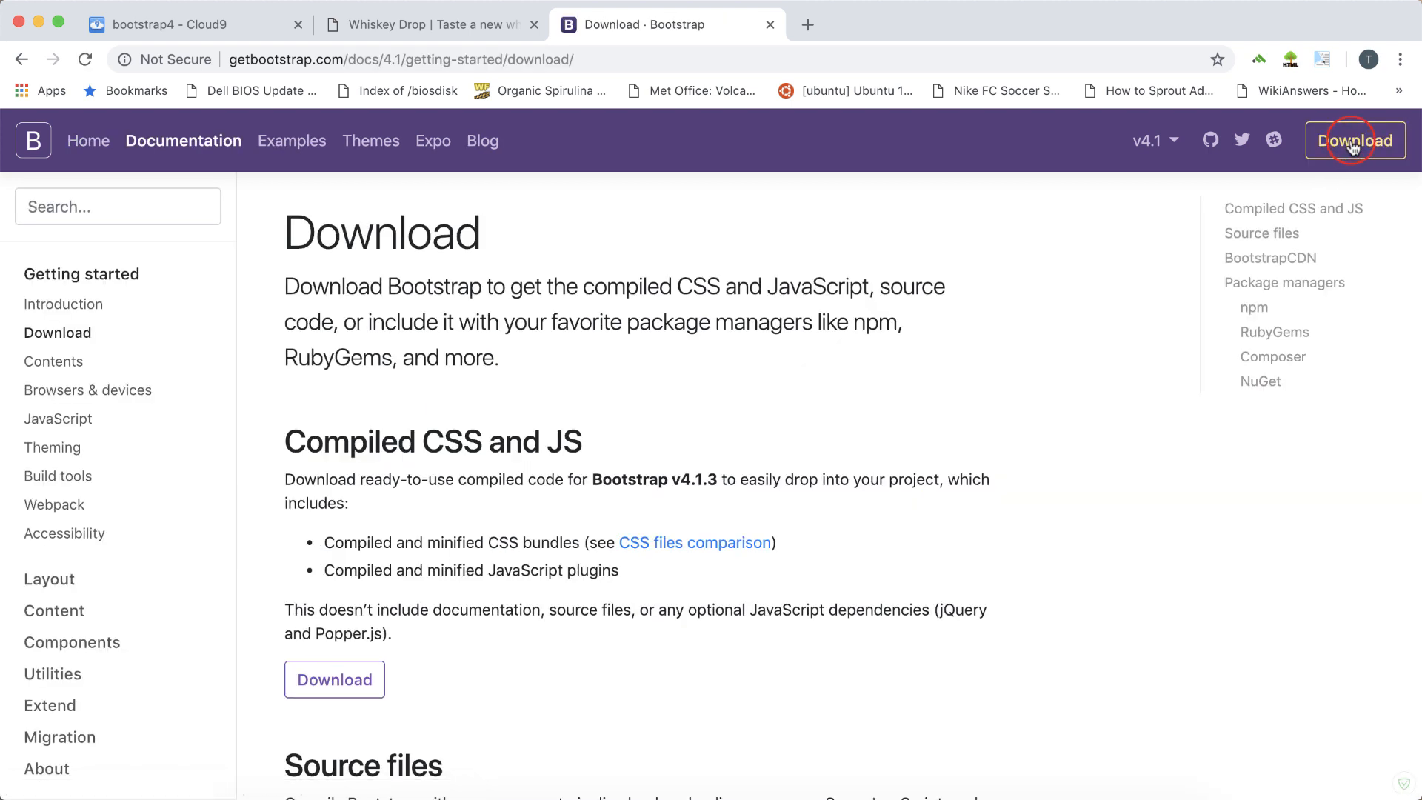
{"action": "mouse_move", "coordinate": [762, 397]}
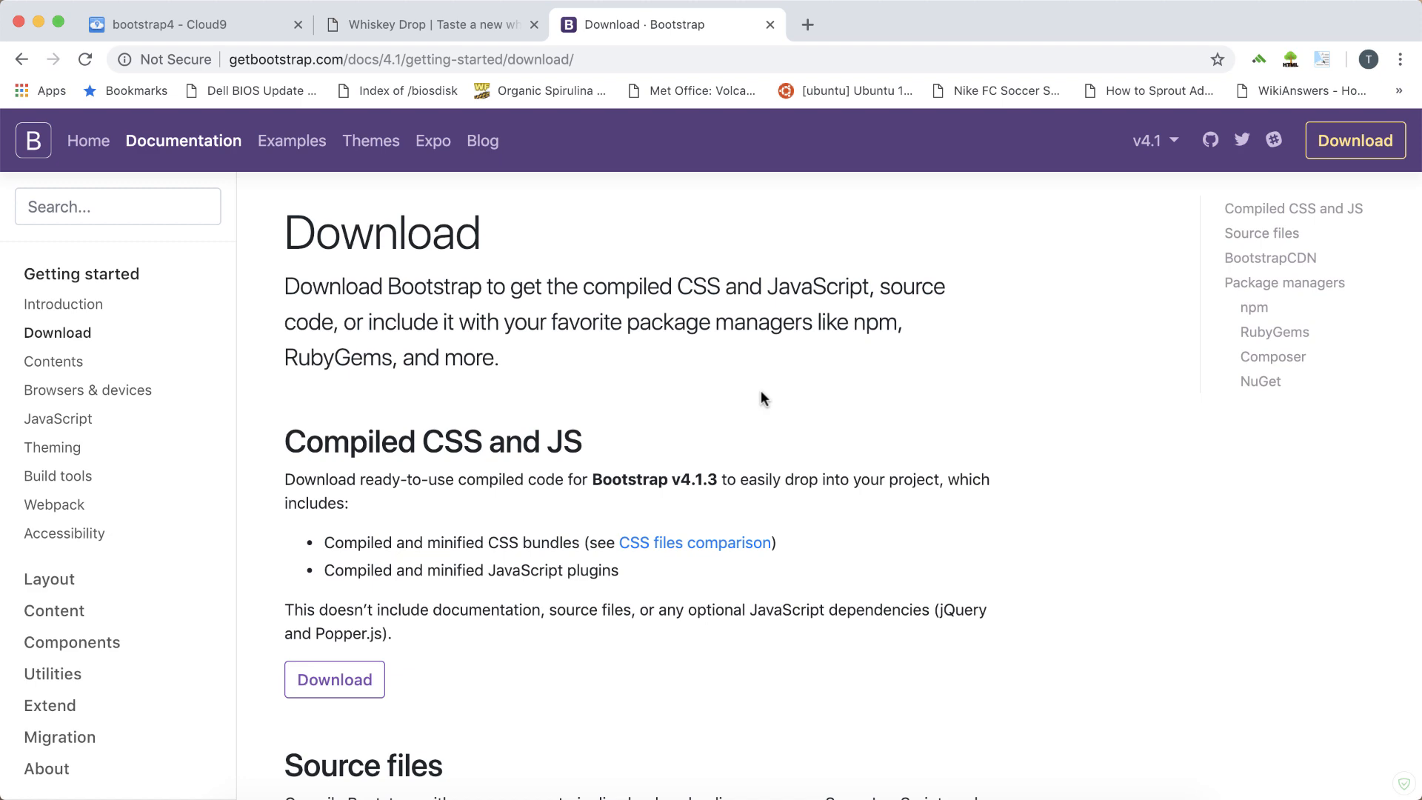
{"action": "scroll", "scroll_direction": "down", "scroll_amount": 3}
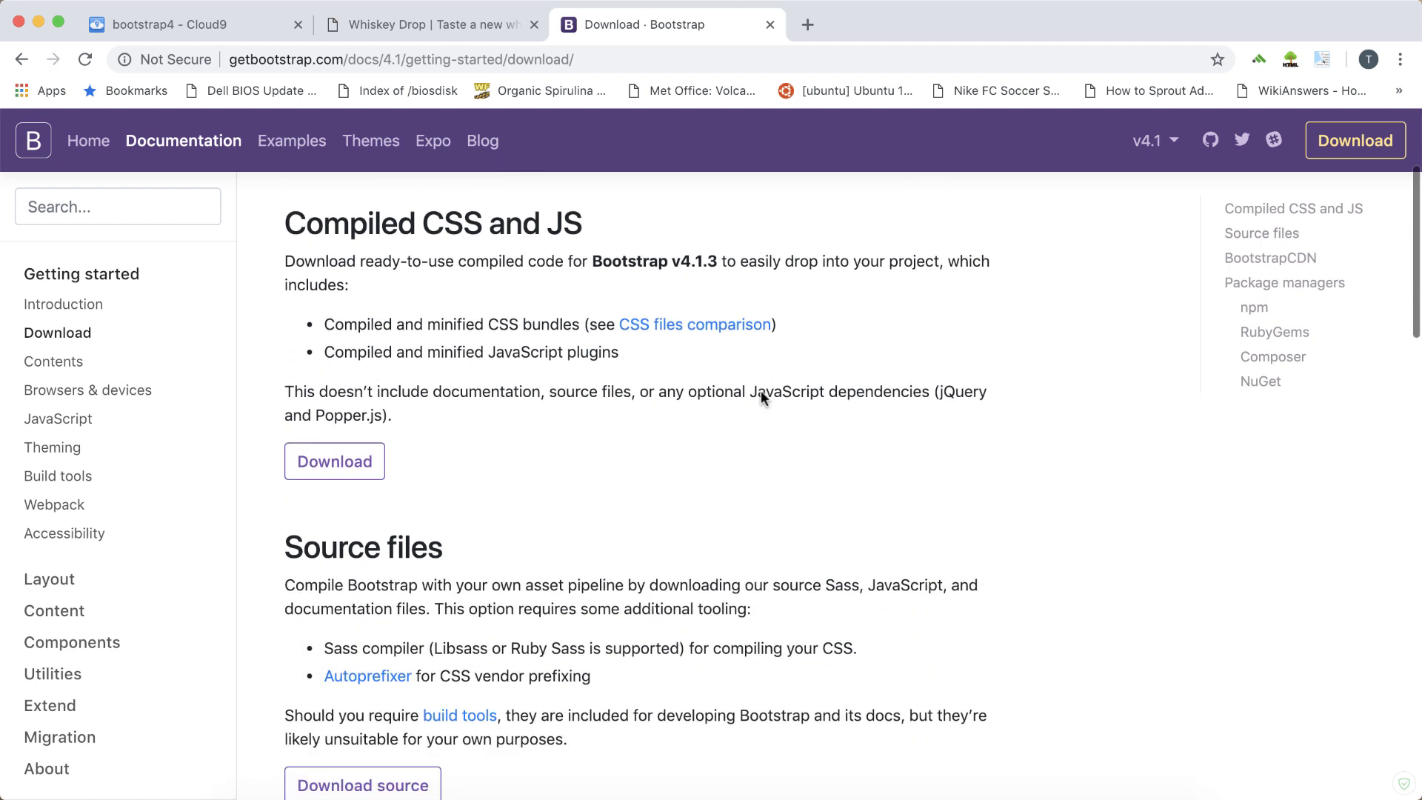
{"action": "scroll", "scroll_direction": "down", "scroll_amount": 3}
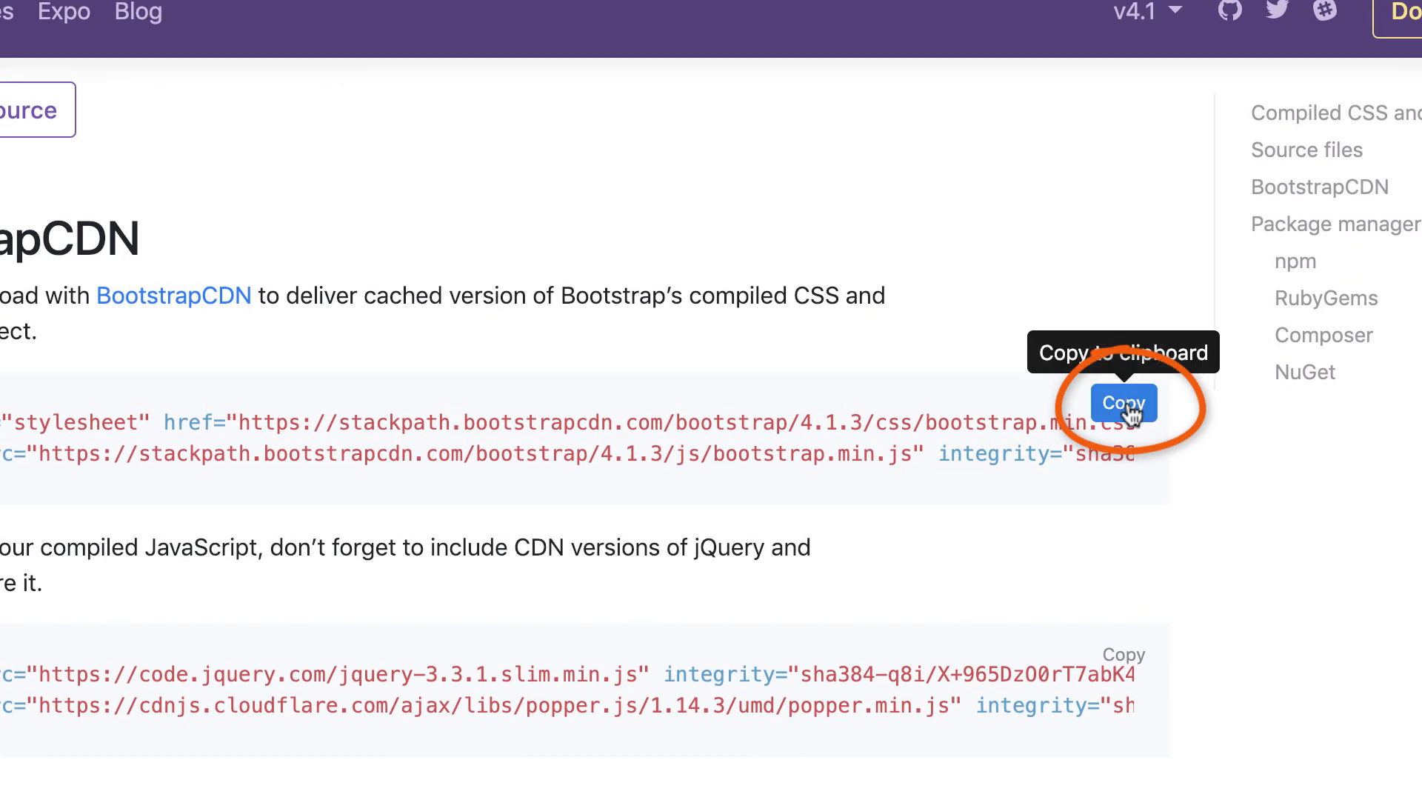
{"action": "left_click", "coordinate": [1123, 403]}
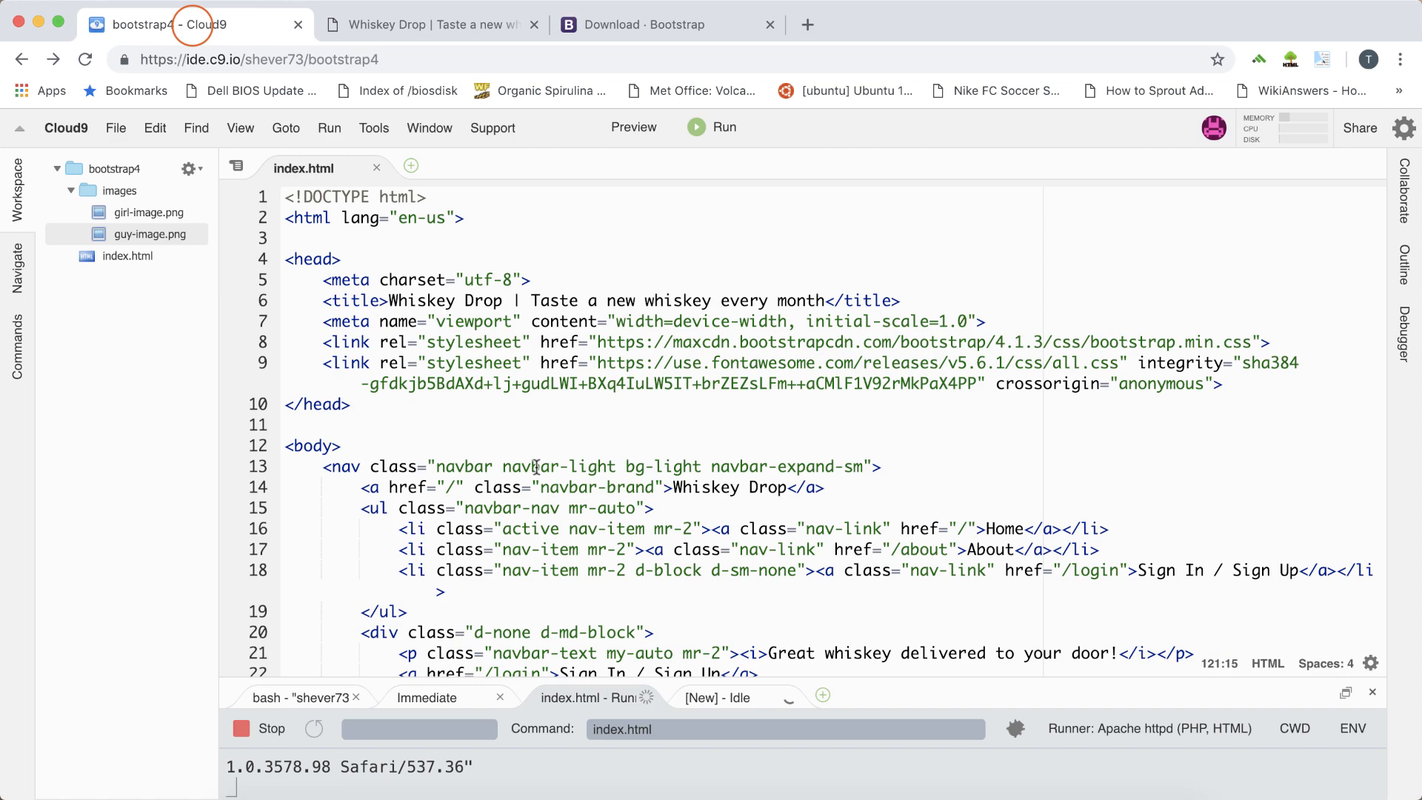
{"action": "scroll", "scroll_direction": "down", "scroll_amount": 3}
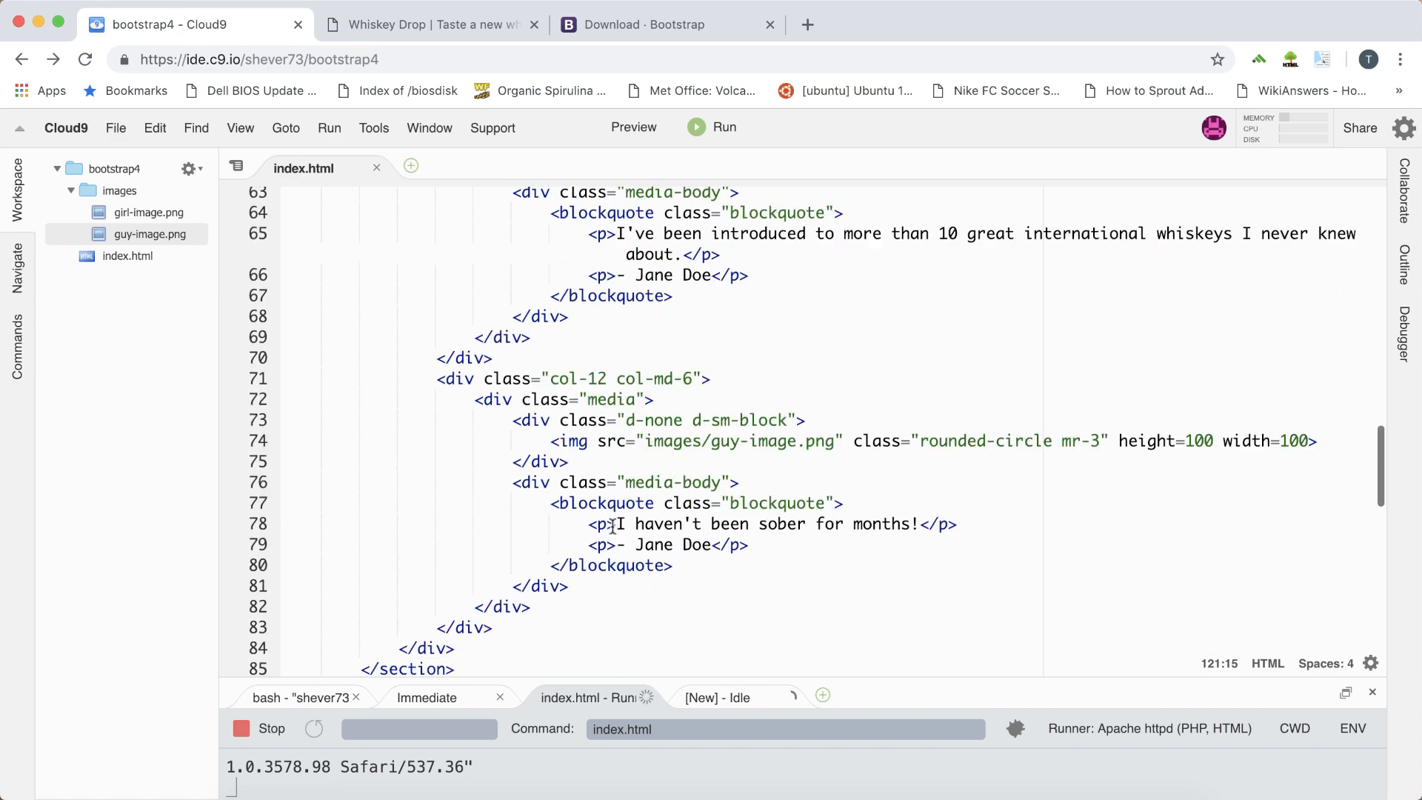
{"action": "scroll", "scroll_direction": "down", "scroll_amount": 3}
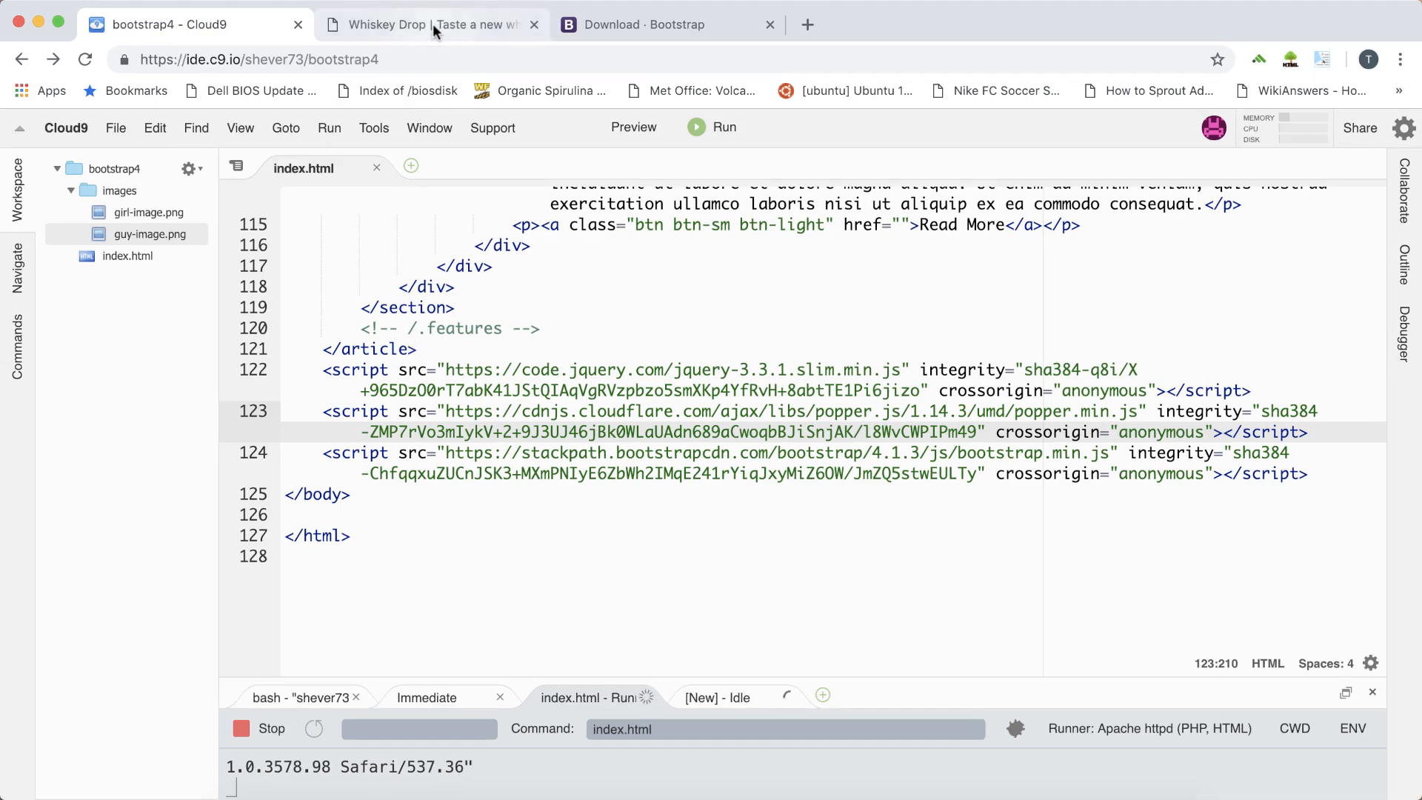
Step: Filter the Whiskey Drop page's Network requests to JS and reload to list loaded scripts
{"action": "left_click", "coordinate": [433, 24]}
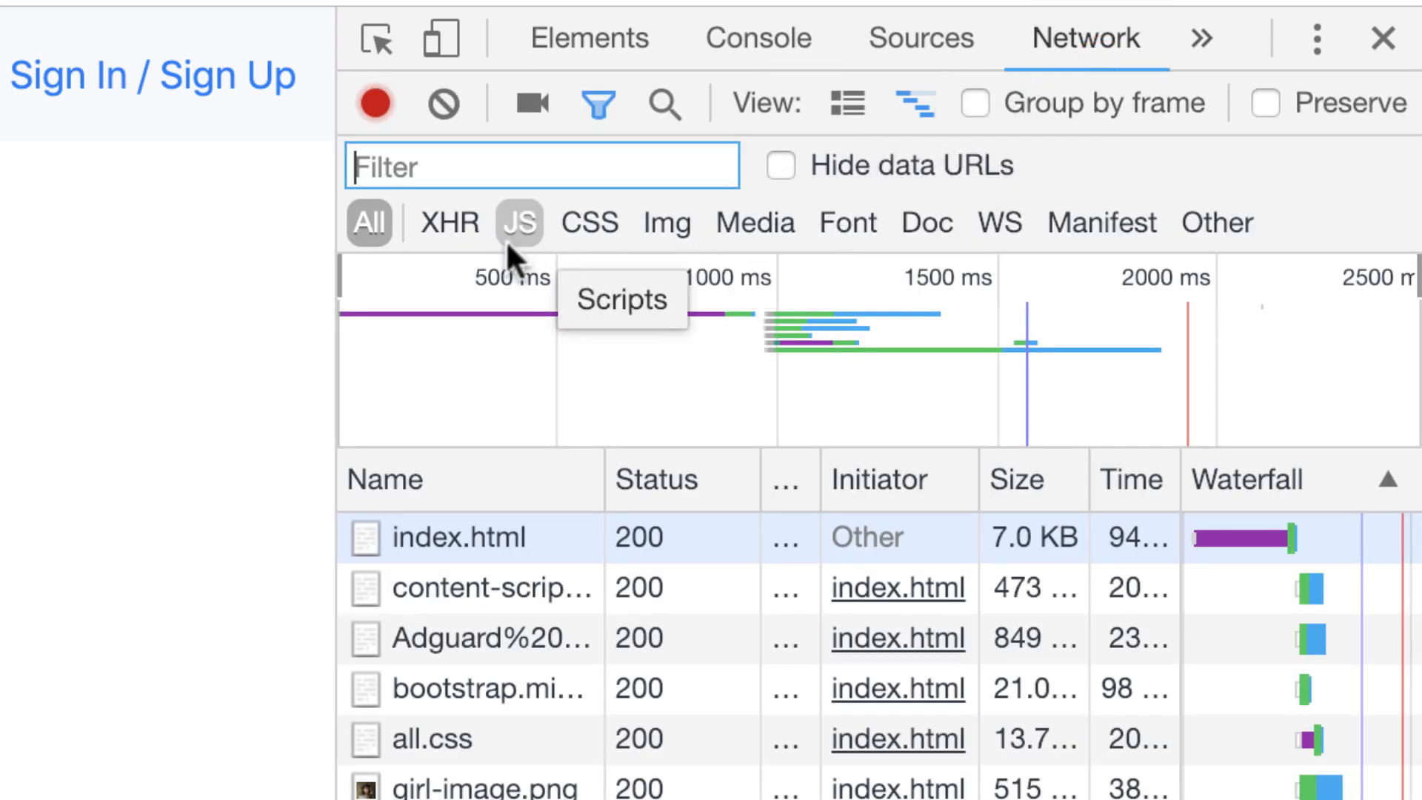
{"action": "left_click", "coordinate": [518, 222]}
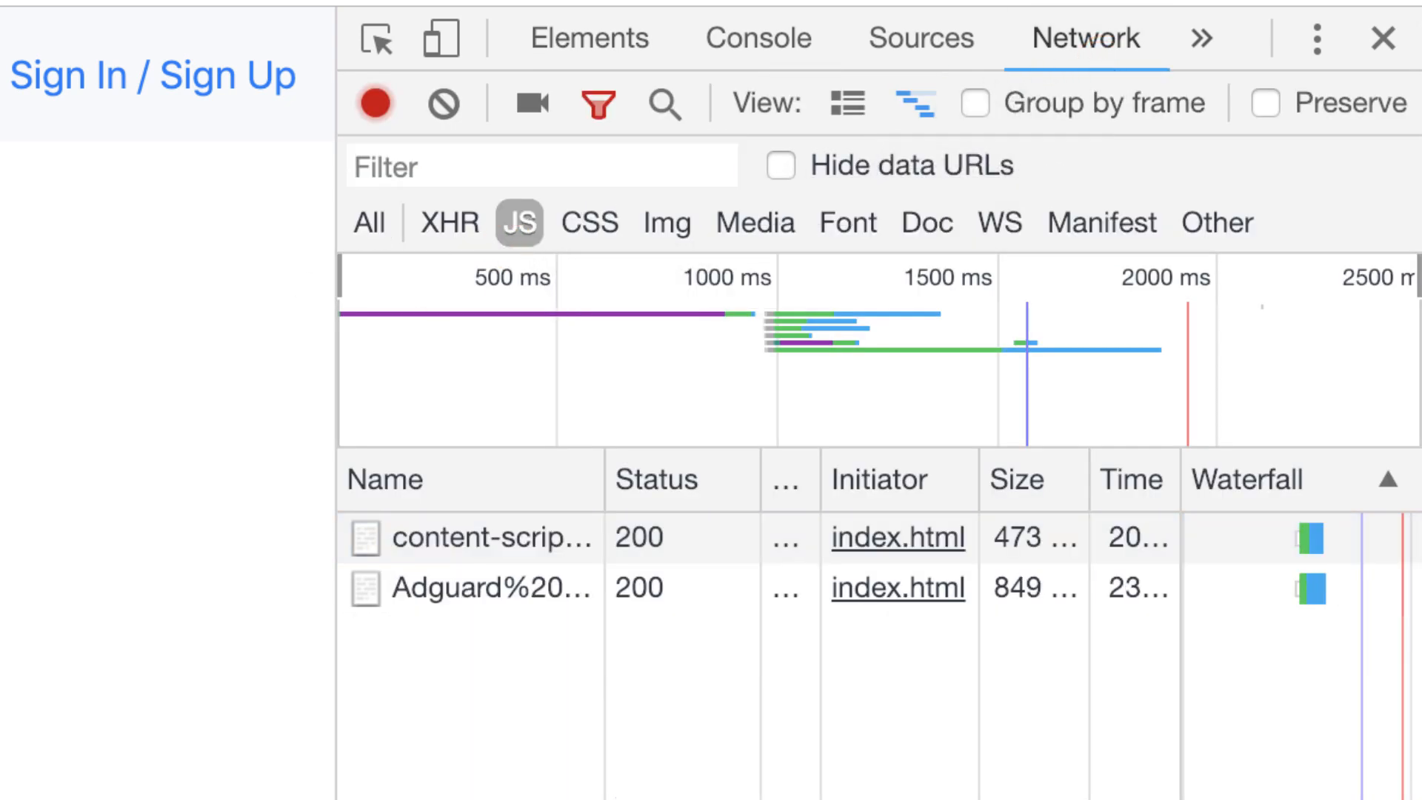
{"action": "left_click", "coordinate": [444, 104]}
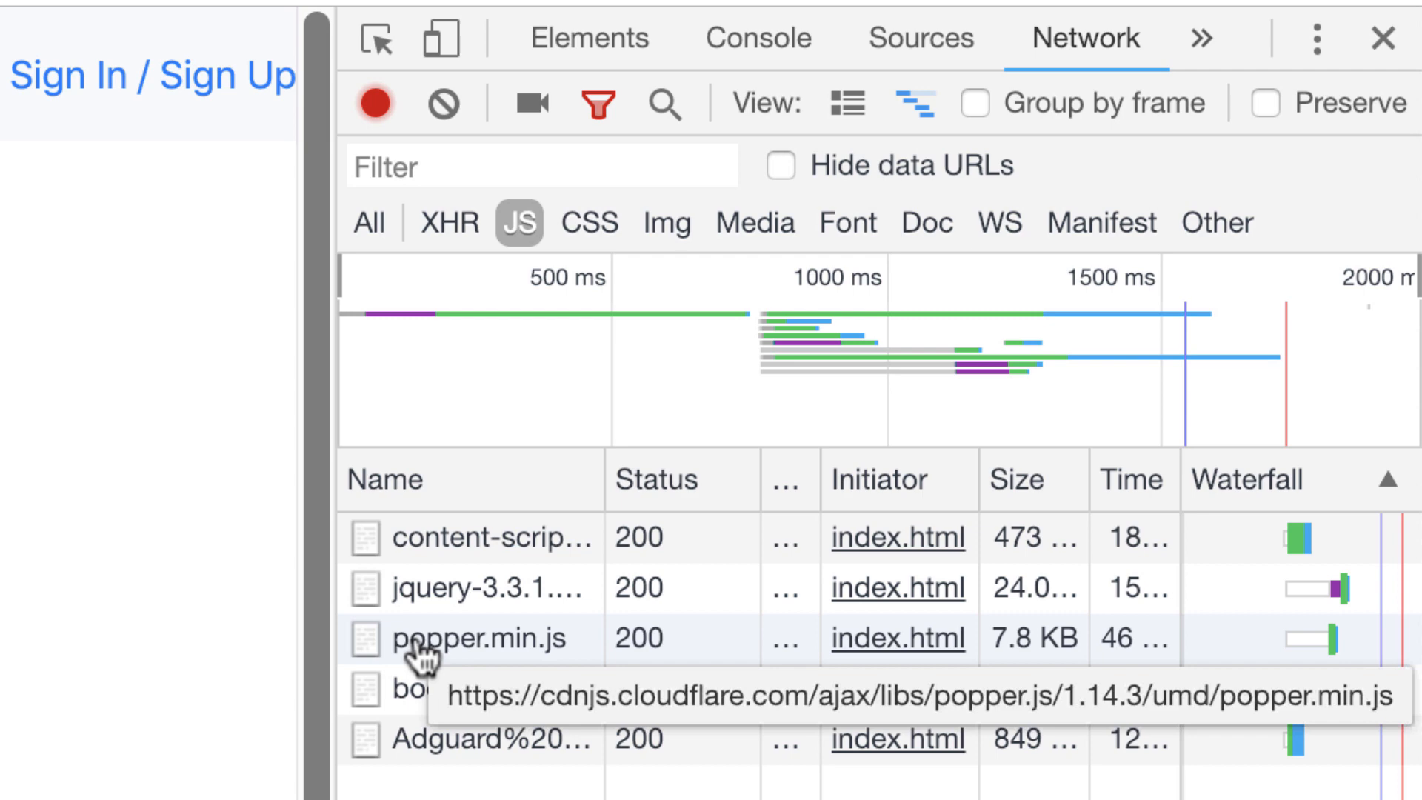
{"action": "mouse_move", "coordinate": [663, 675]}
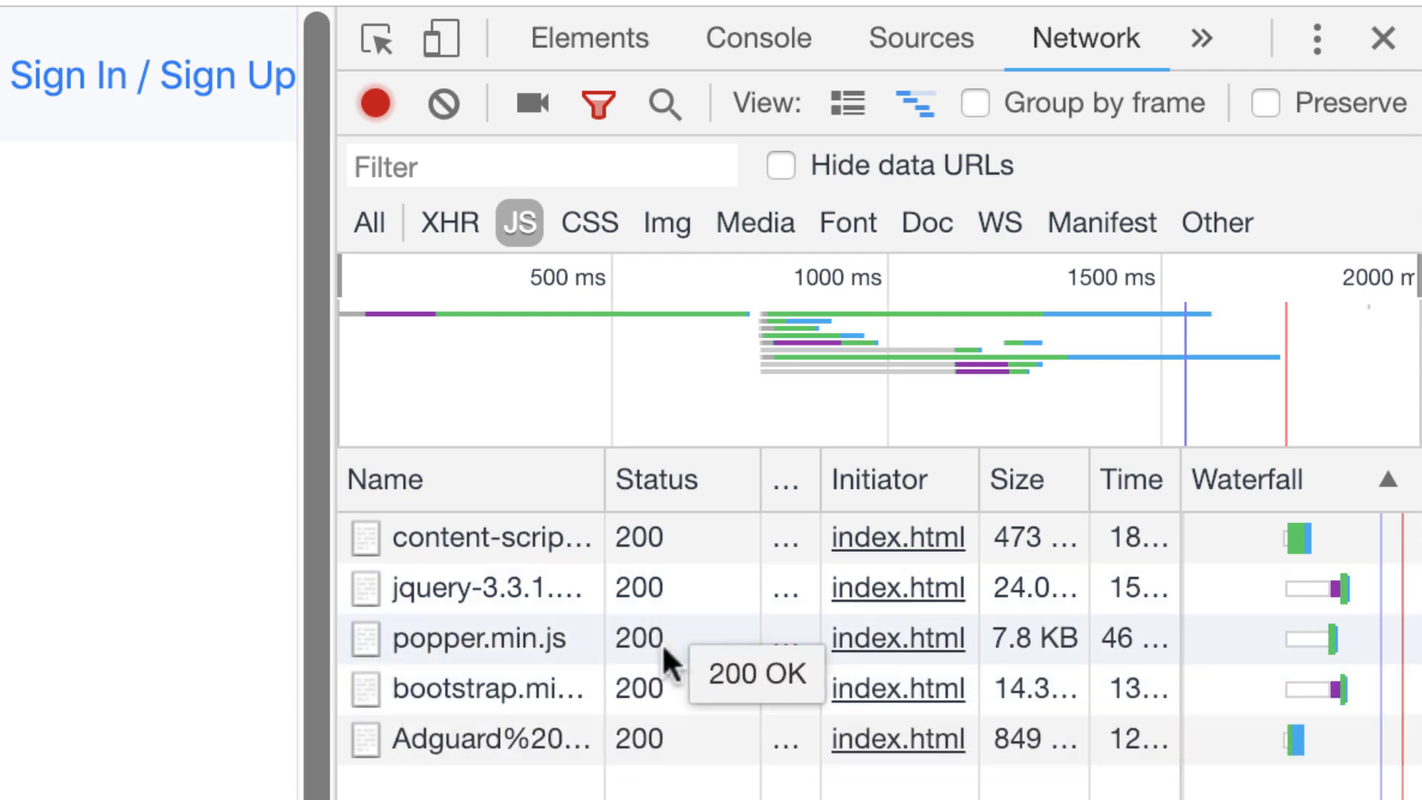
{"action": "mouse_move", "coordinate": [90, 667]}
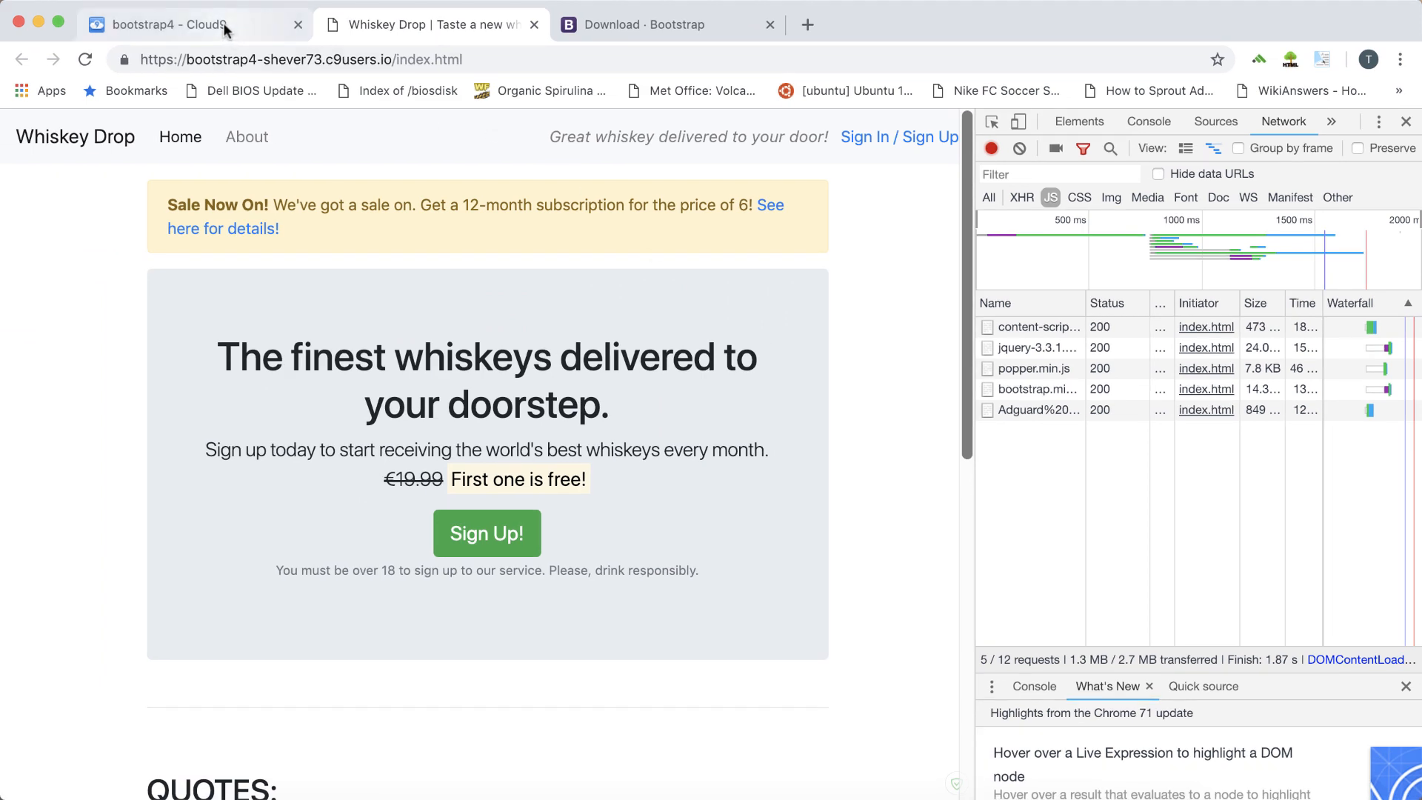
{"action": "left_click", "coordinate": [170, 24]}
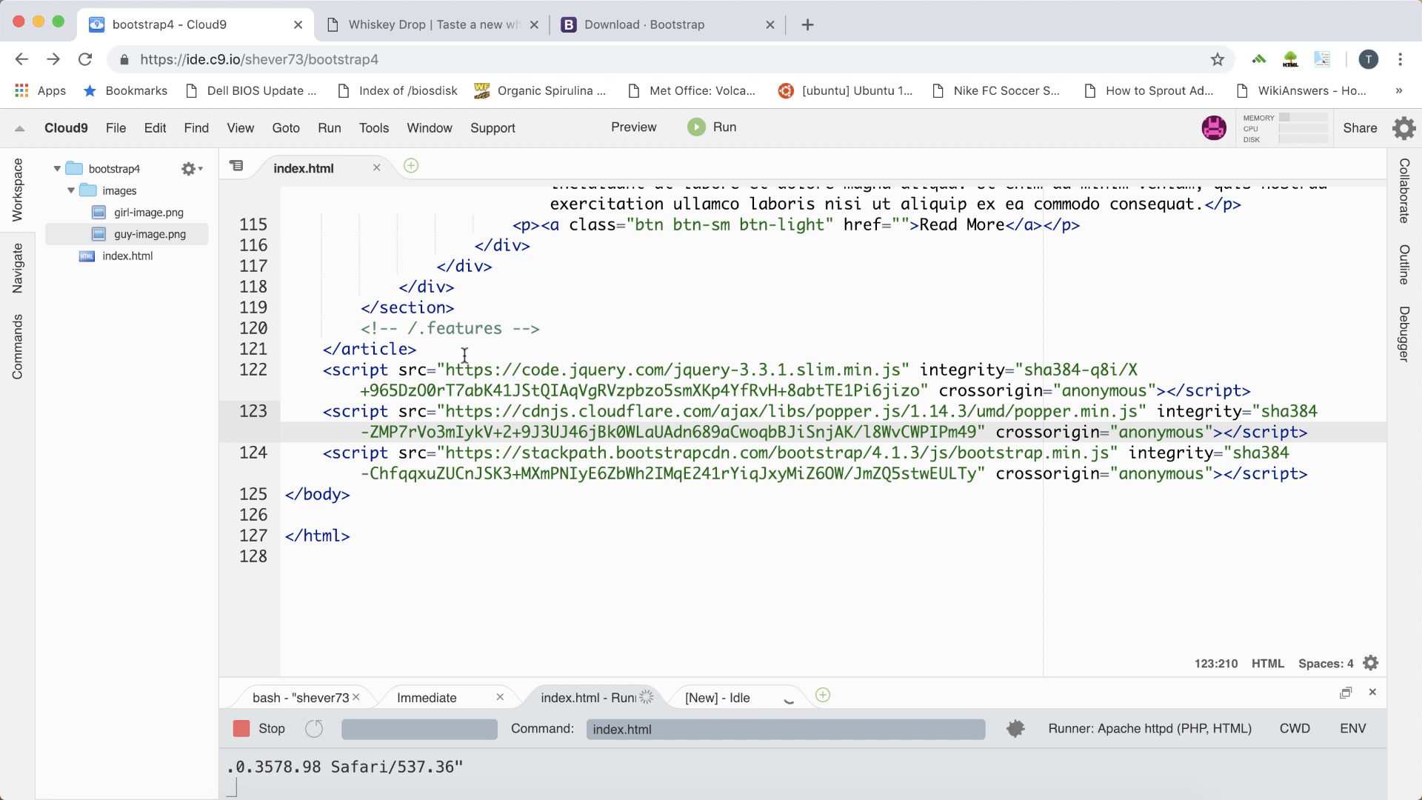
{"action": "left_click", "coordinate": [449, 411]}
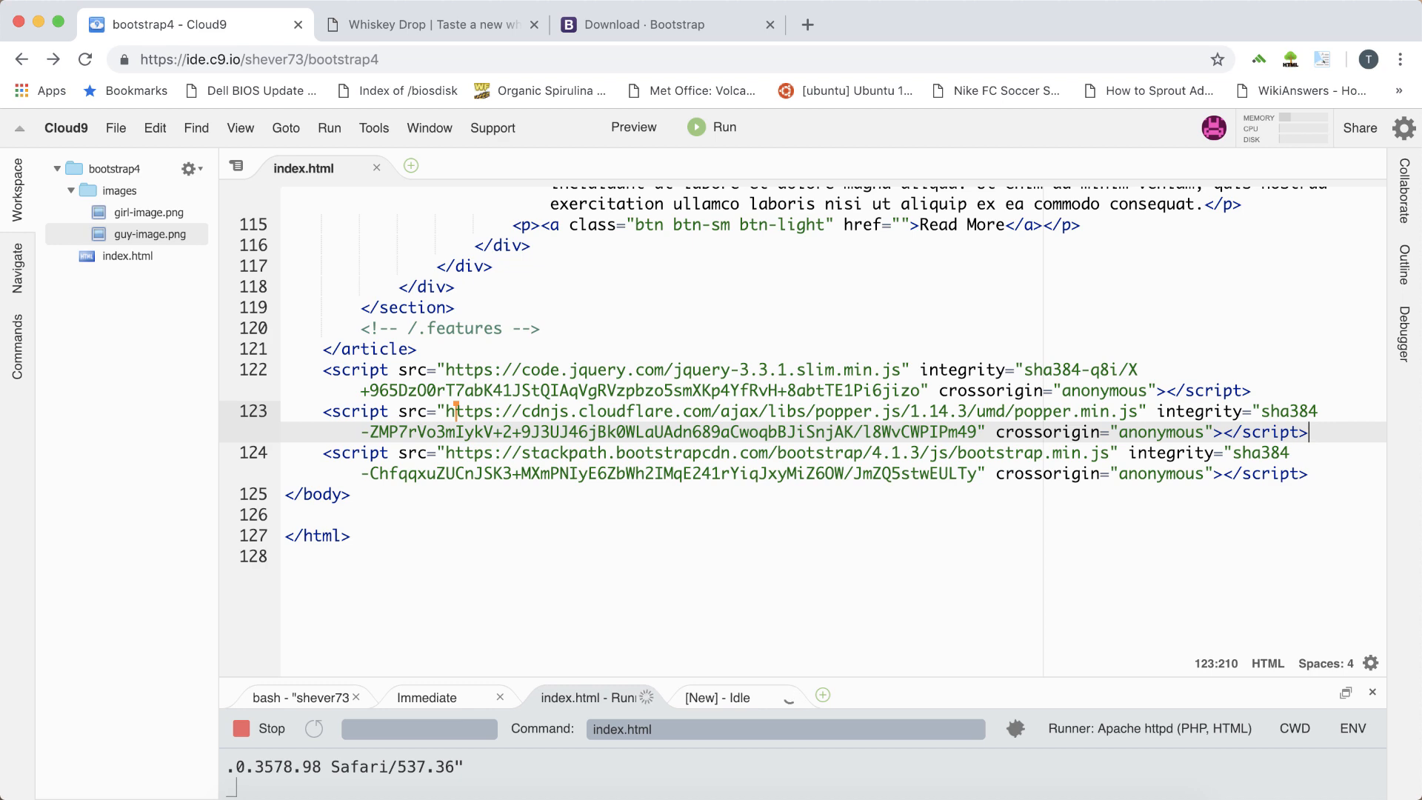
{"action": "mouse_move", "coordinate": [296, 427]}
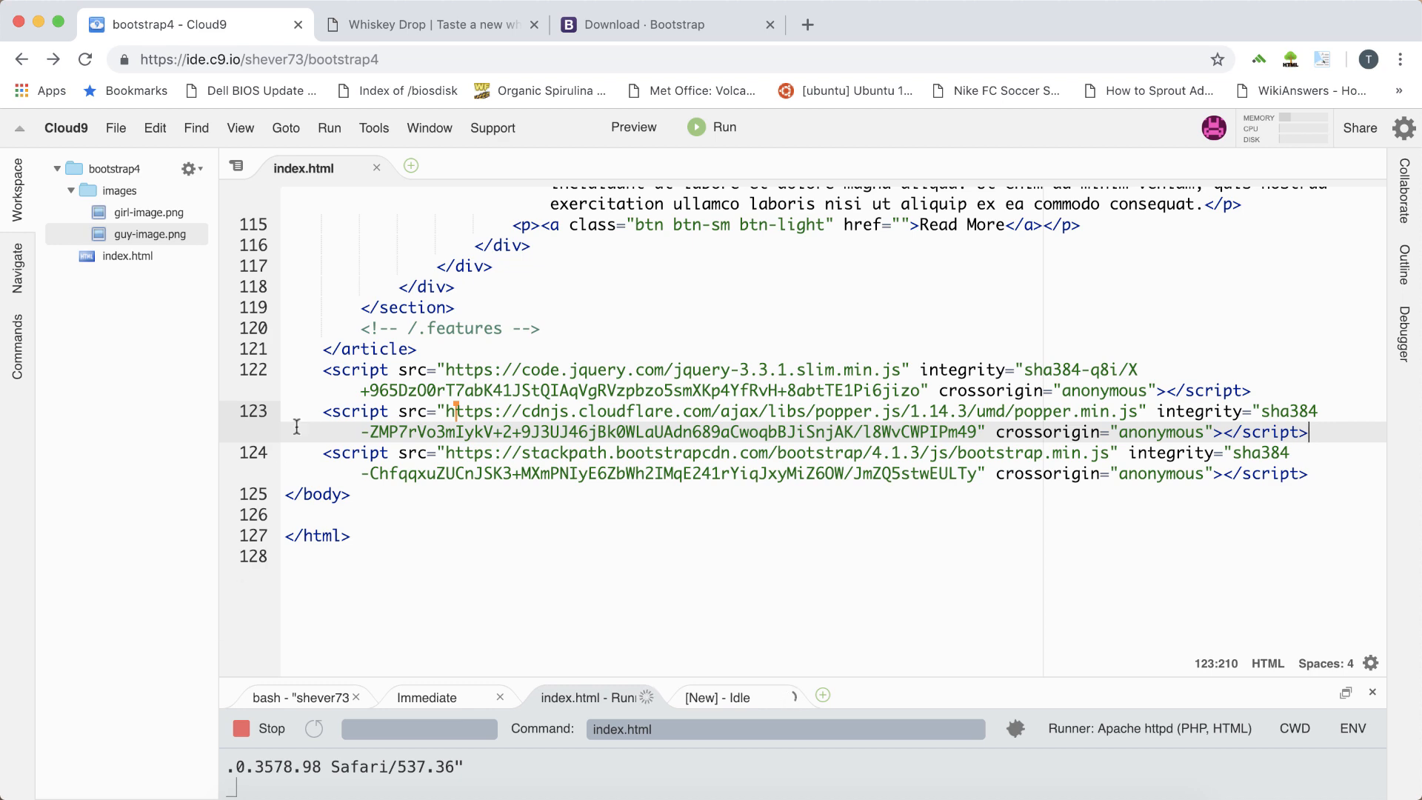
{"action": "left_click", "coordinate": [434, 24]}
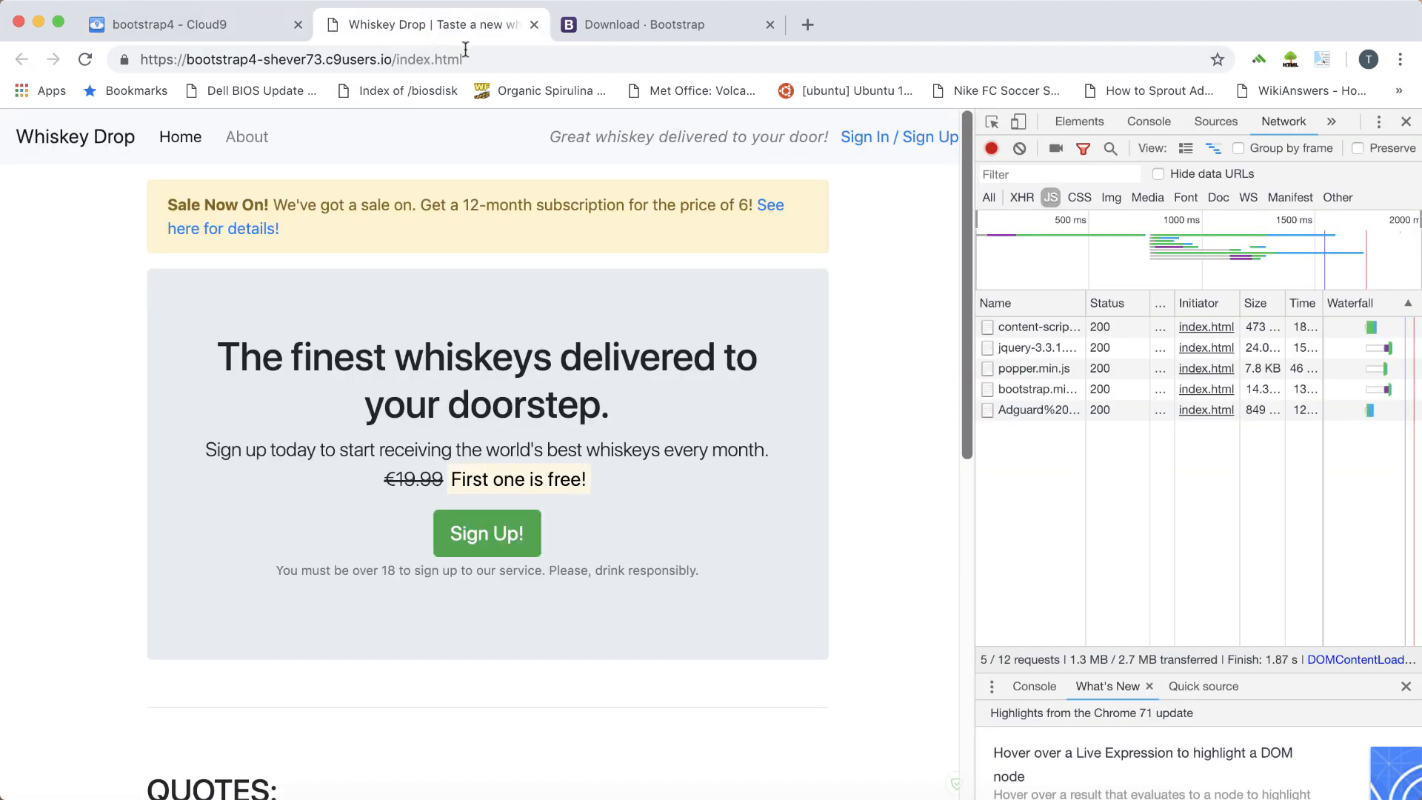
Step: Preview Whiskey Drop at iPhone 6/7/8 size, then go back to the index.html code
{"action": "left_click", "coordinate": [1018, 121]}
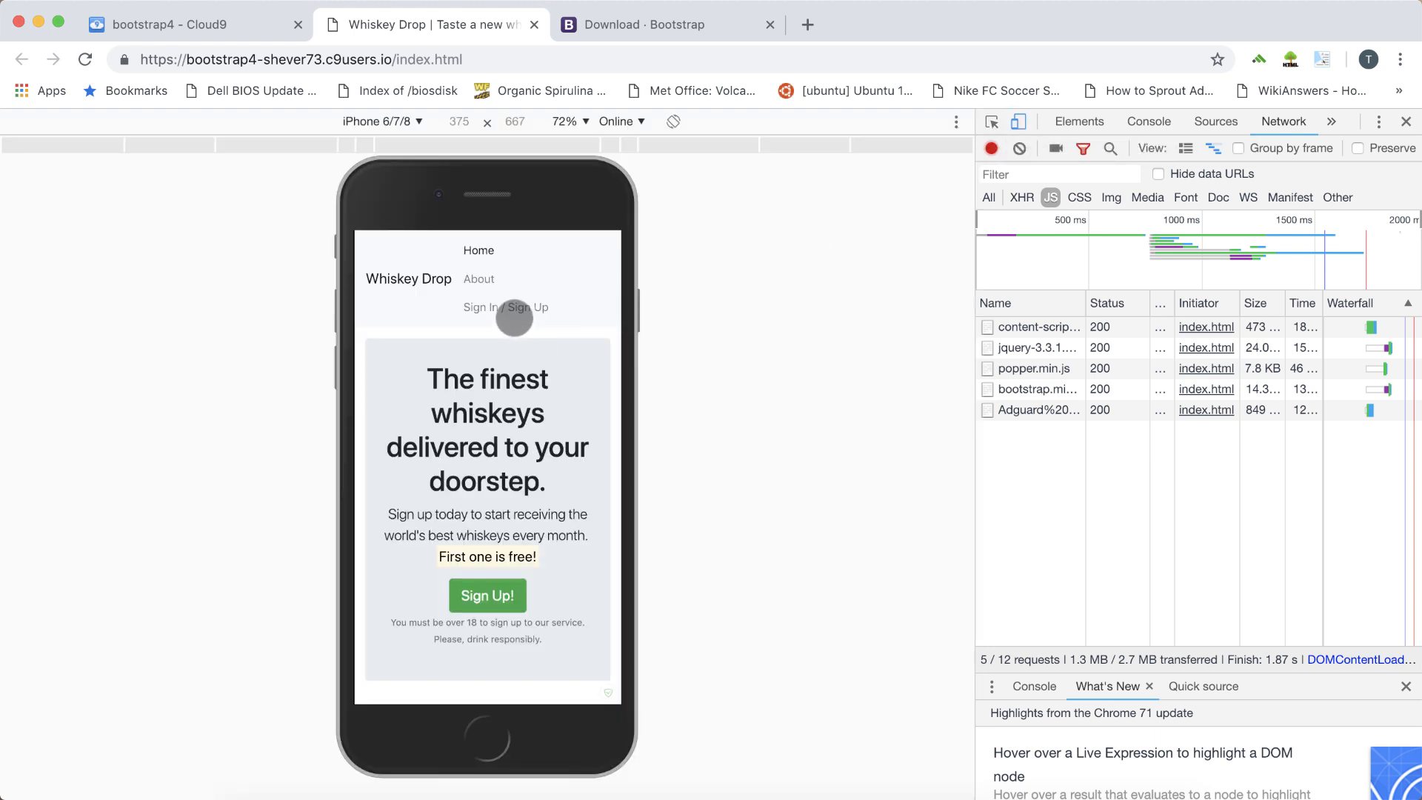
{"action": "mouse_move", "coordinate": [514, 358]}
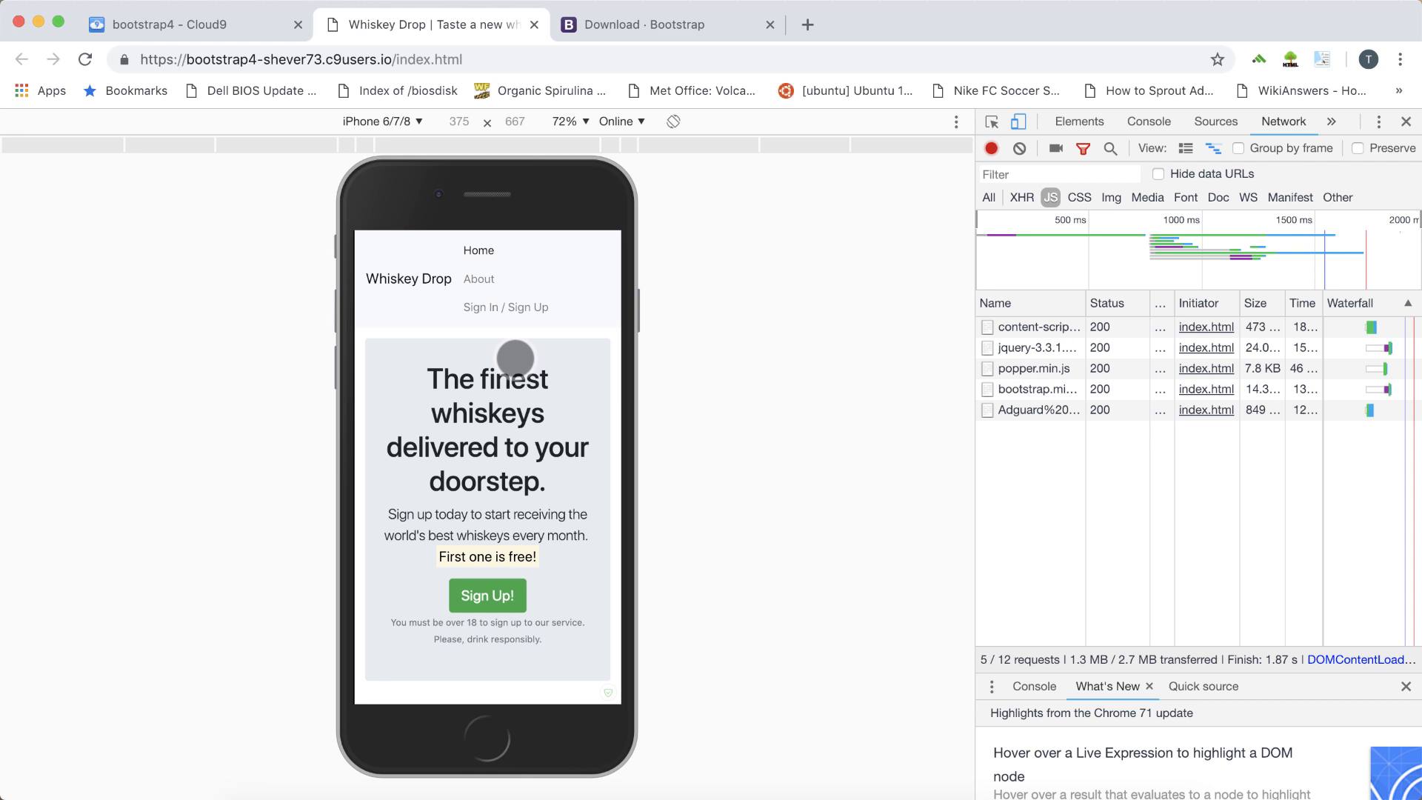
{"action": "mouse_move", "coordinate": [288, 128]}
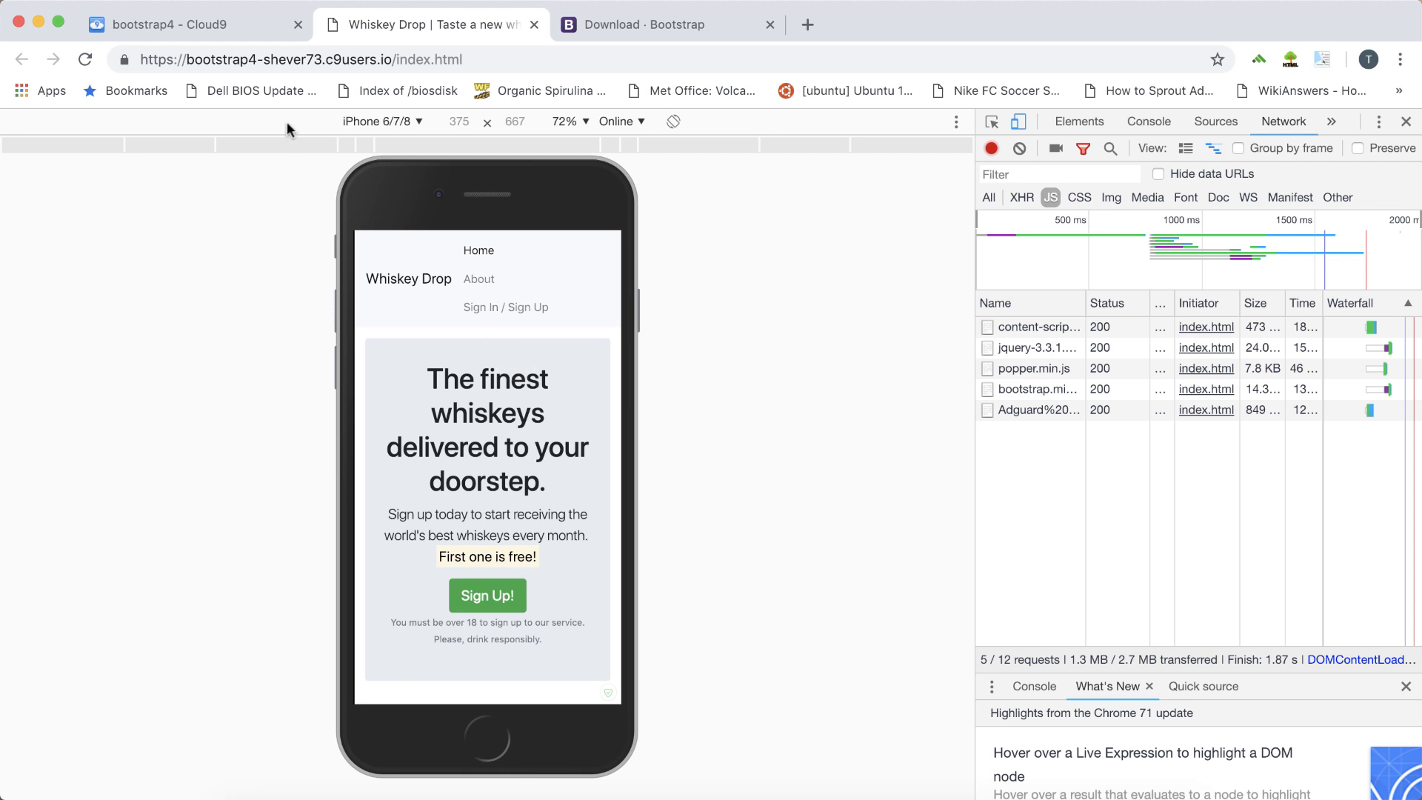
{"action": "left_click", "coordinate": [171, 24]}
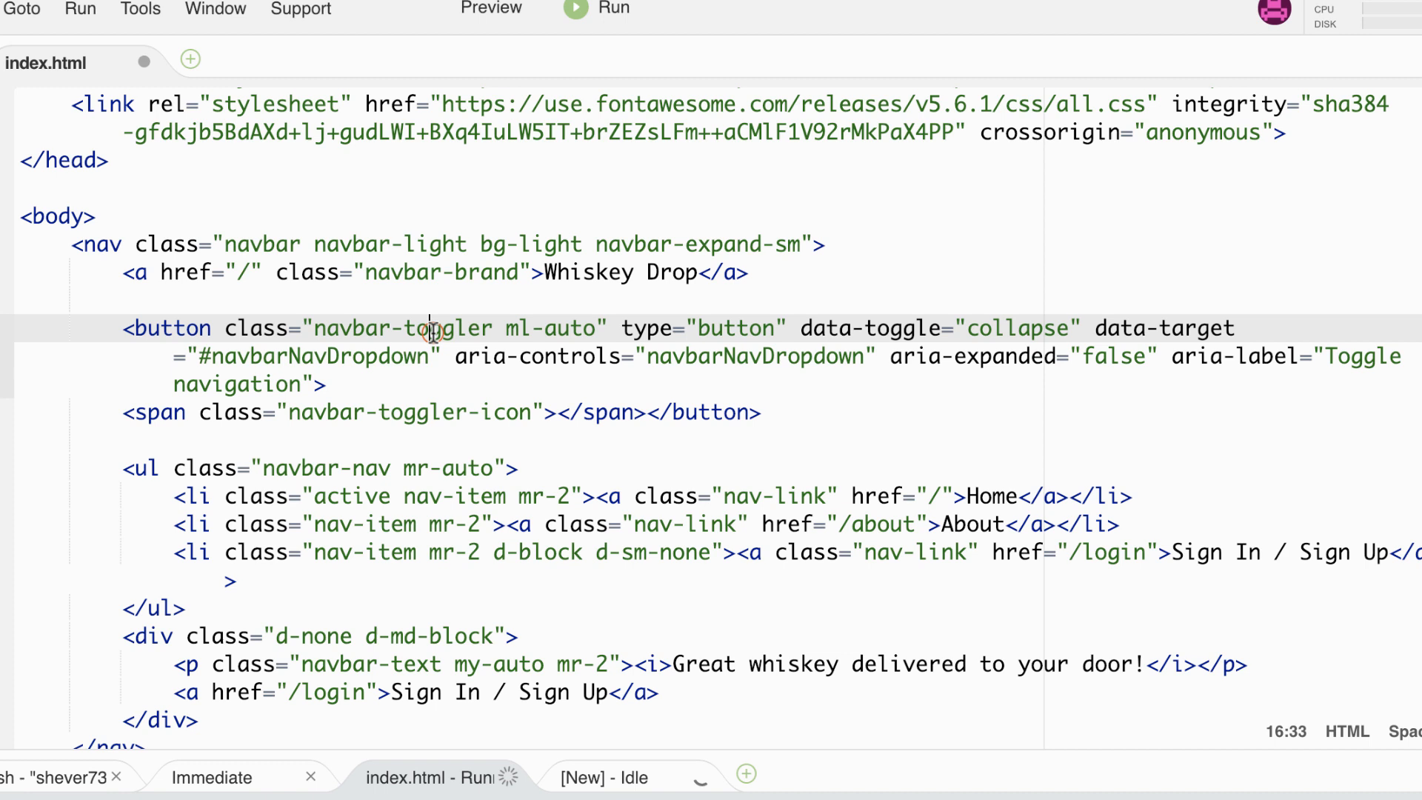
{"action": "mouse_move", "coordinate": [560, 328]}
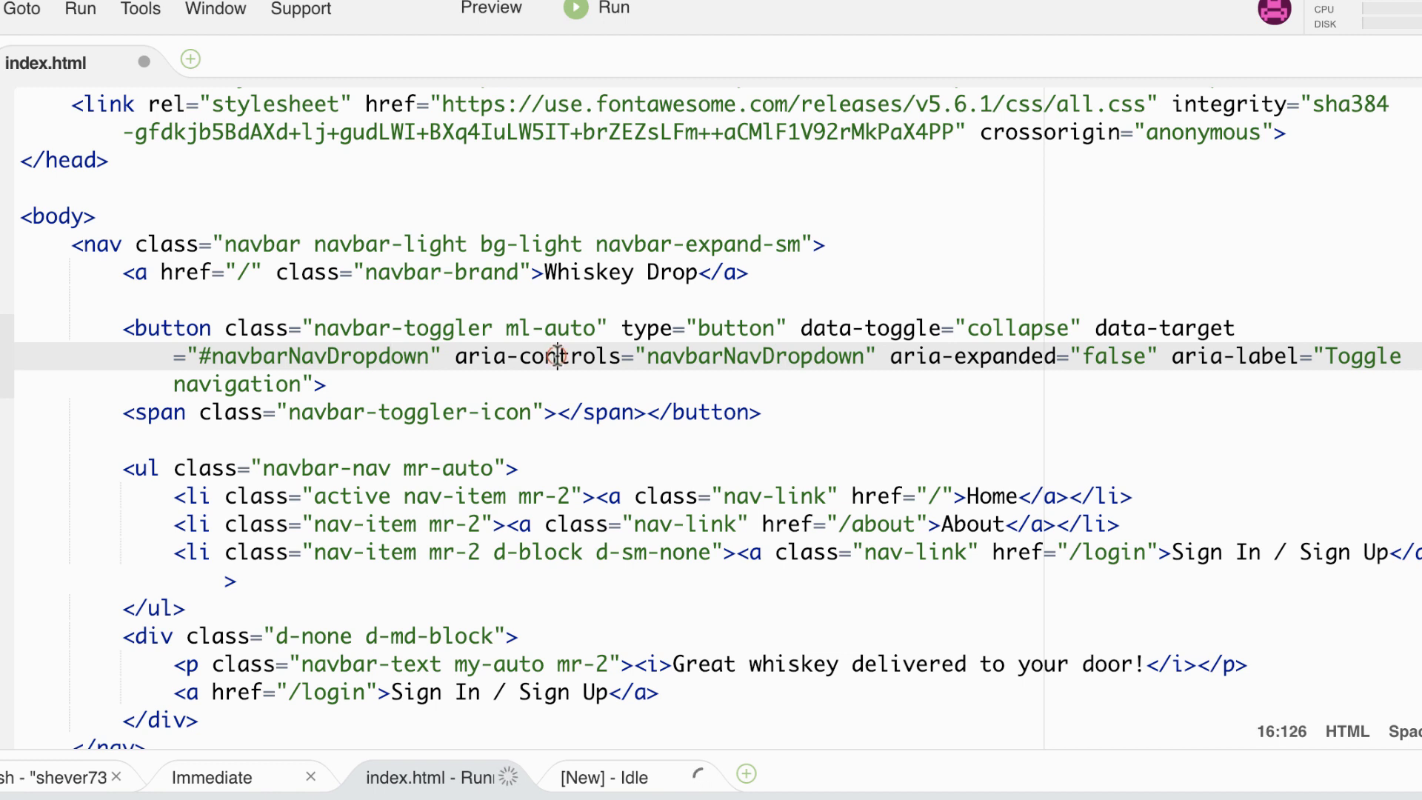
{"action": "mouse_move", "coordinate": [622, 392]}
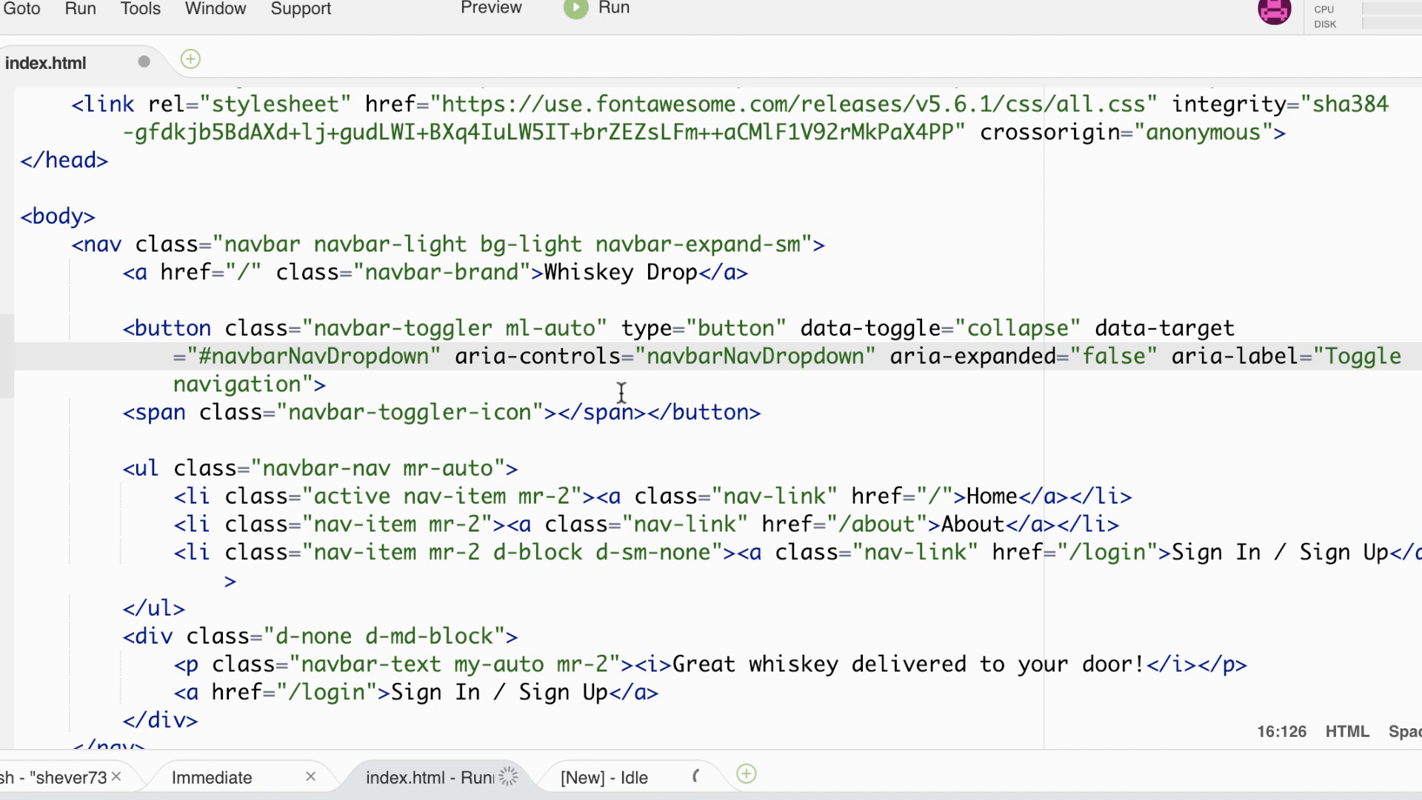
{"action": "mouse_move", "coordinate": [709, 430]}
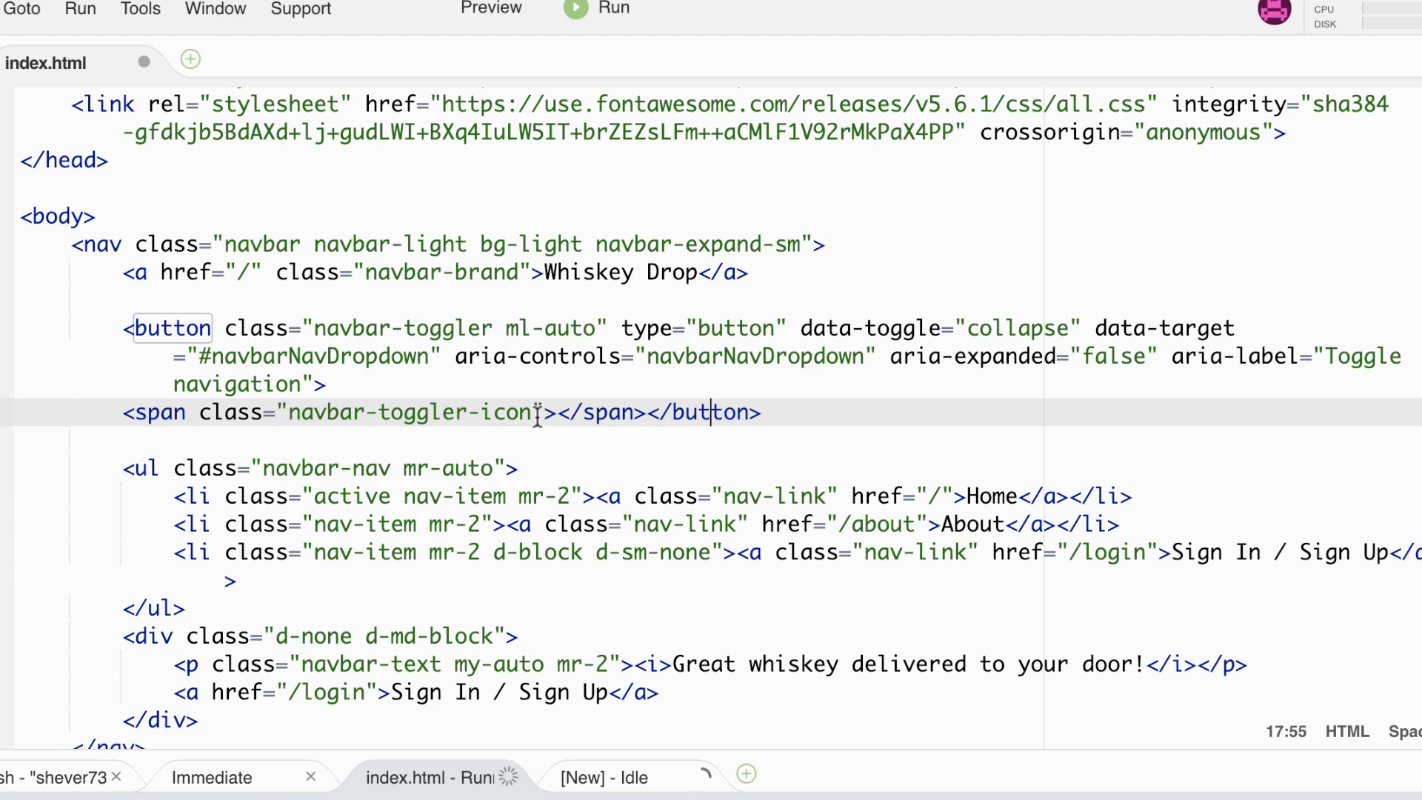
{"action": "mouse_move", "coordinate": [653, 429]}
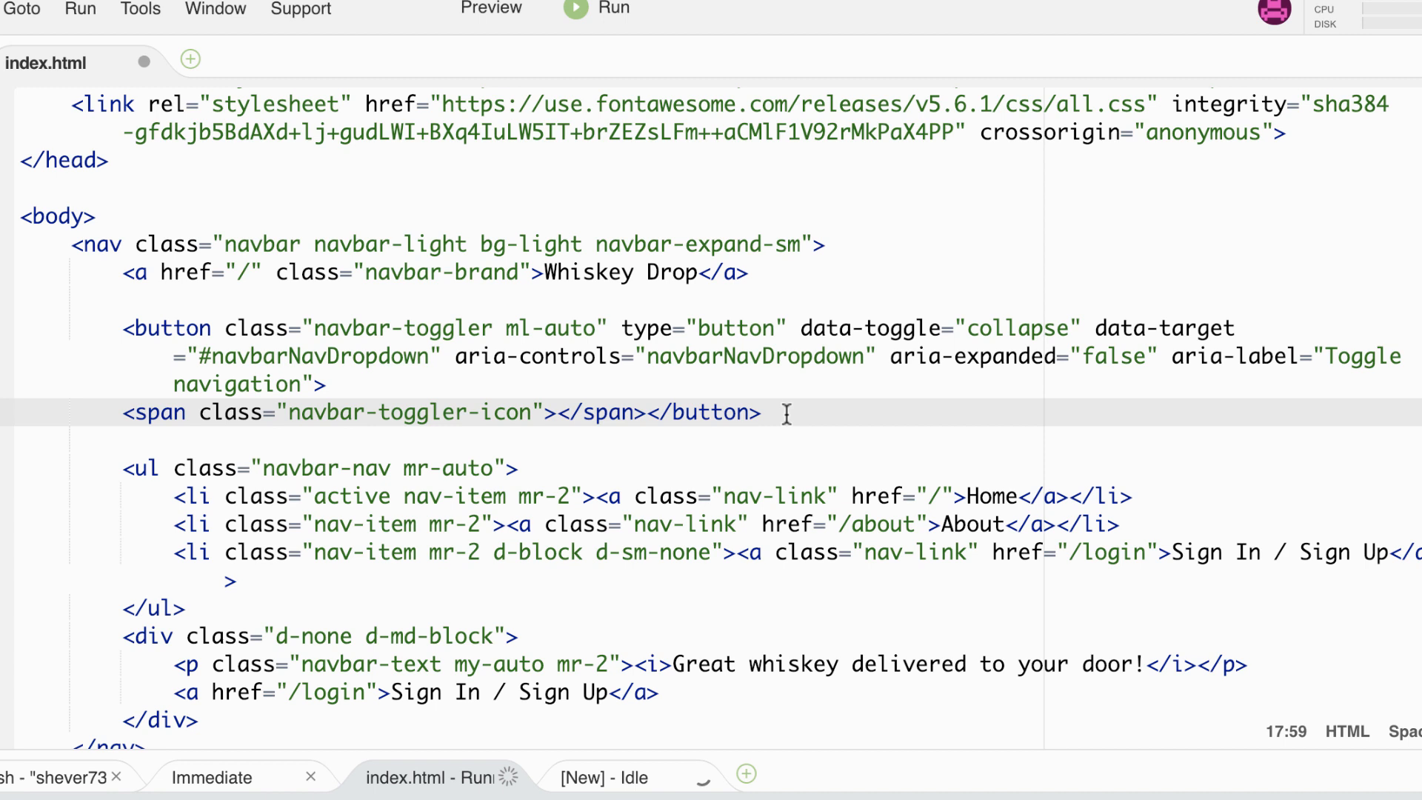
{"action": "mouse_move", "coordinate": [463, 356]}
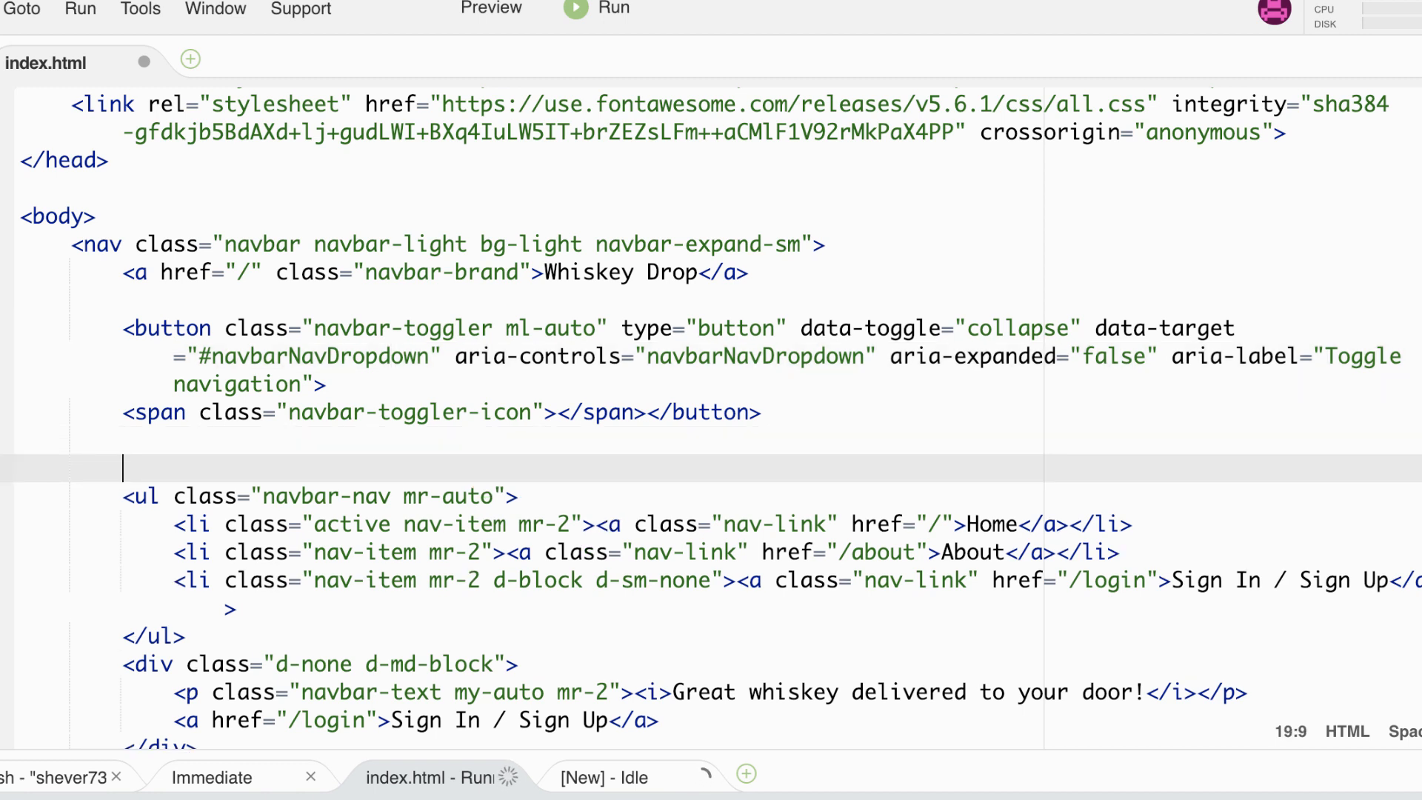
Step: Give the .navbar-collapse div the id navbarNavDropdown and cut its closing div tag
{"action": "type", "text": ".collapse"}
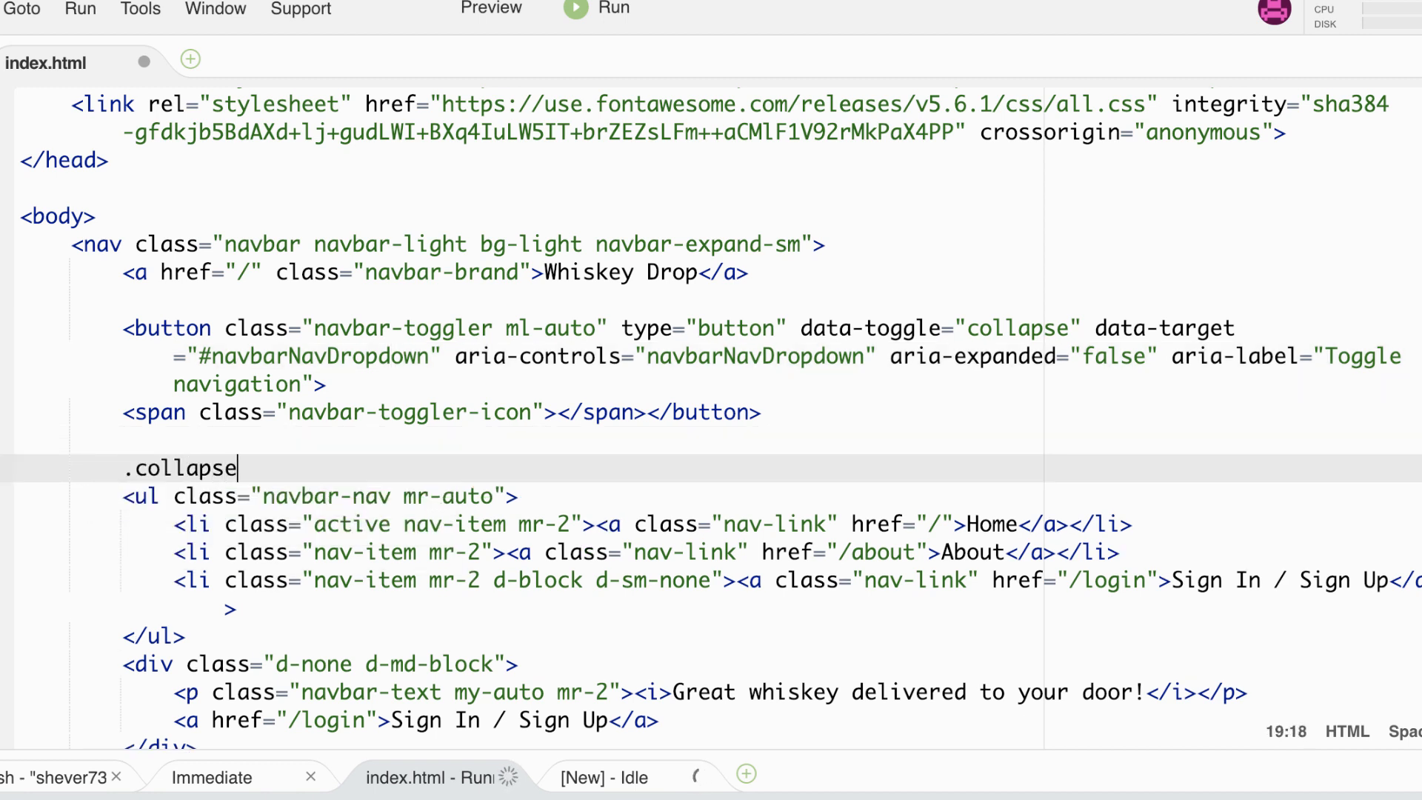
{"action": "type", "text": ".navbar"}
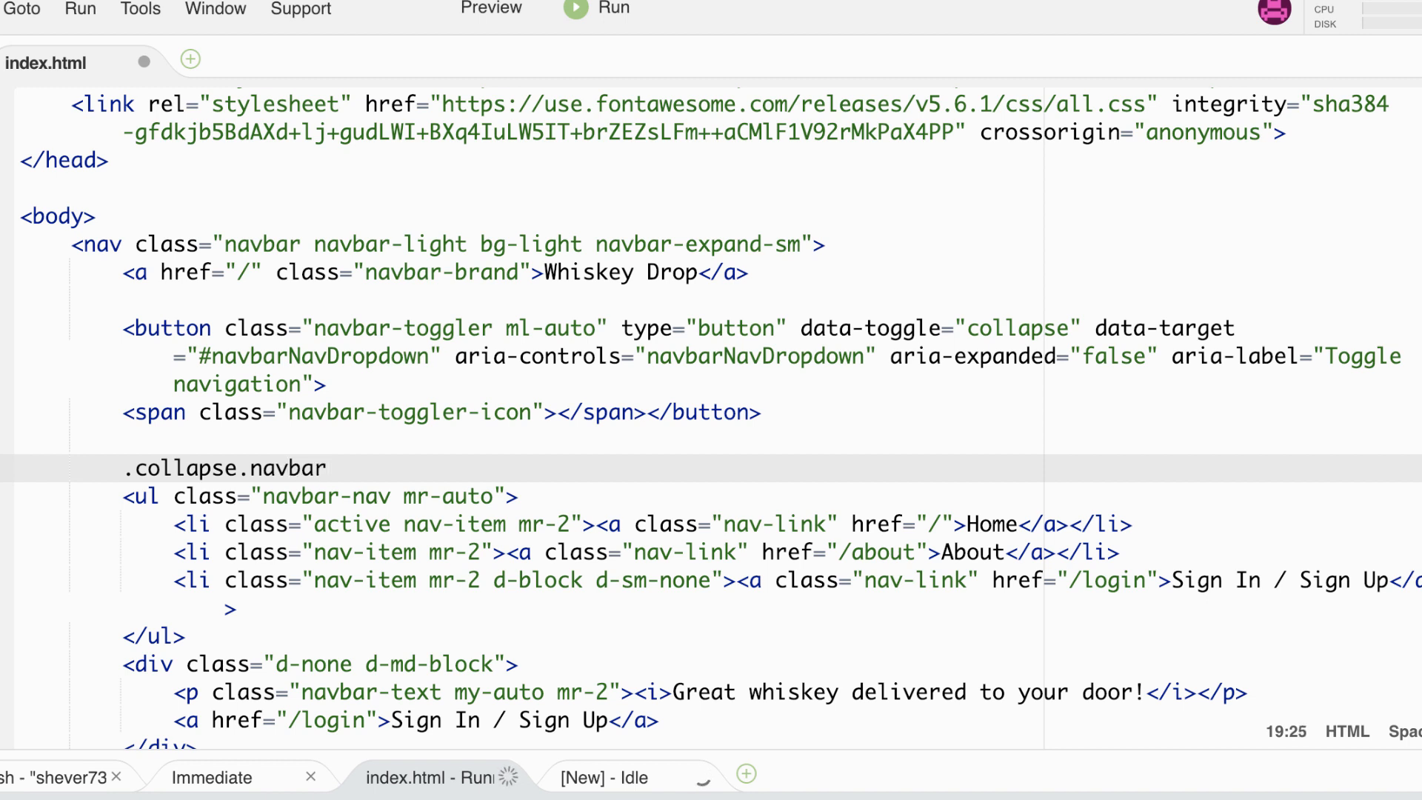
{"action": "type", "text": "-collapse\" ></div>"}
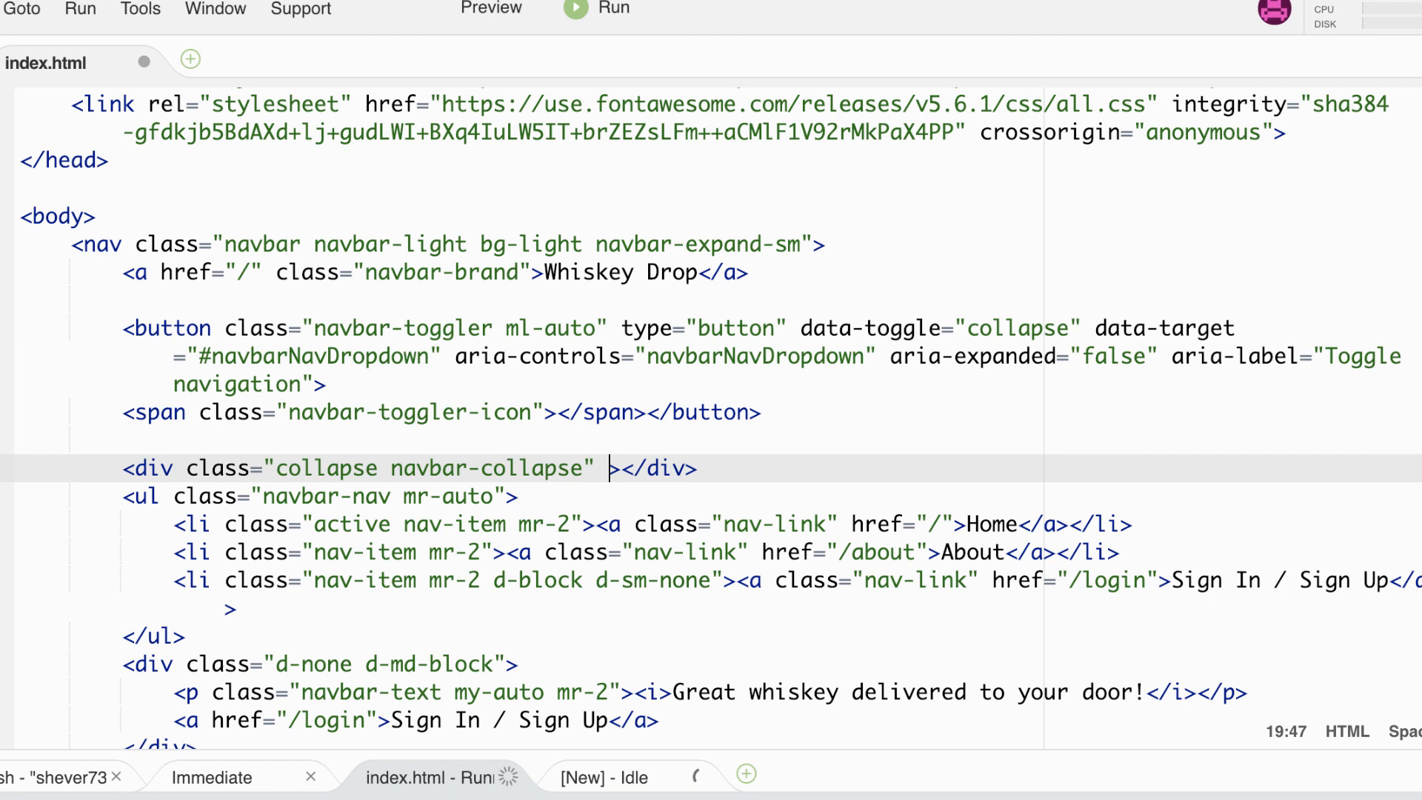
{"action": "type", "text": "id=\"\""}
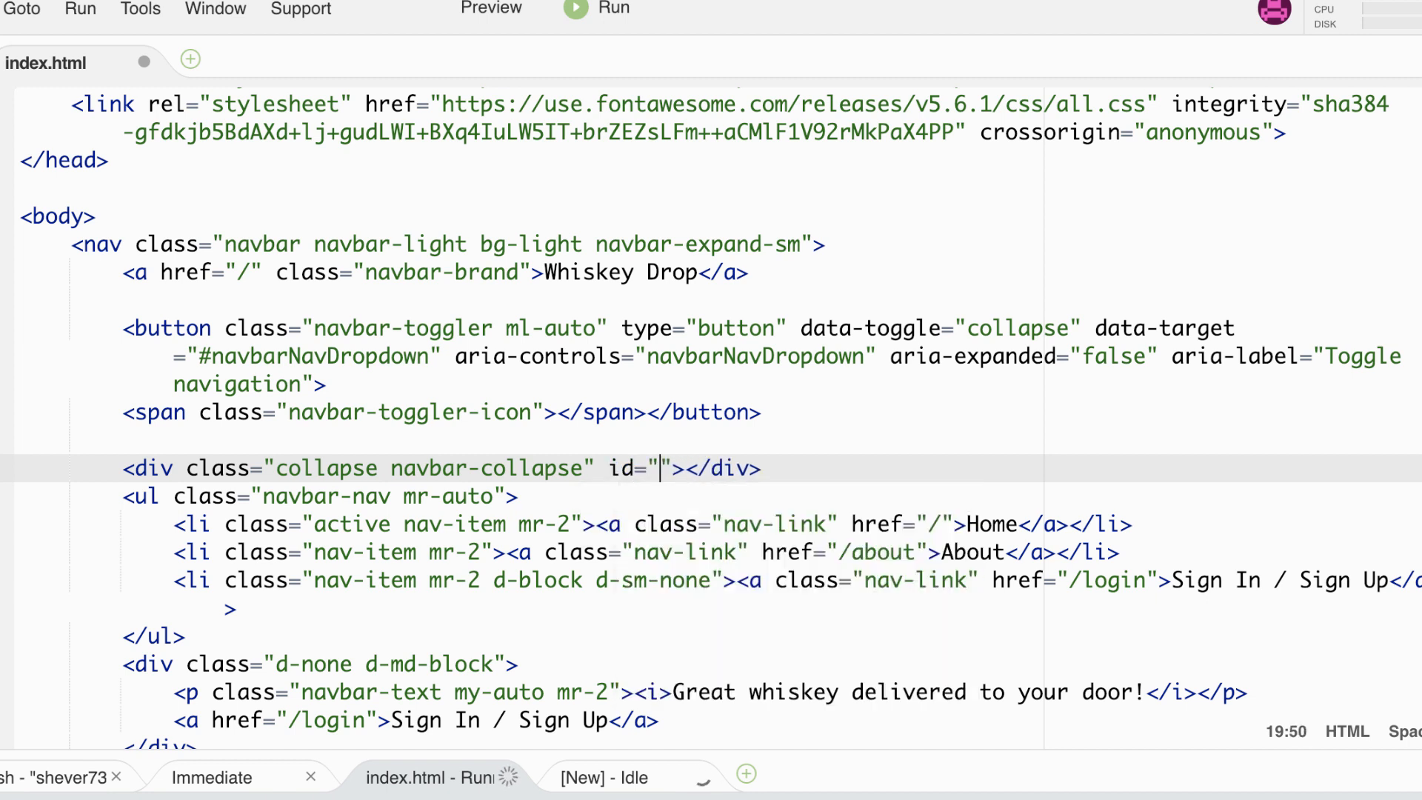
{"action": "type", "text": "navba"}
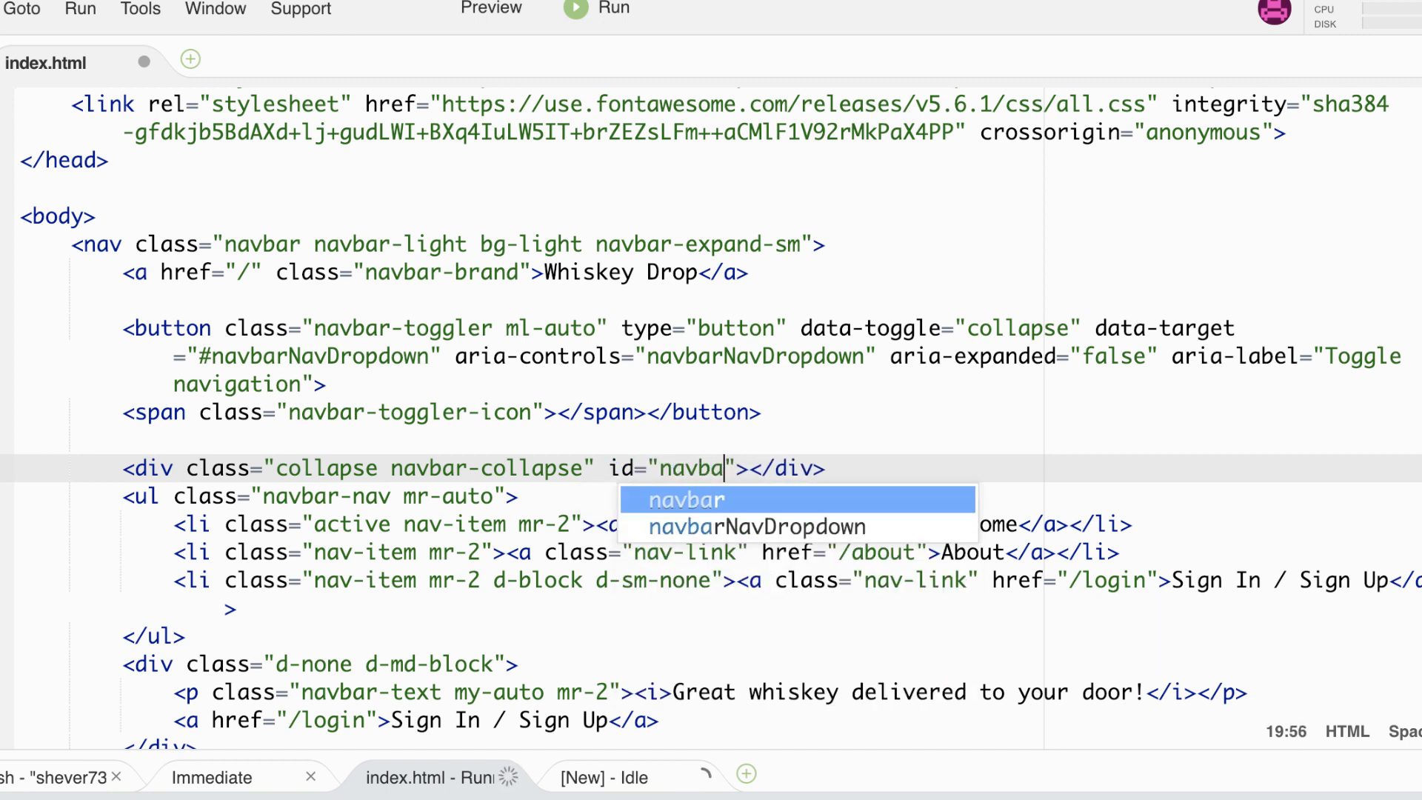
{"action": "left_click", "coordinate": [755, 526]}
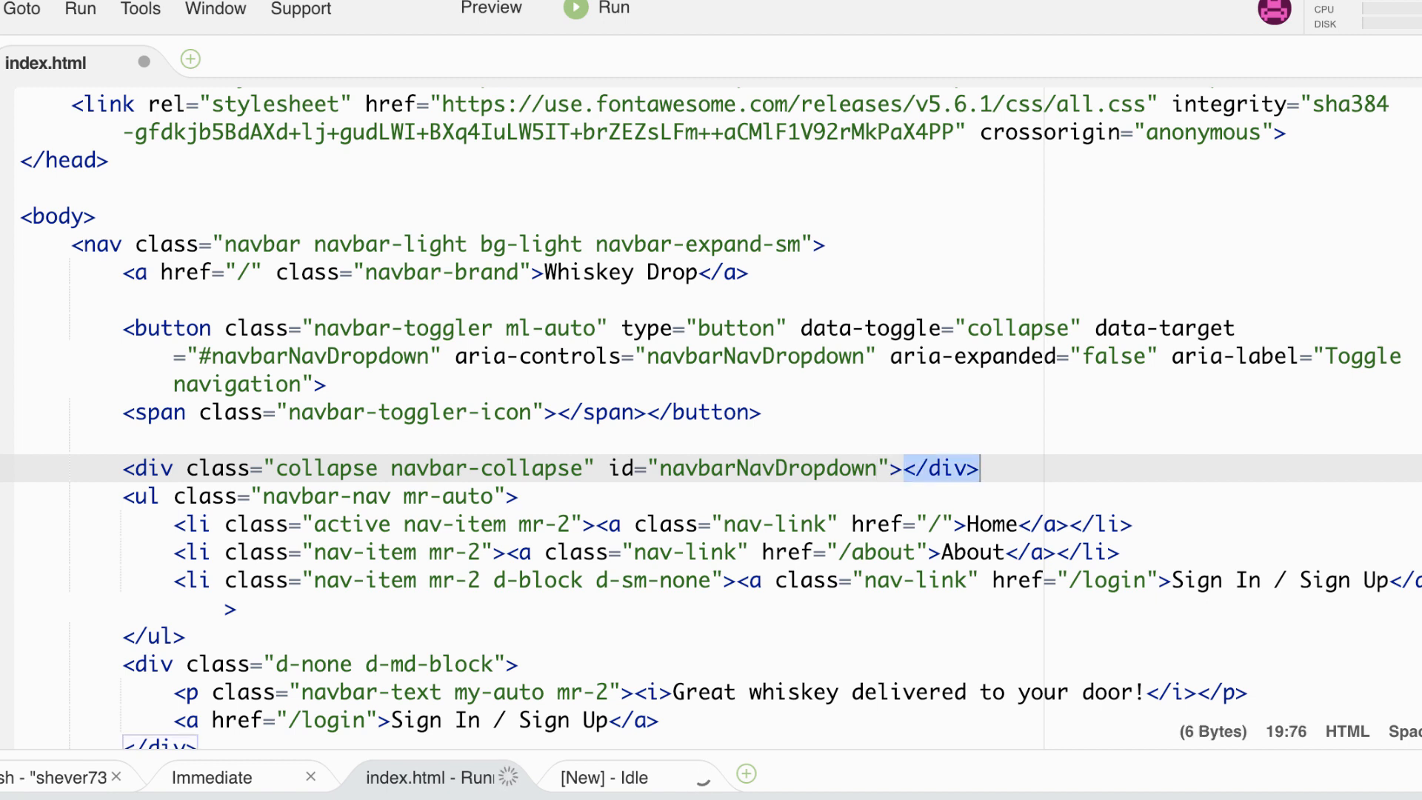
{"action": "key", "text": "Delete"}
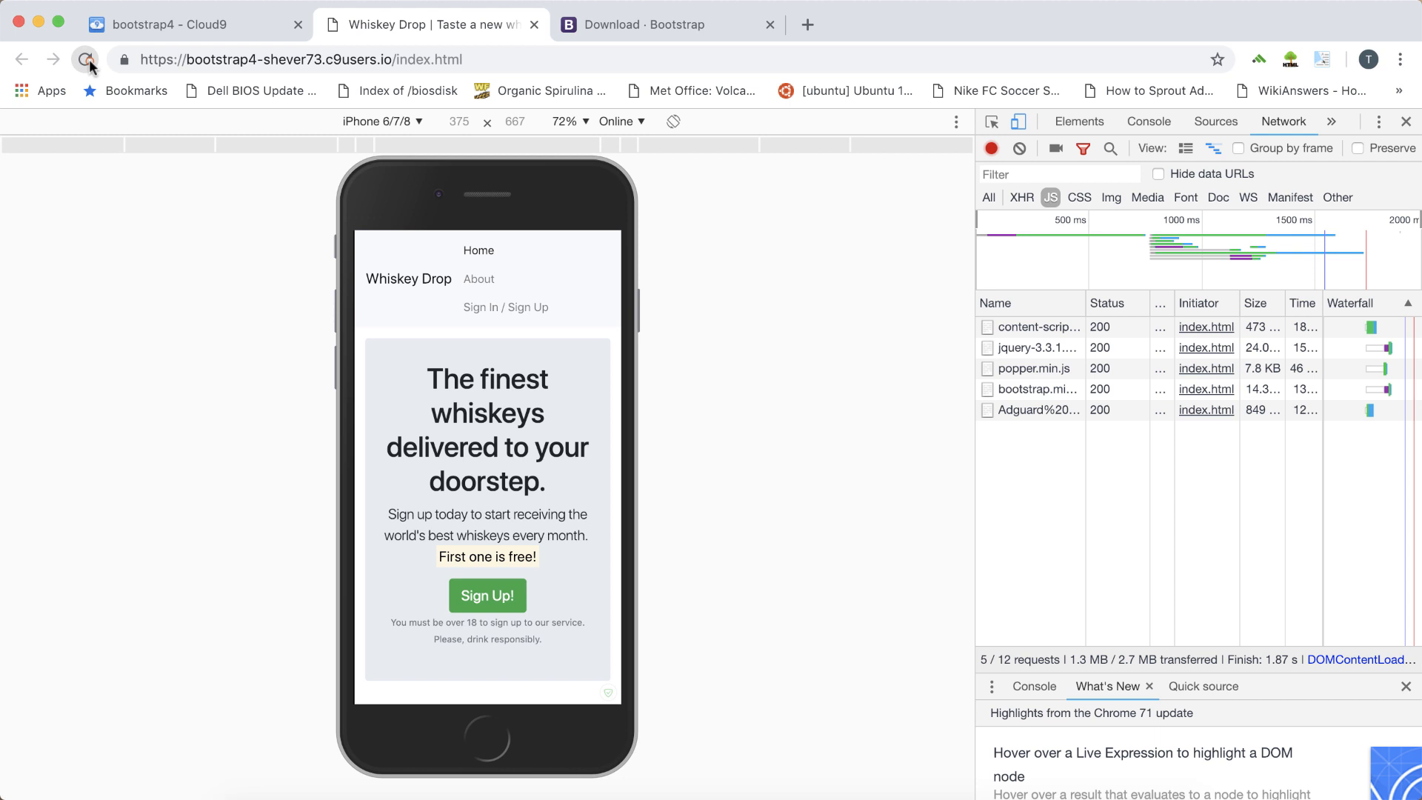
Step: Reload the phone preview and expand, then collapse, the hamburger navbar toggler
{"action": "left_click", "coordinate": [84, 60]}
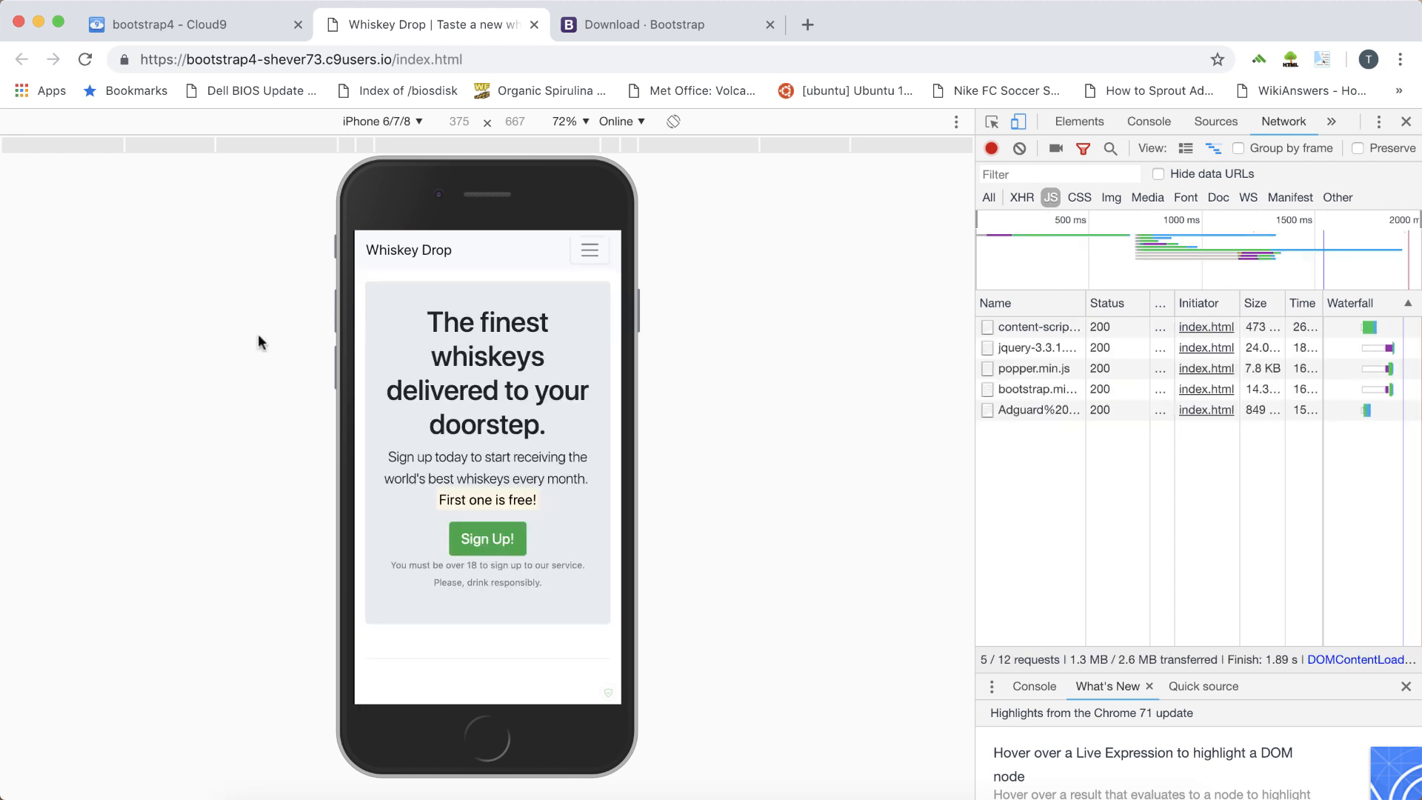
{"action": "mouse_move", "coordinate": [271, 343]}
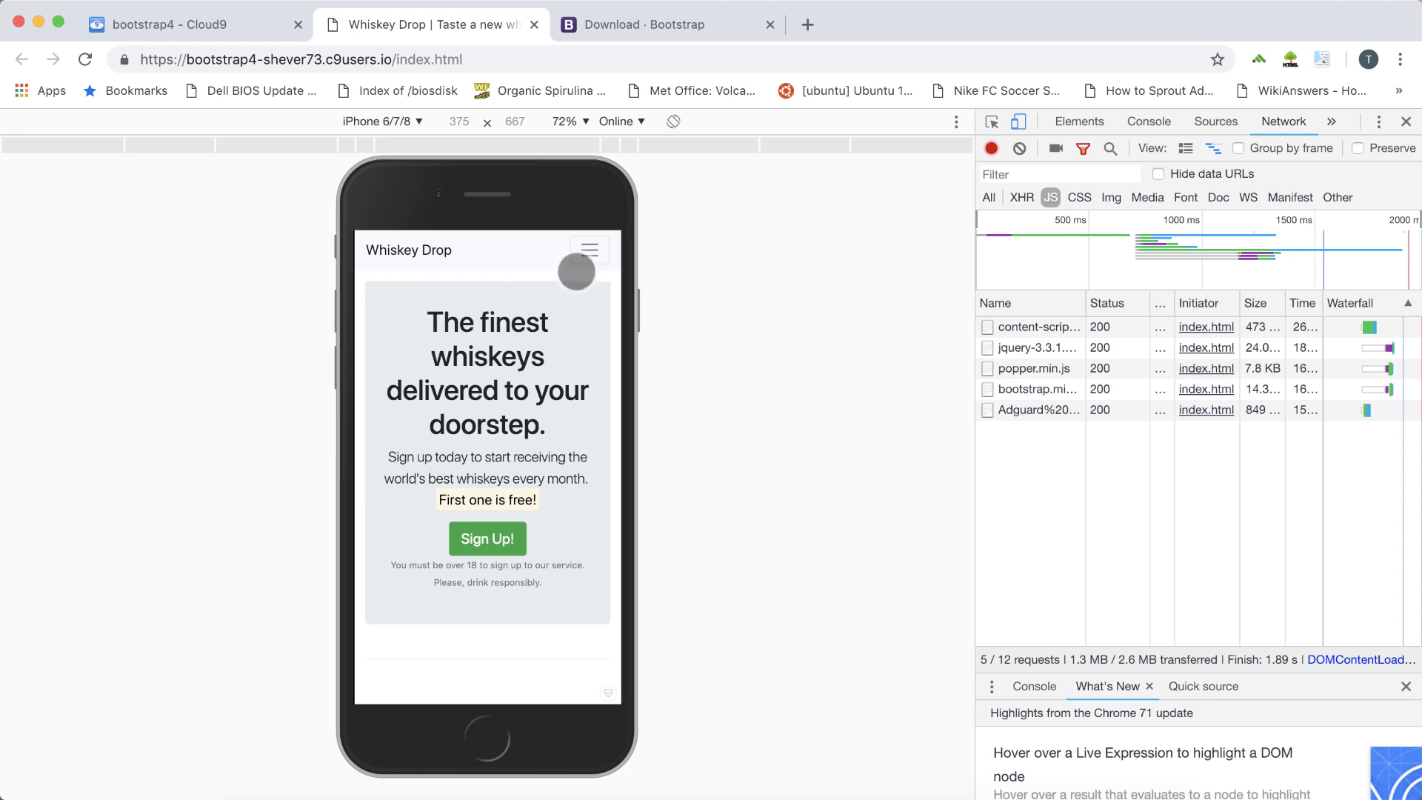
{"action": "left_click", "coordinate": [590, 251]}
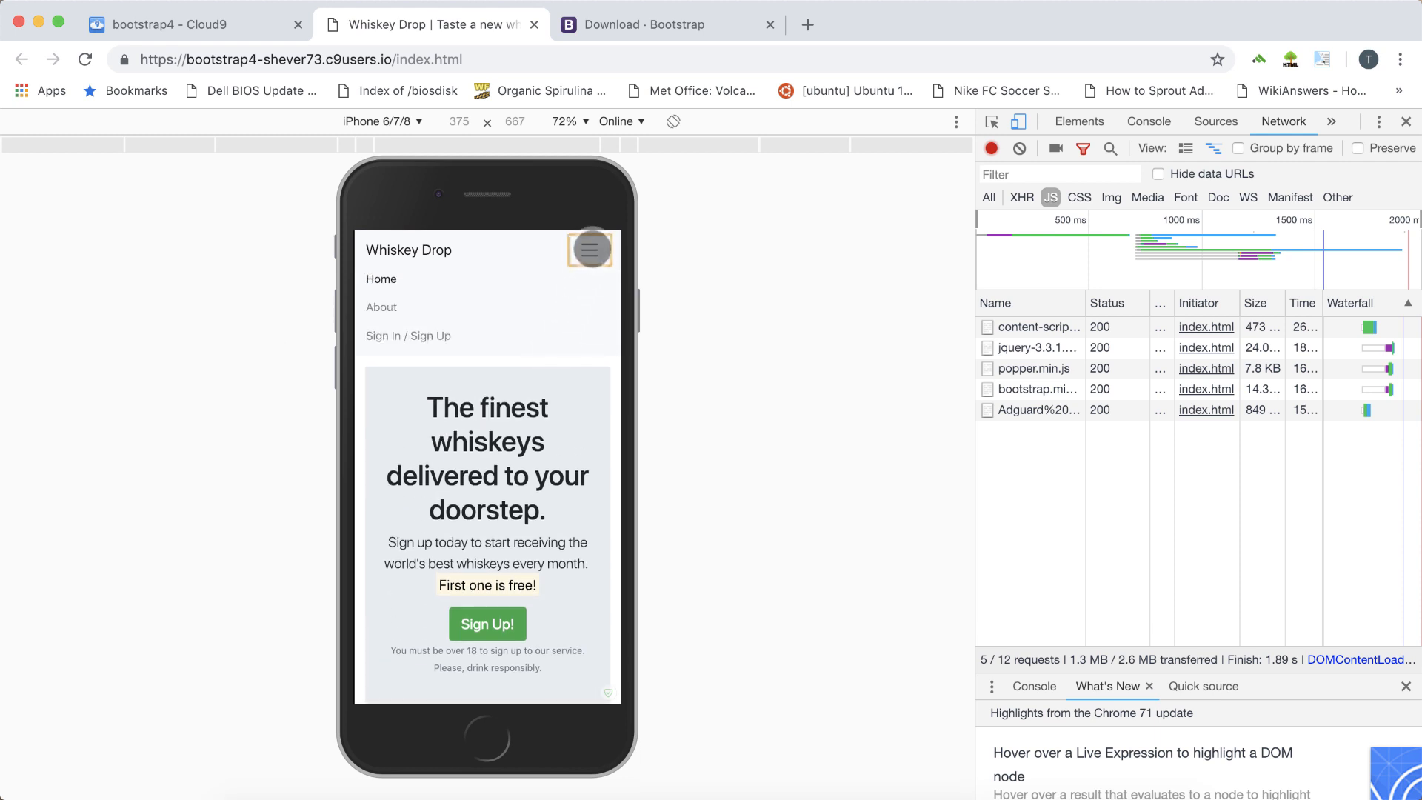
{"action": "left_click", "coordinate": [590, 250]}
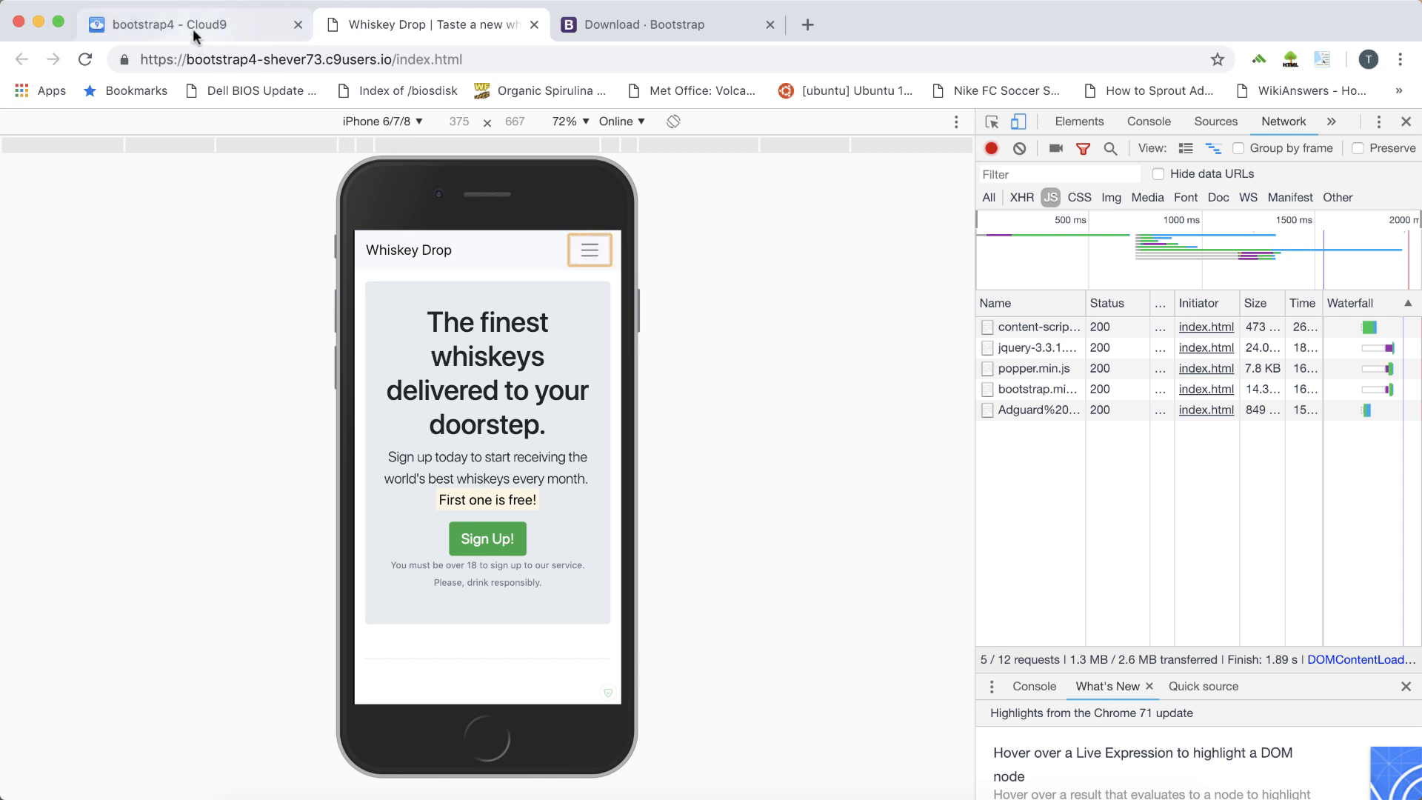
{"action": "mouse_move", "coordinate": [195, 26]}
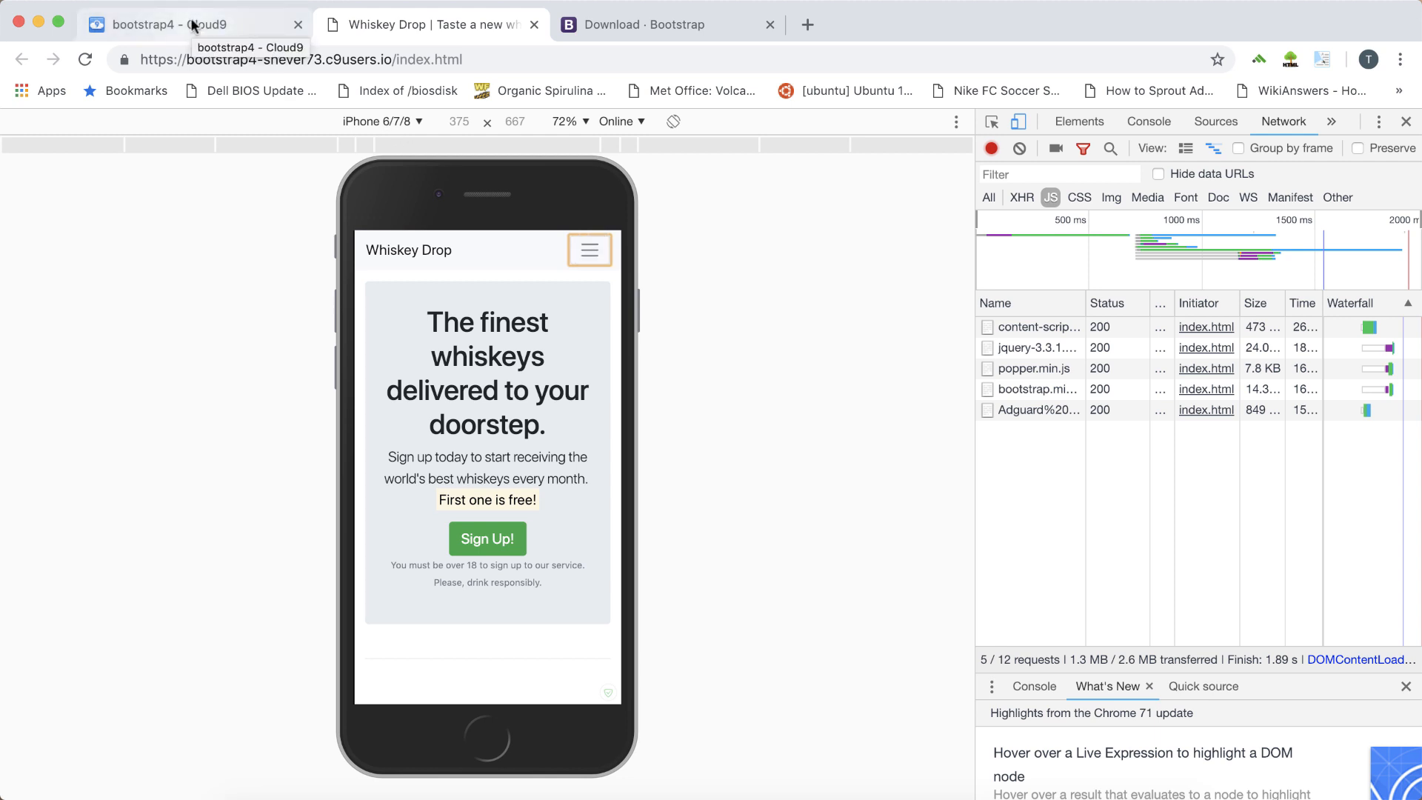
{"action": "mouse_move", "coordinate": [250, 27]}
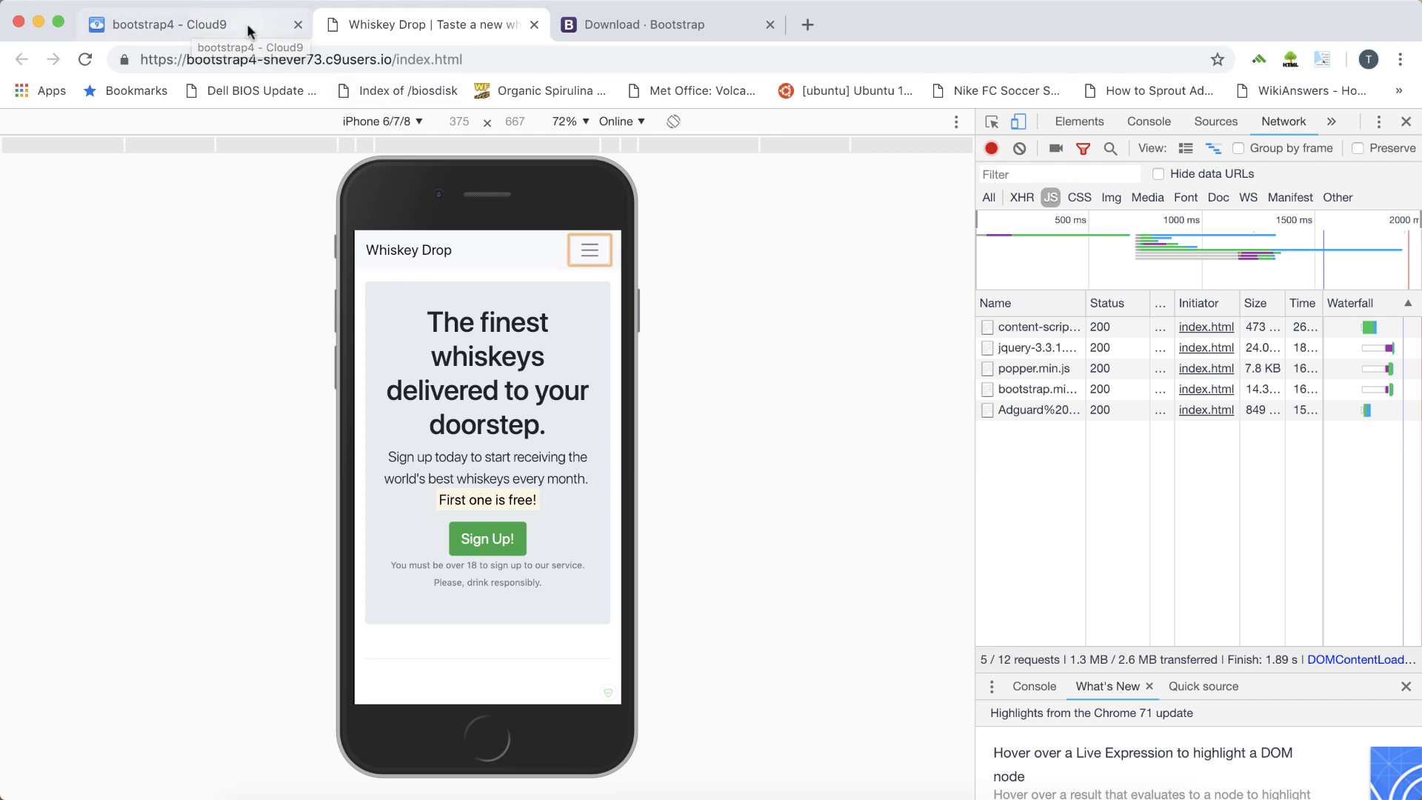
Step: Add a nav-item dropdown list item holding the Whiskeys navbarDropdownMenuLink toggle link
{"action": "left_click", "coordinate": [171, 24]}
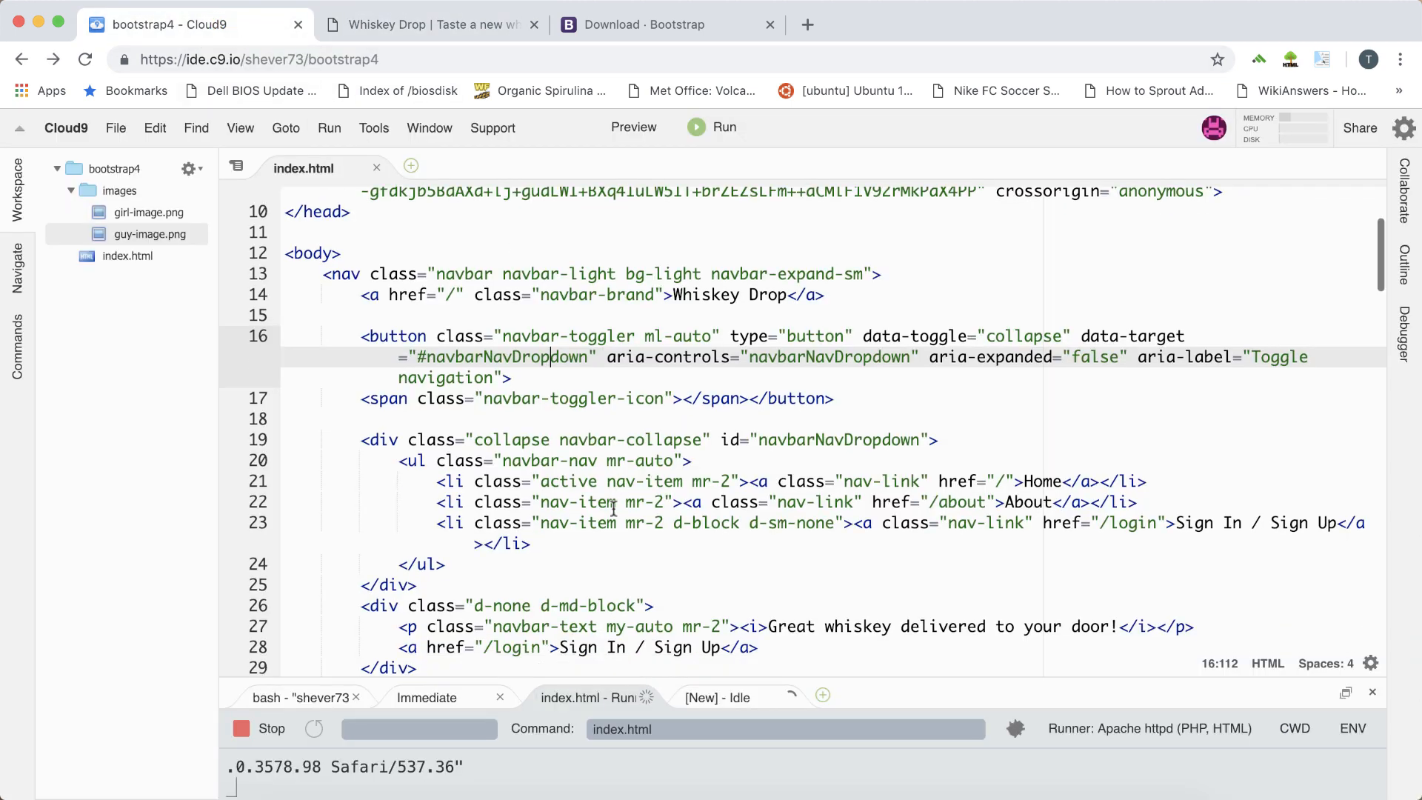
{"action": "scroll", "scroll_direction": "down", "scroll_amount": 3}
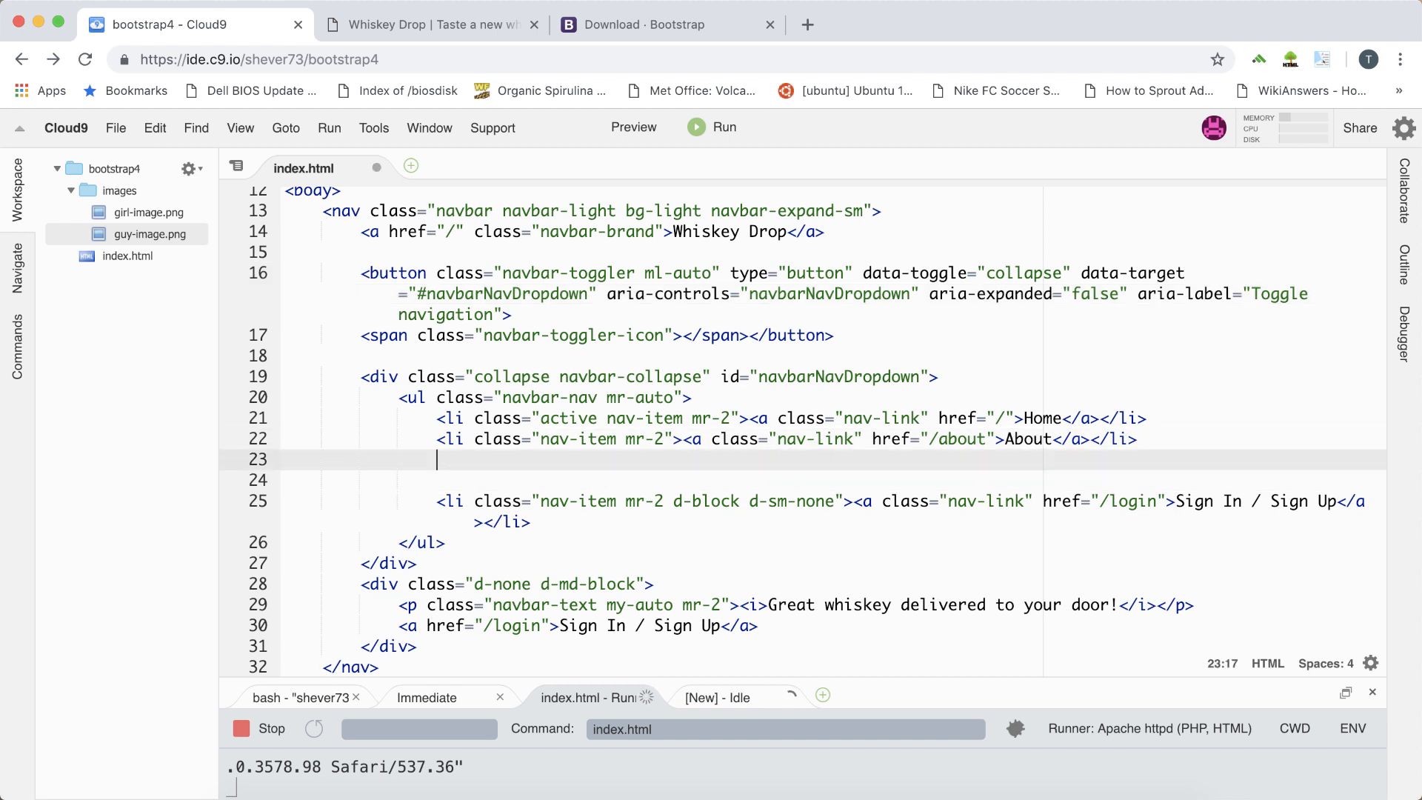
{"action": "type", "text": "<li class=\""}
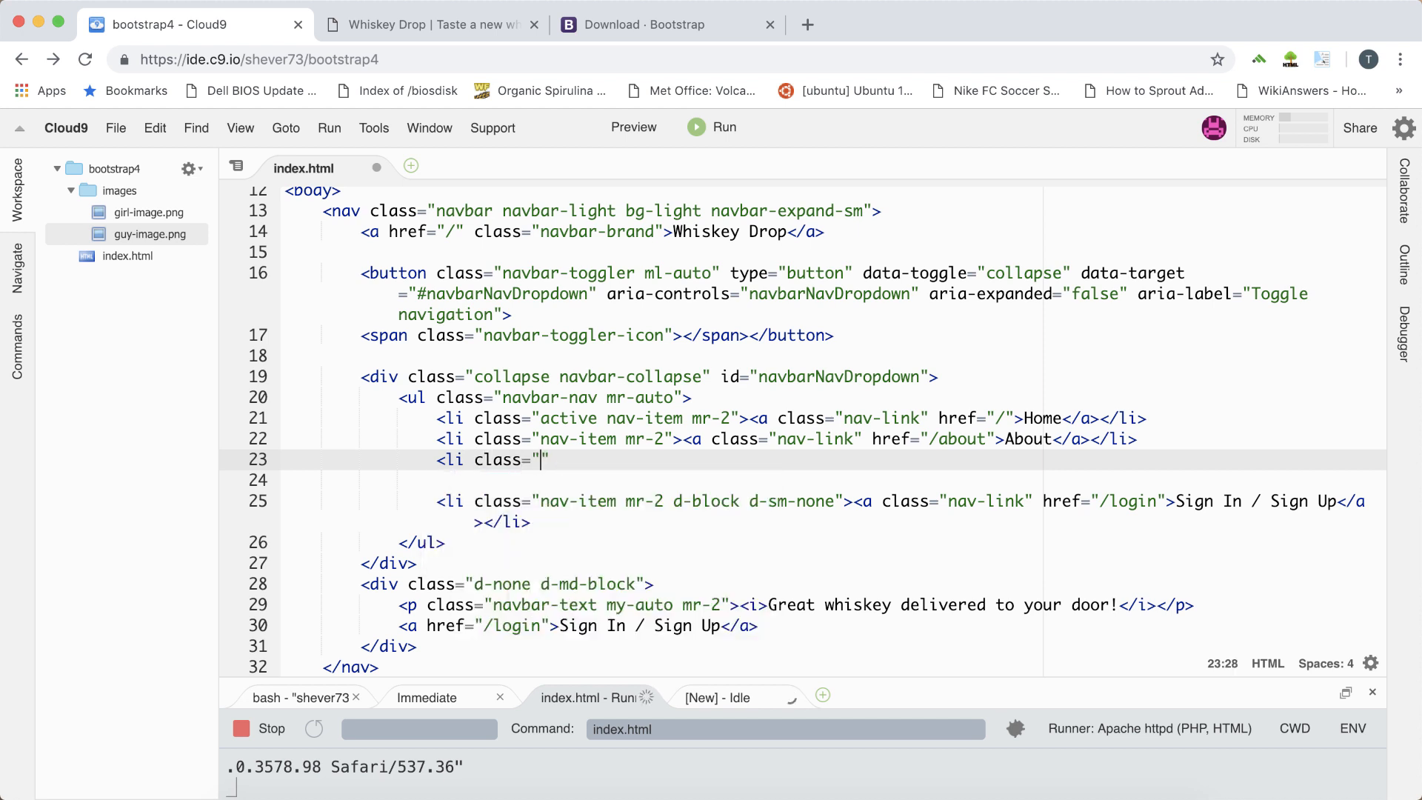
{"action": "type", "text": "nav-item dr"}
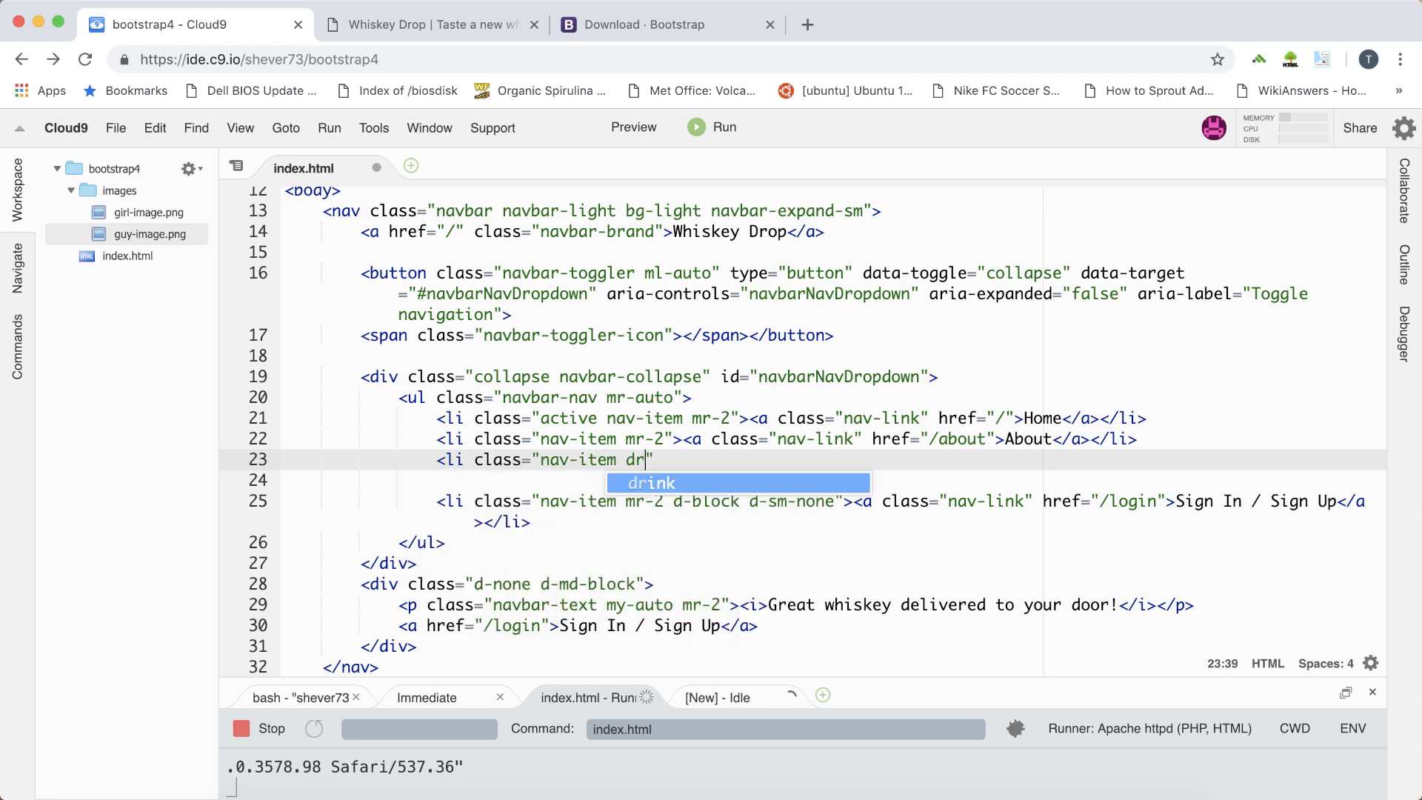
{"action": "type", "text": "opdown"}
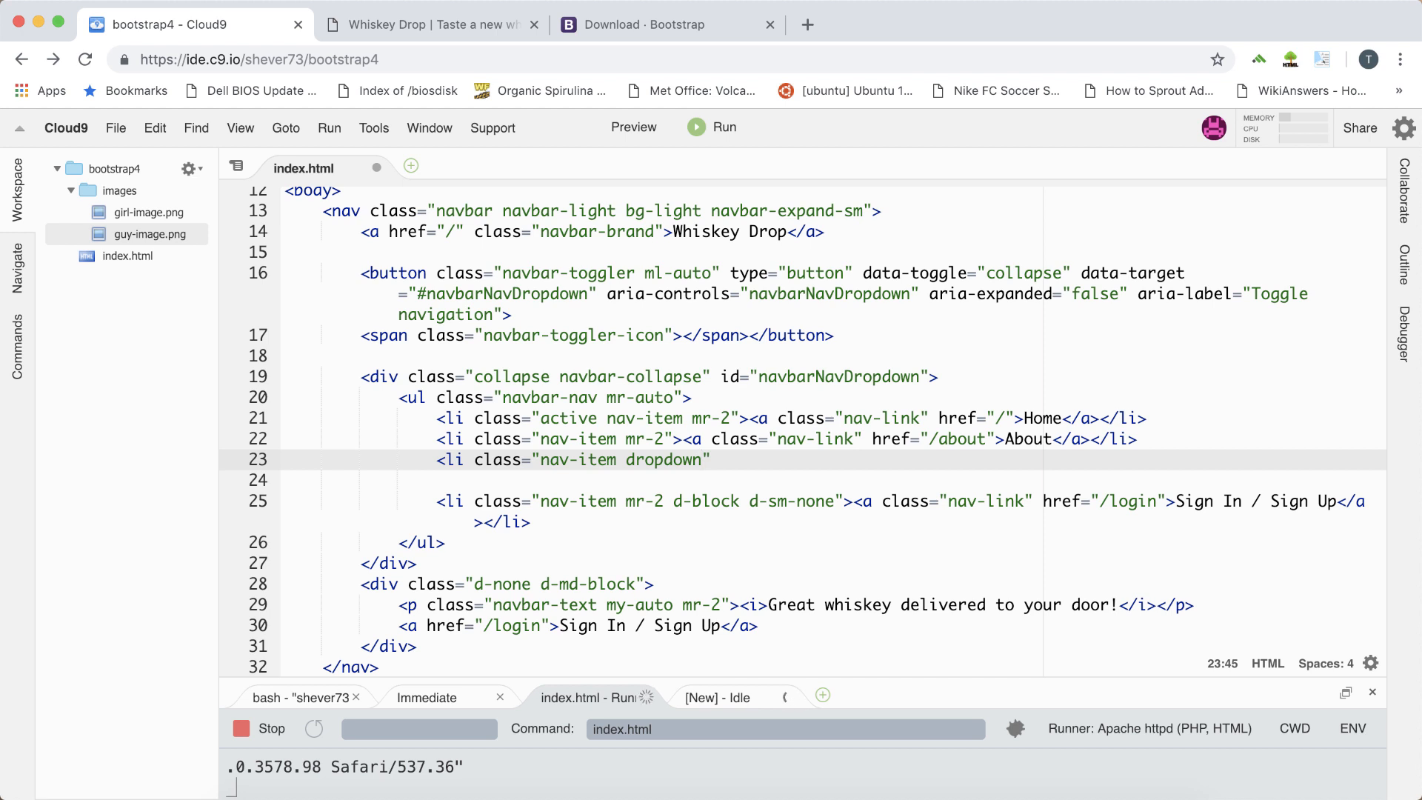
{"action": "type", "text": "></li>"}
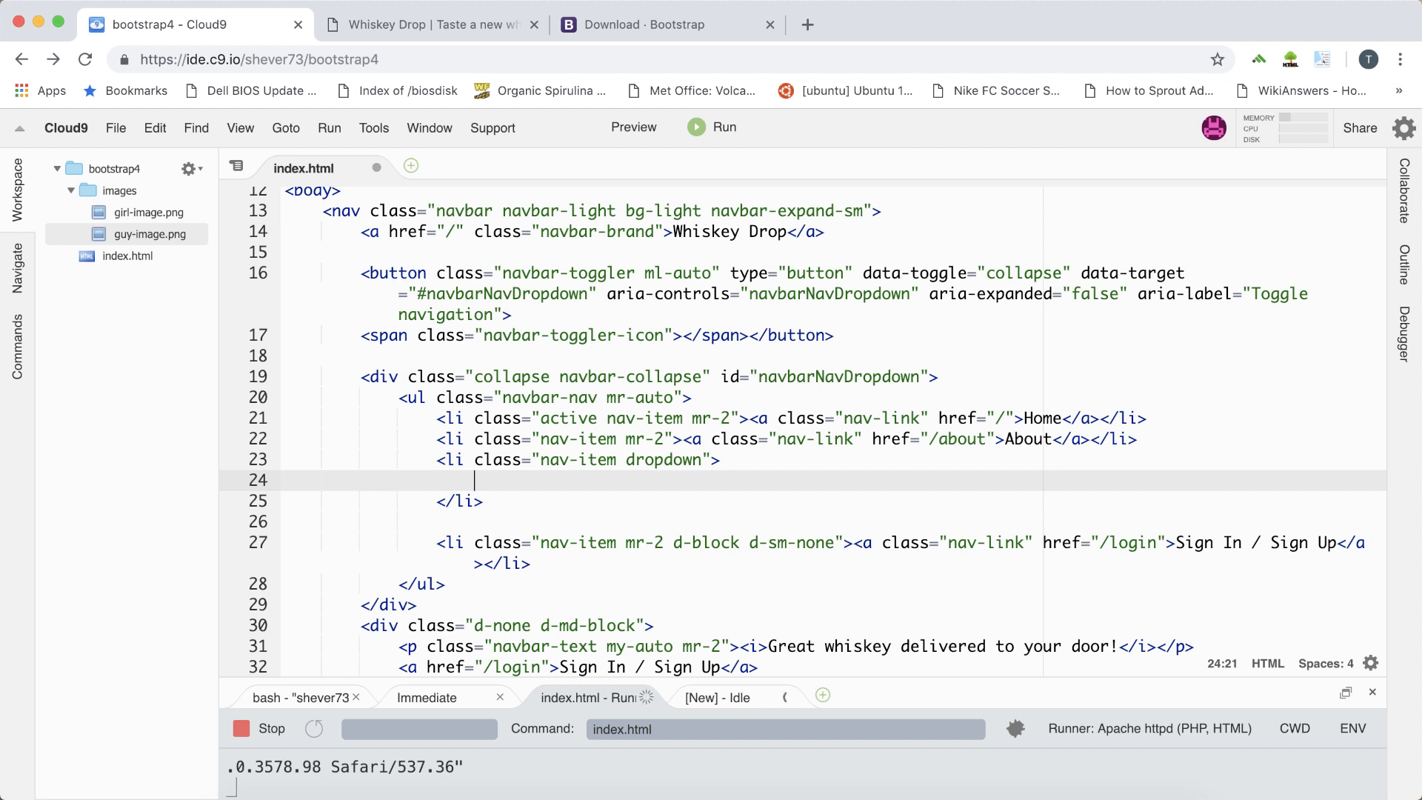
{"action": "mouse_move", "coordinate": [486, 480]}
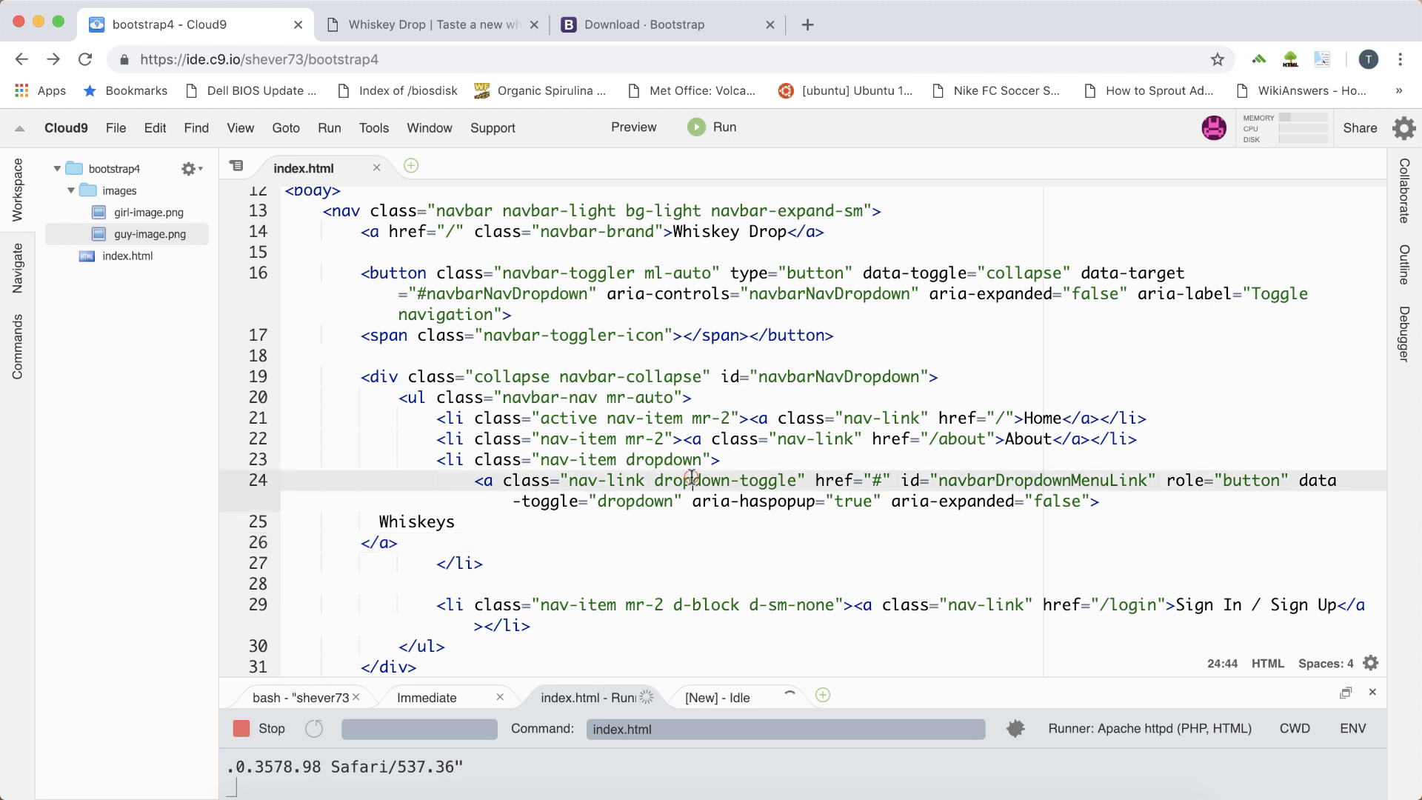
{"action": "mouse_move", "coordinate": [846, 480]}
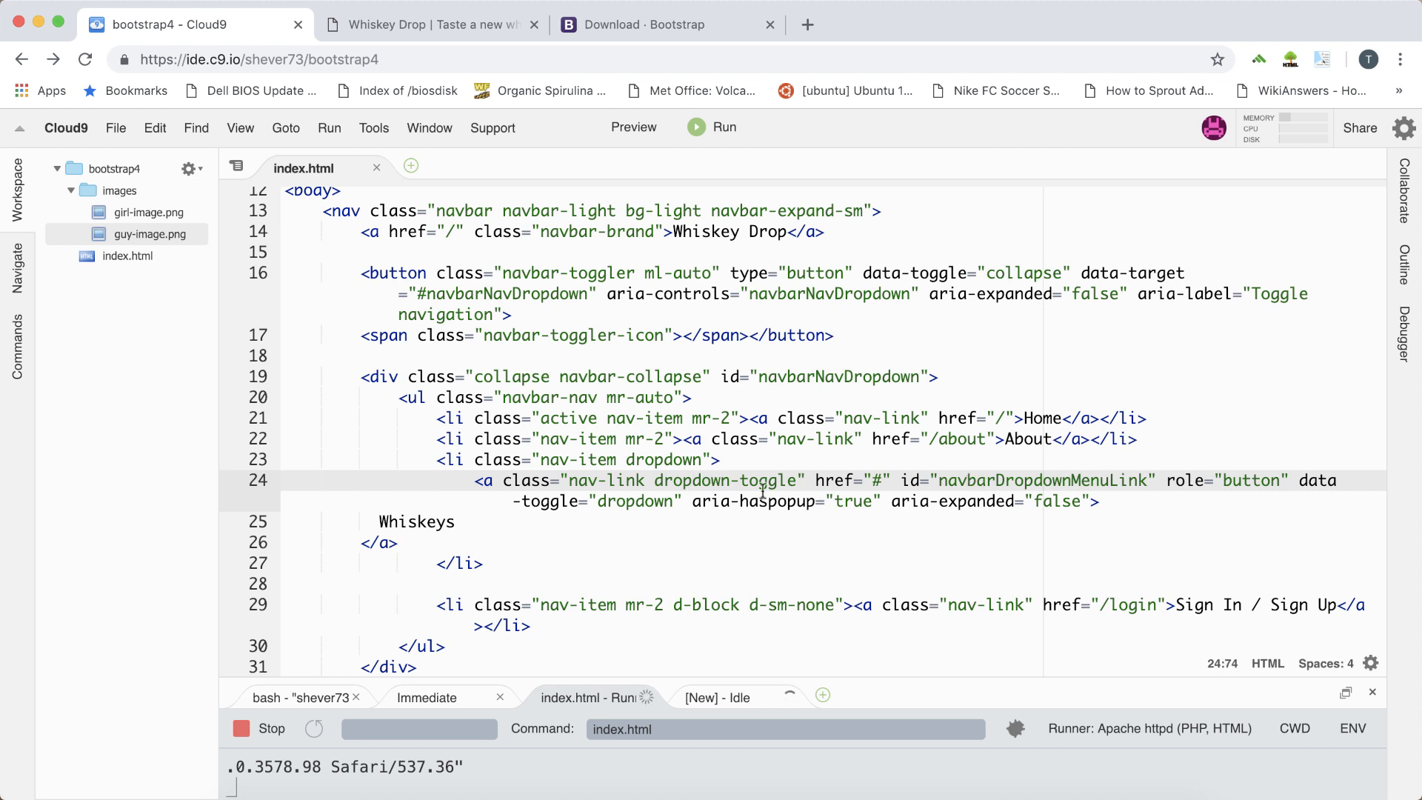
{"action": "left_click", "coordinate": [667, 502]}
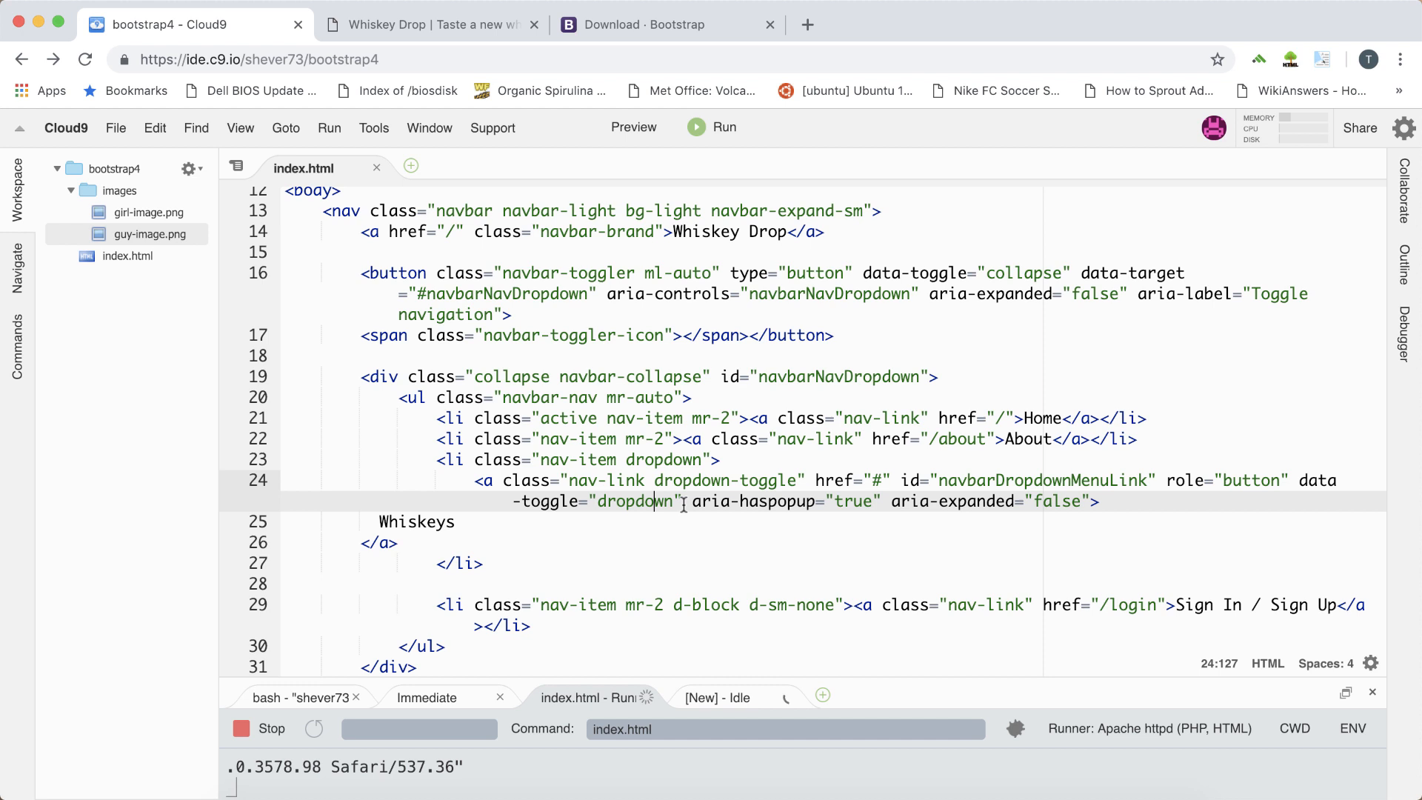
{"action": "mouse_move", "coordinate": [657, 513]}
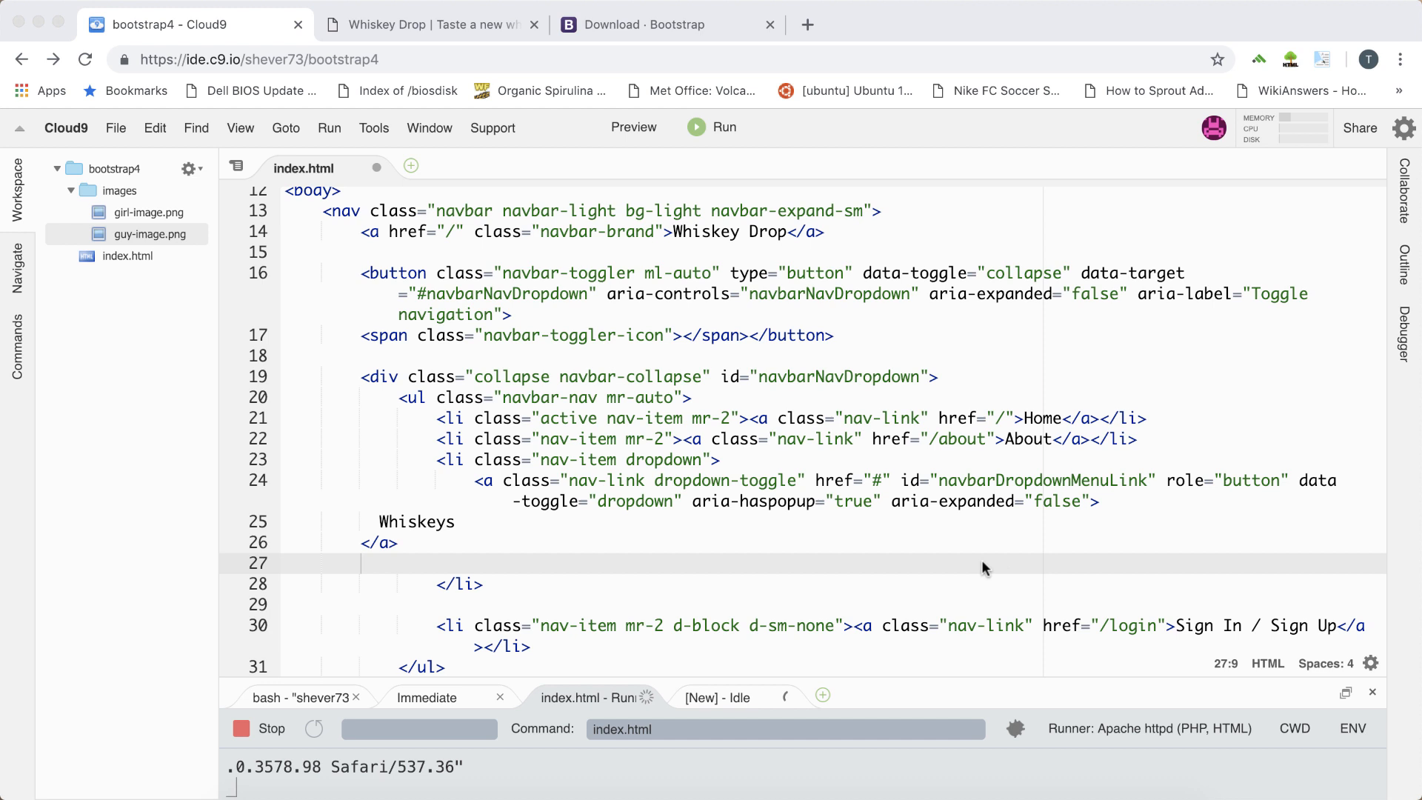
Step: Insert a dropdown-menu div with Irish, Scotch, Japanese and American items, and save index.html
{"action": "left_click", "coordinate": [477, 546]}
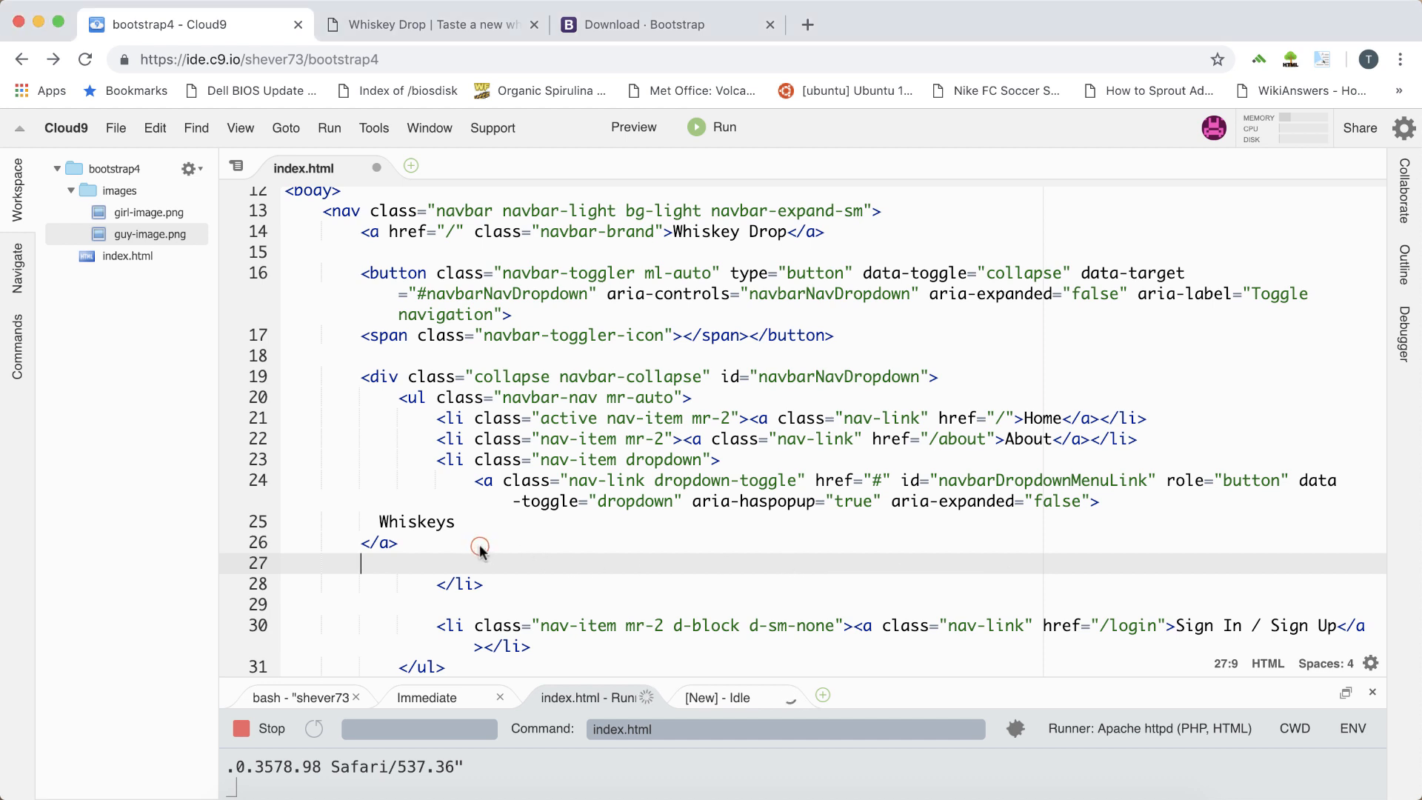
{"action": "type", "text": "<div class=\"dropdown-menu\" aria-labelledby=\"navbarDropdownMenuLink\">"}
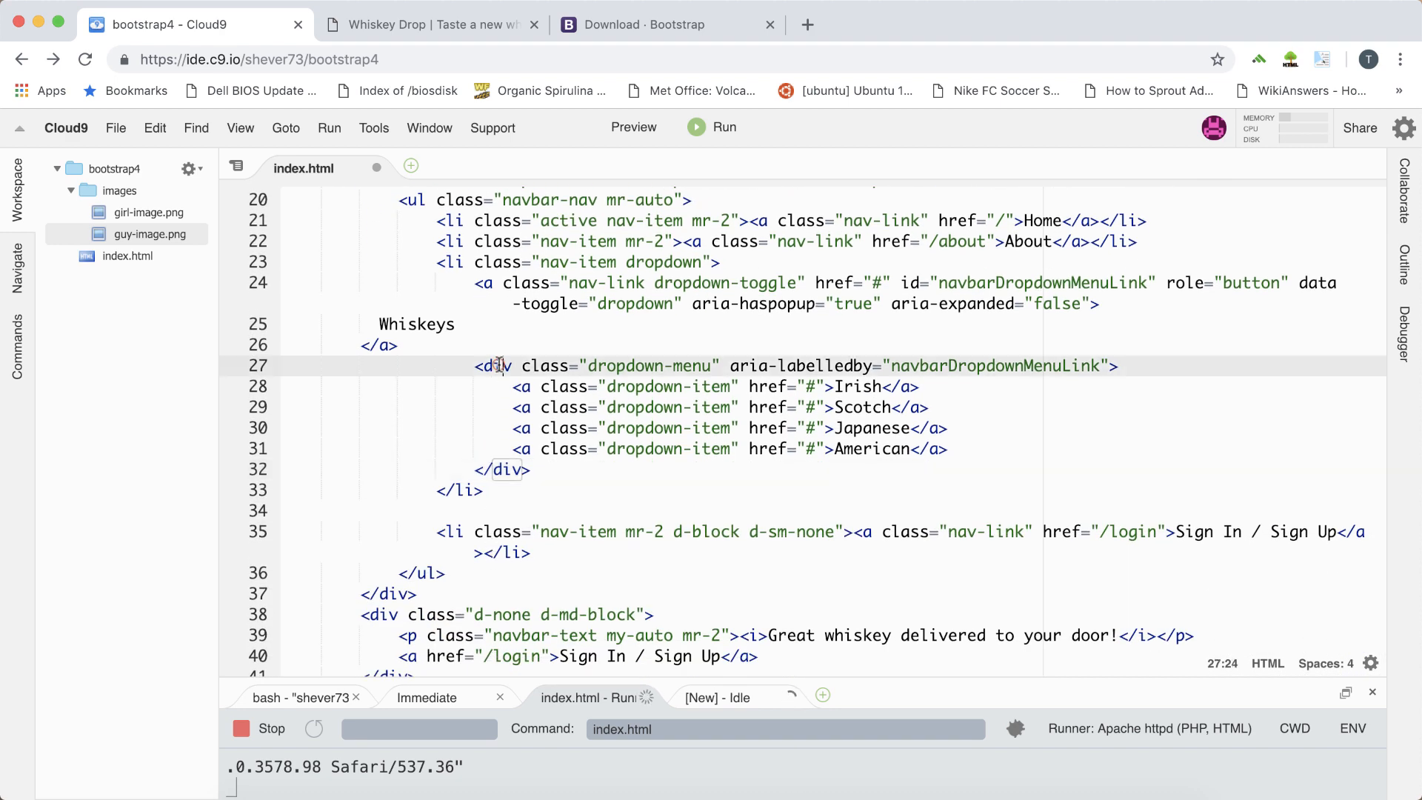
{"action": "left_click", "coordinate": [897, 366]}
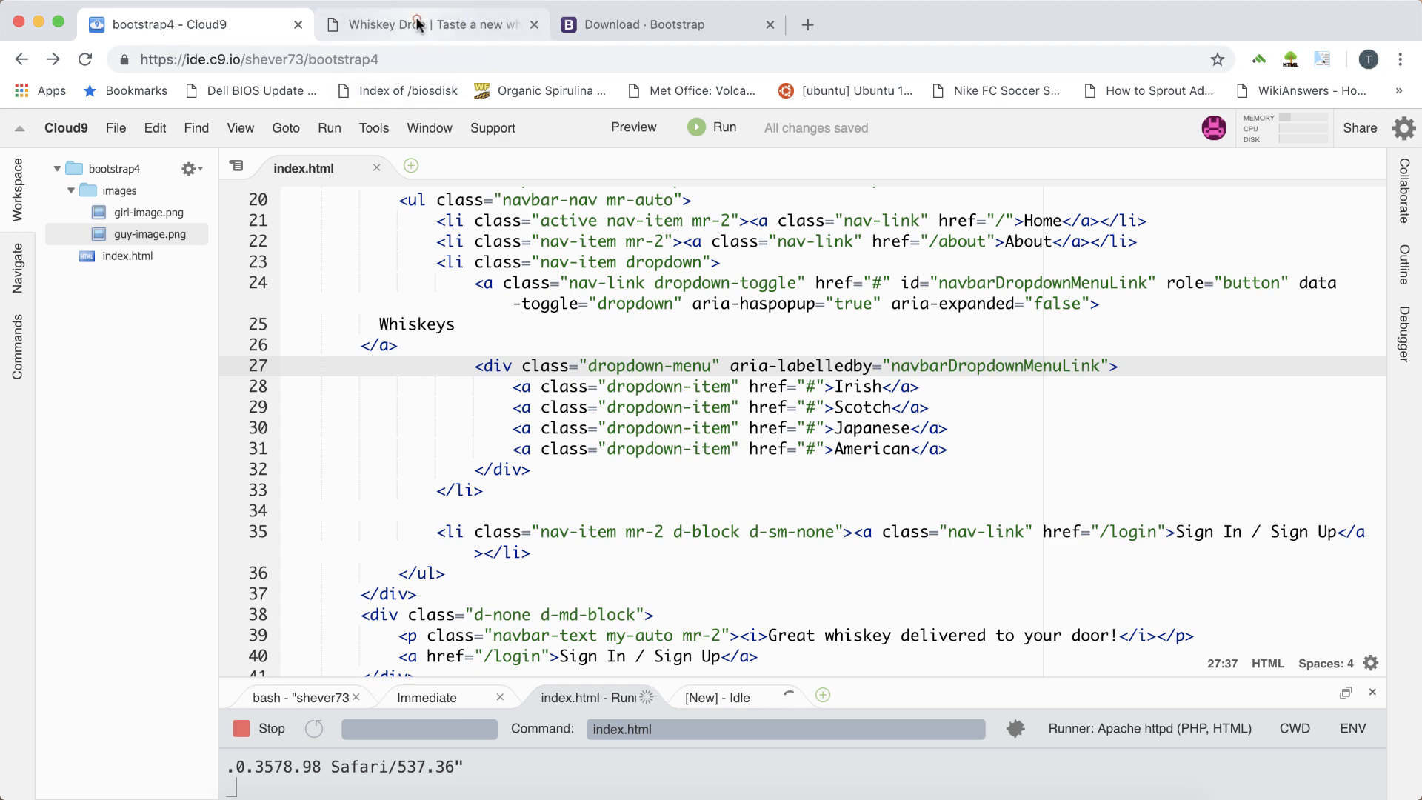
Step: Reload the wide preview, open and close the Whiskeys dropdown, then return to Cloud9
{"action": "left_click", "coordinate": [431, 25]}
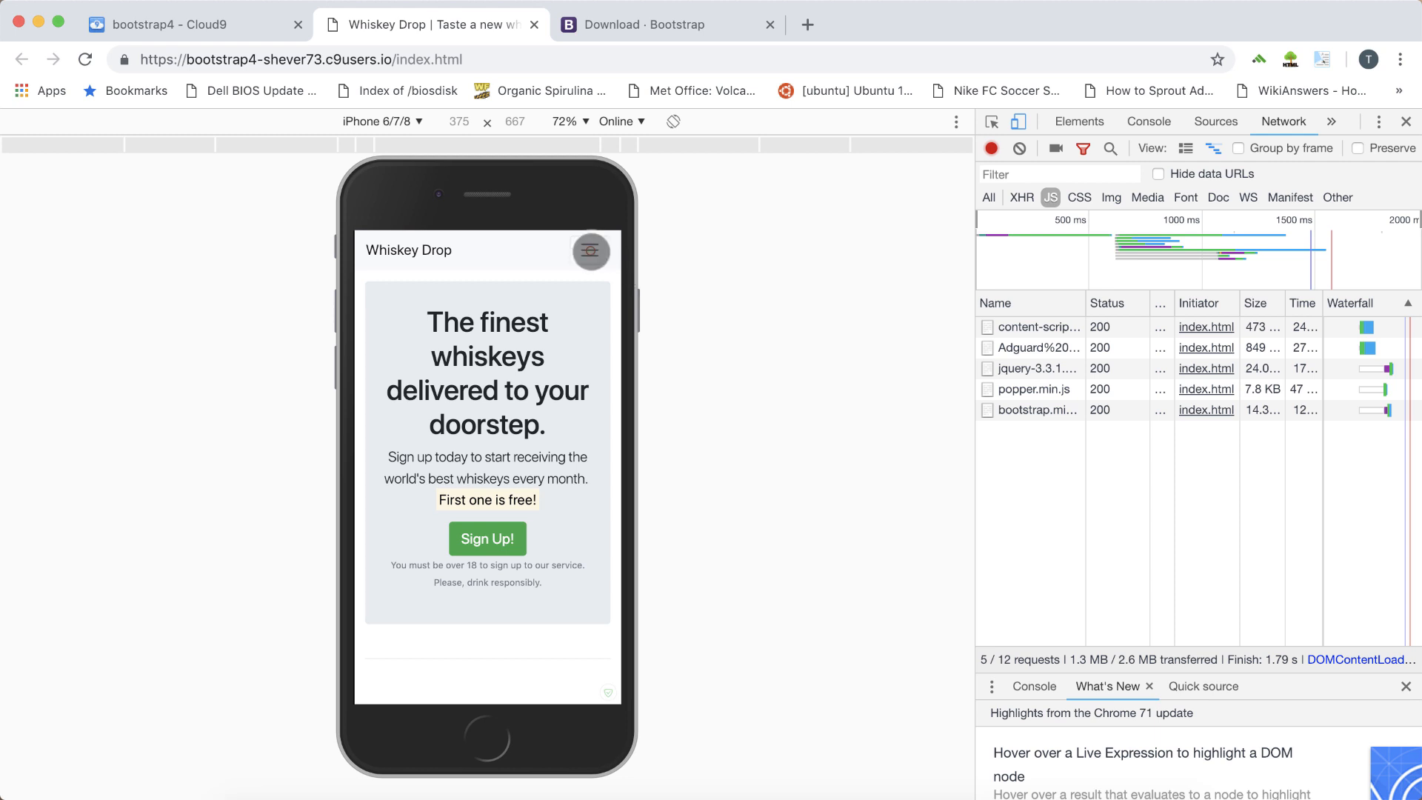
{"action": "left_click", "coordinate": [590, 250]}
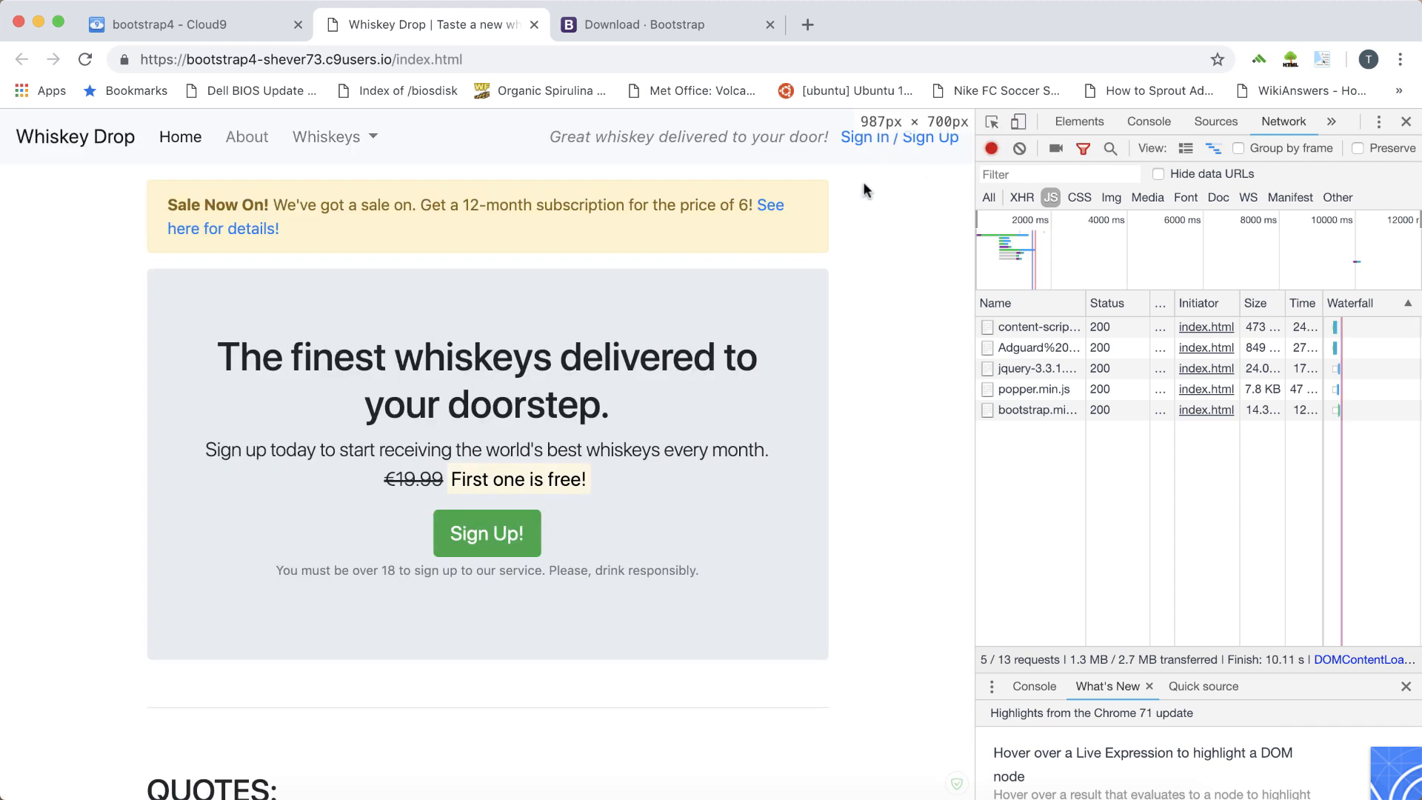
{"action": "left_click", "coordinate": [325, 137]}
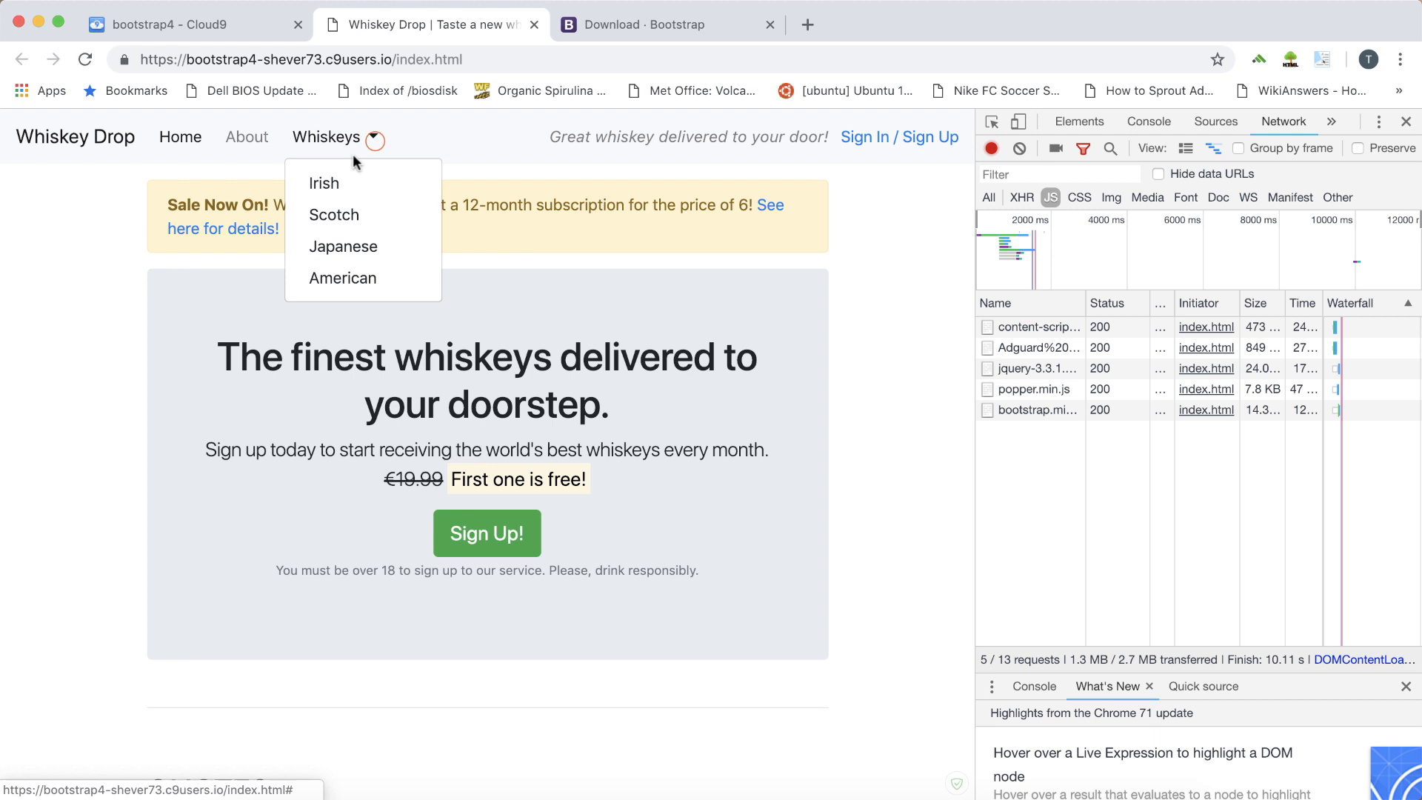
{"action": "mouse_move", "coordinate": [356, 146]}
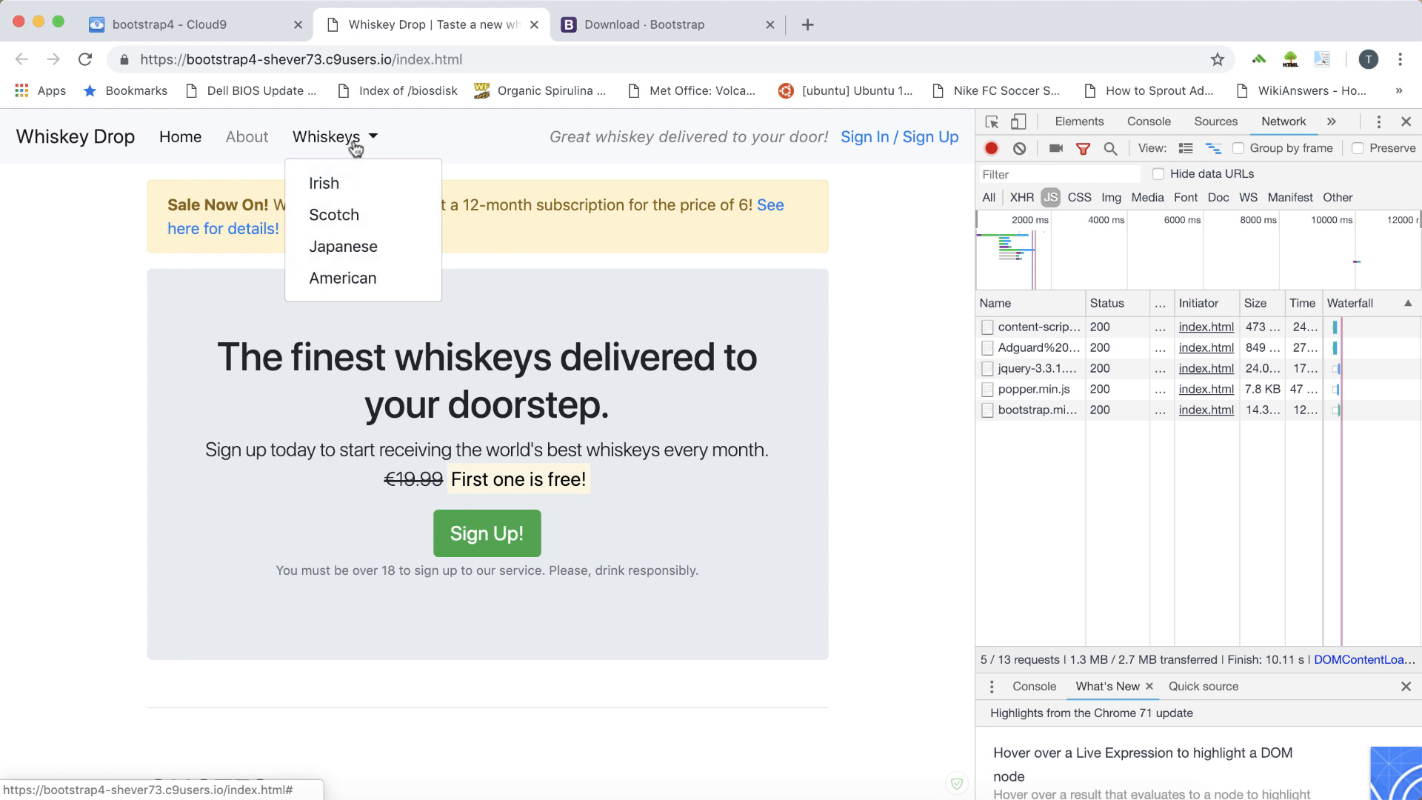
{"action": "left_click", "coordinate": [326, 137]}
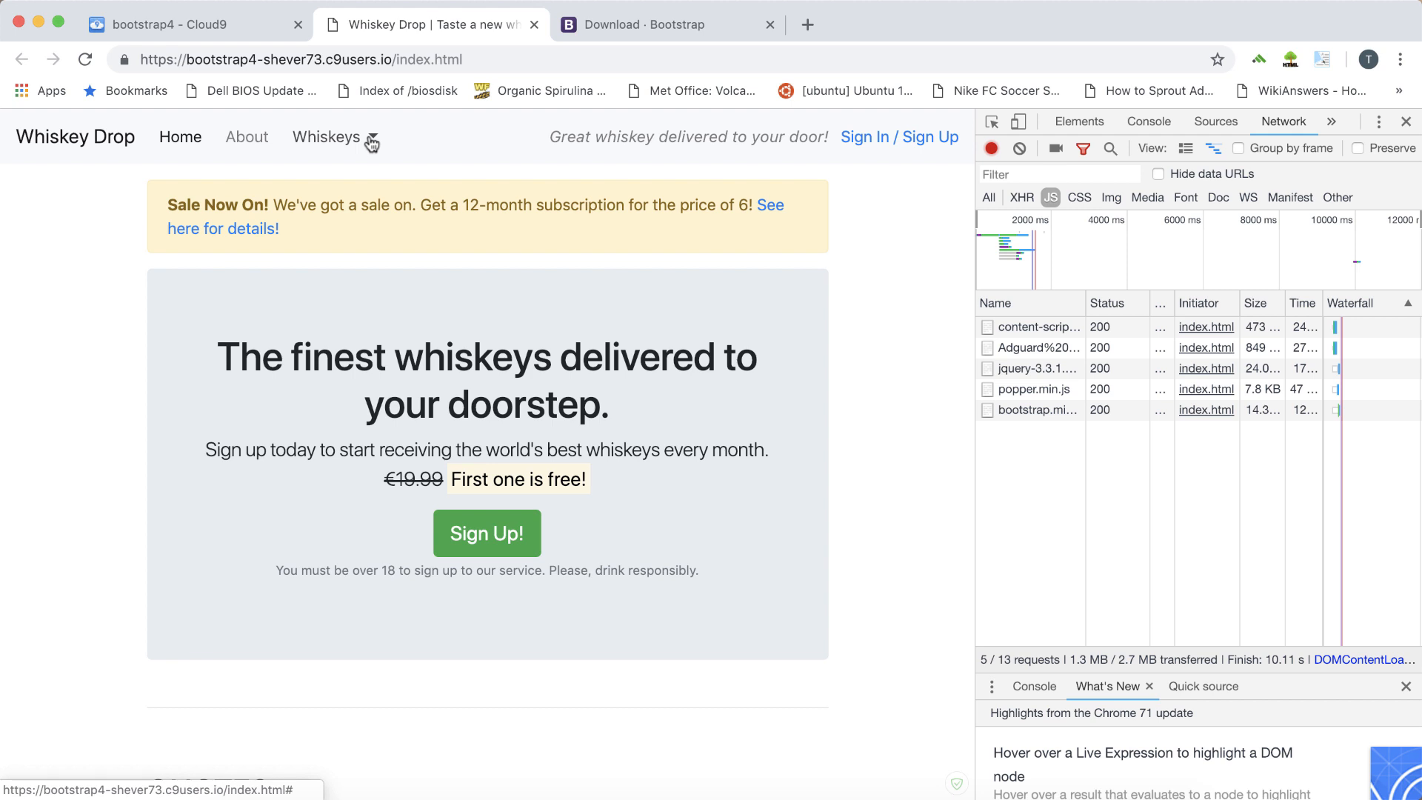
{"action": "mouse_move", "coordinate": [318, 94]}
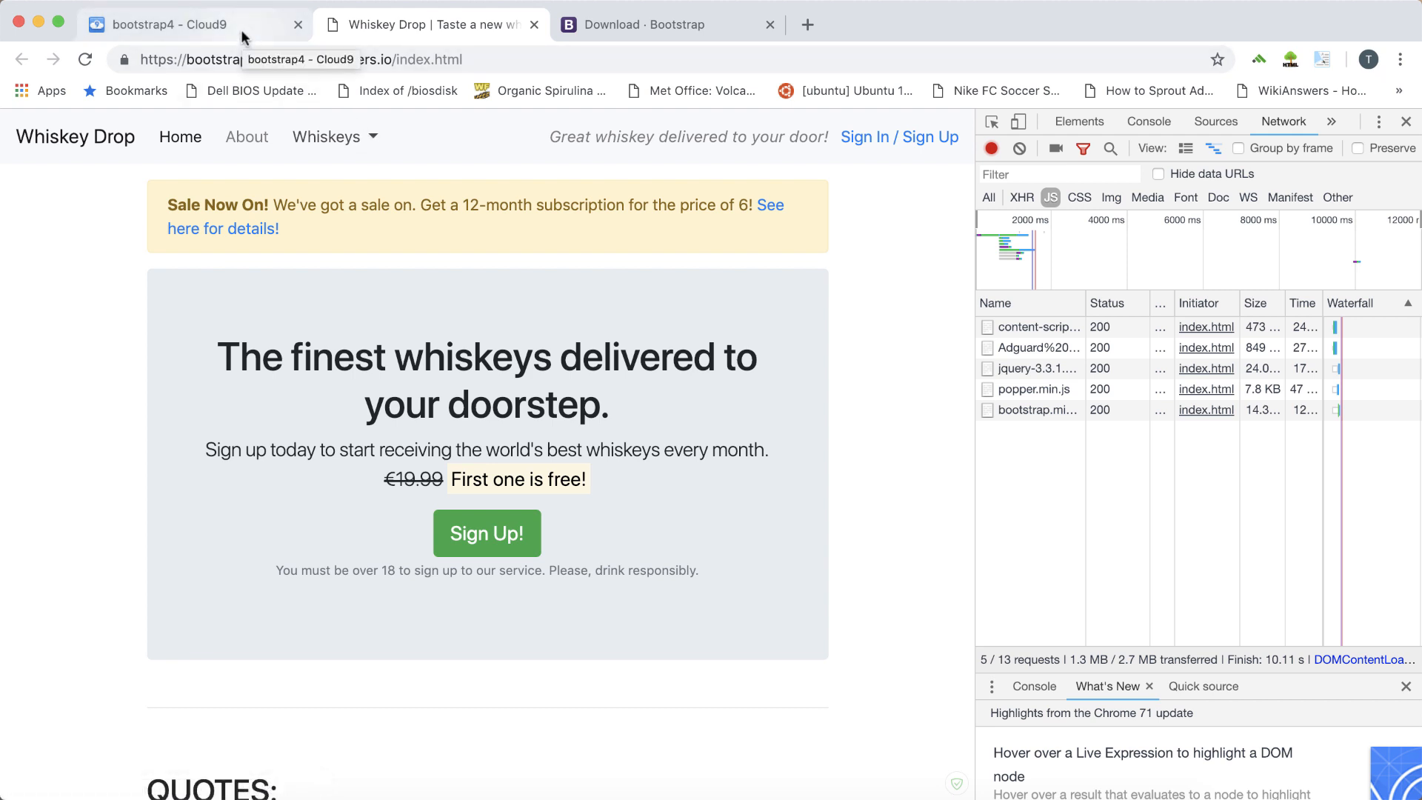
{"action": "left_click", "coordinate": [177, 24]}
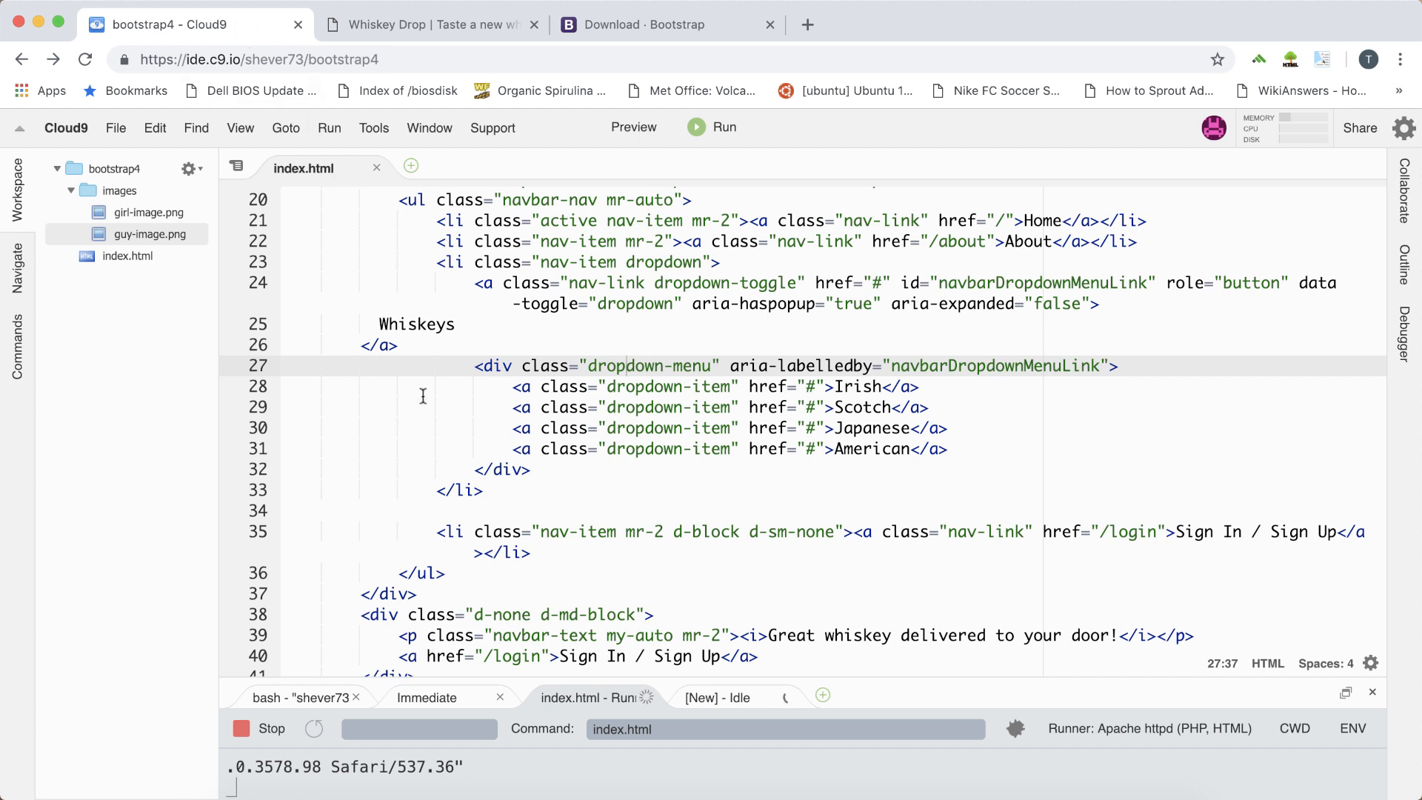